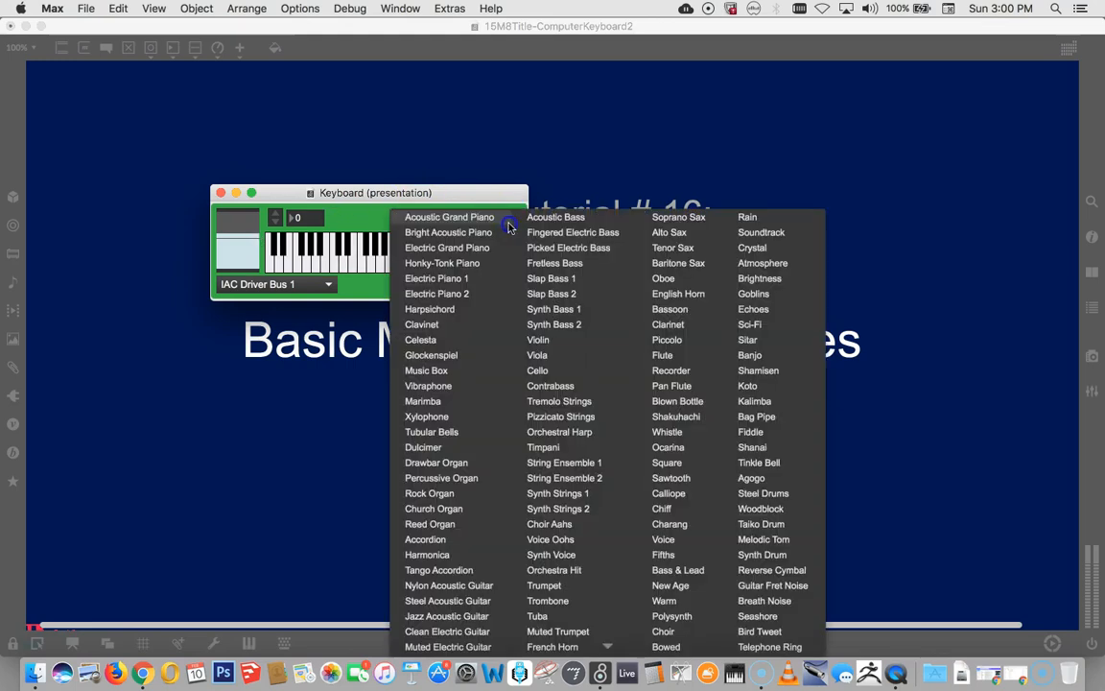
{"action": "mouse_move", "coordinate": [600, 370]}
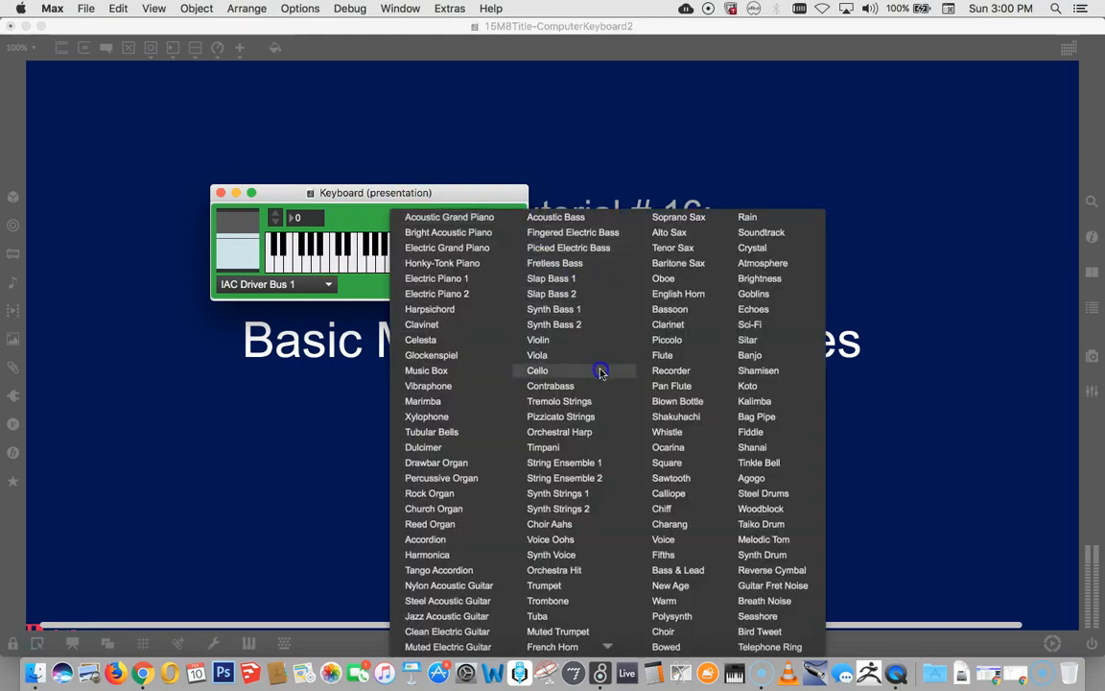
{"action": "mouse_move", "coordinate": [549, 524]}
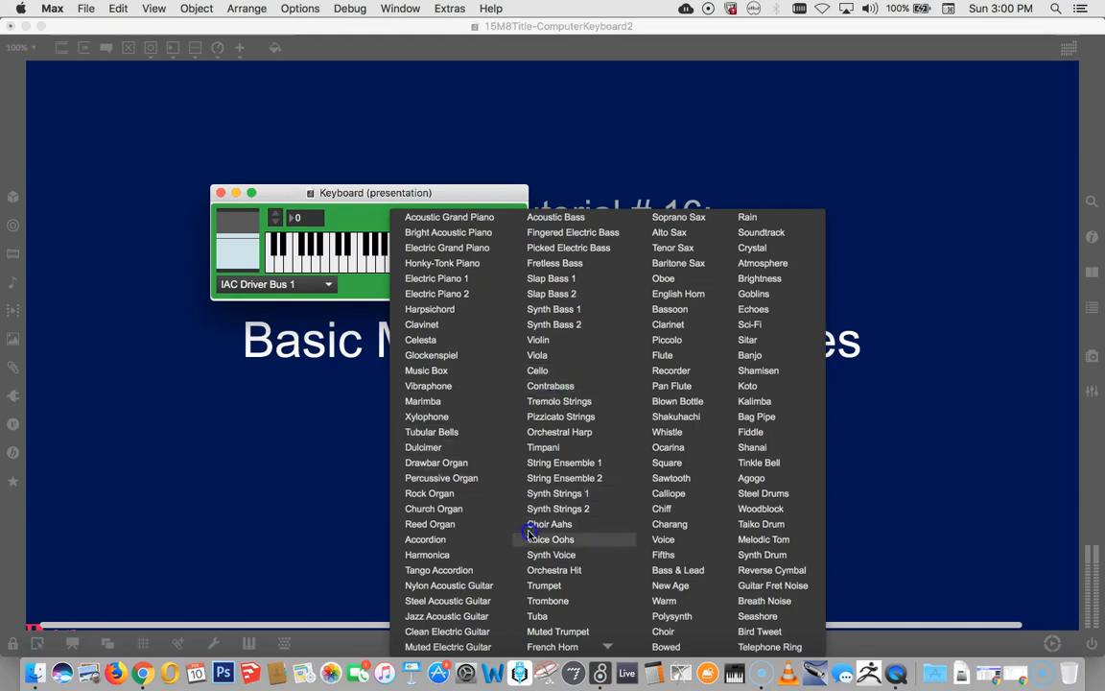
{"action": "mouse_move", "coordinate": [687, 370]}
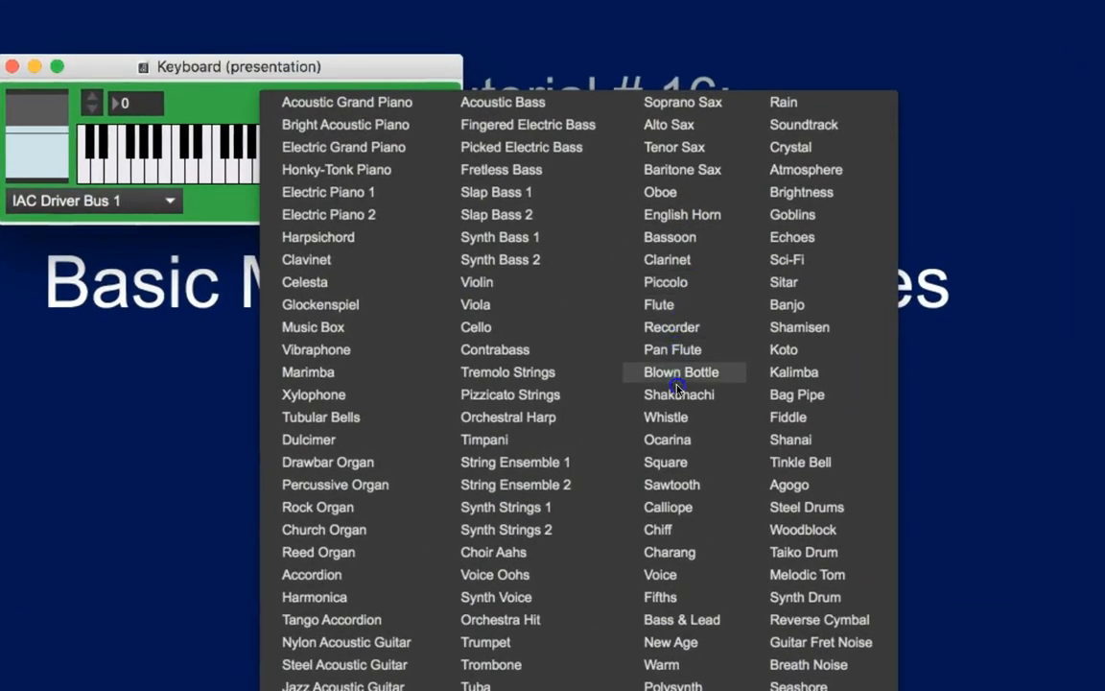
{"action": "mouse_move", "coordinate": [470, 535]}
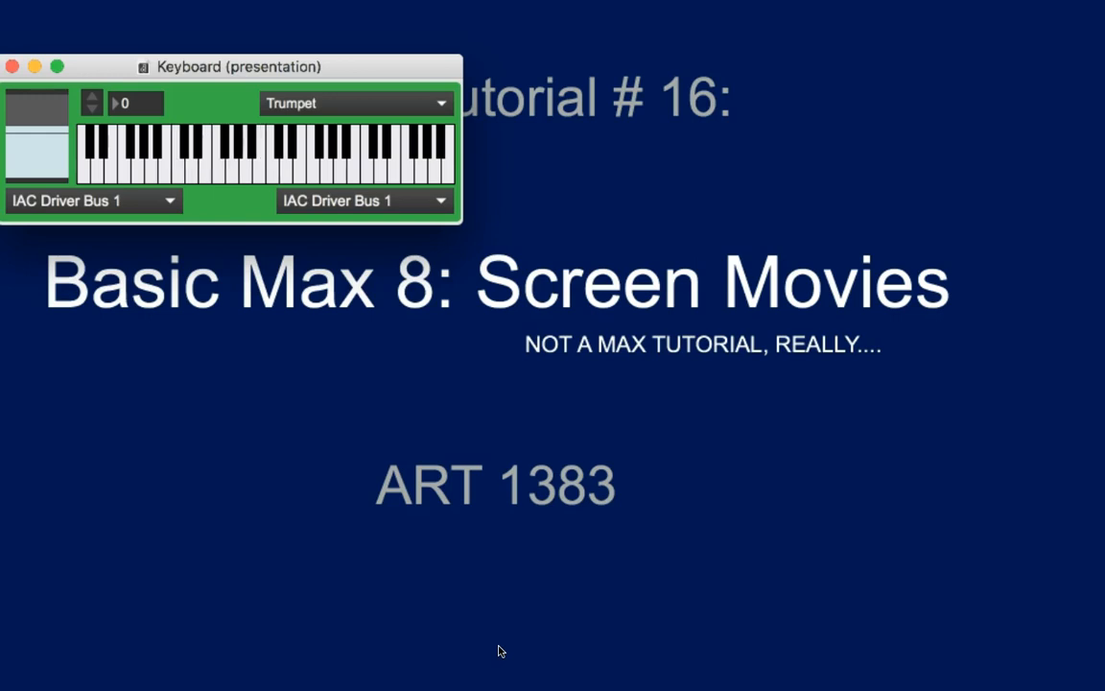
Step: Play notes on the Max keyboard and raise its octave from 0 to 1
{"action": "left_click", "coordinate": [299, 158]}
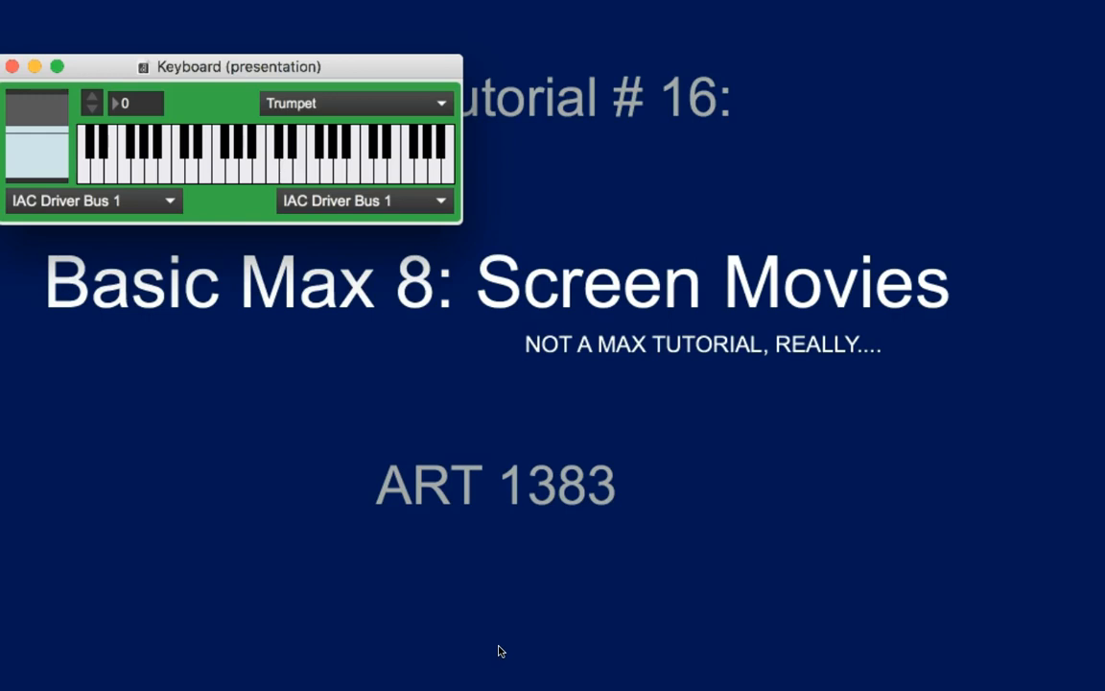
{"action": "left_click", "coordinate": [227, 164]}
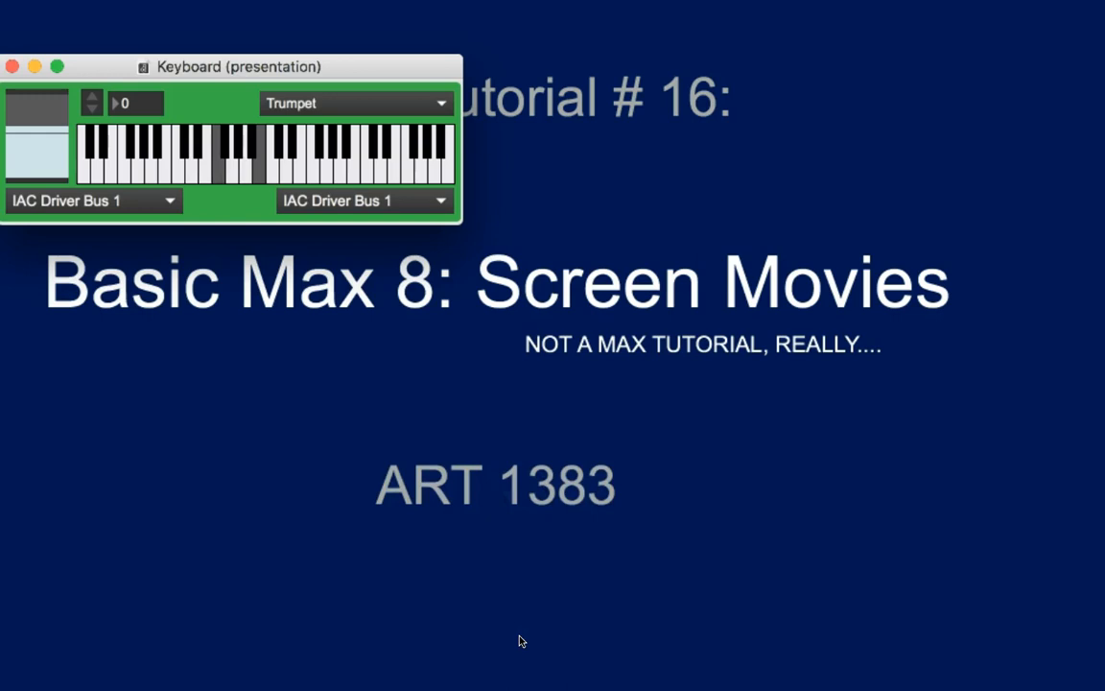
{"action": "left_click", "coordinate": [223, 163]}
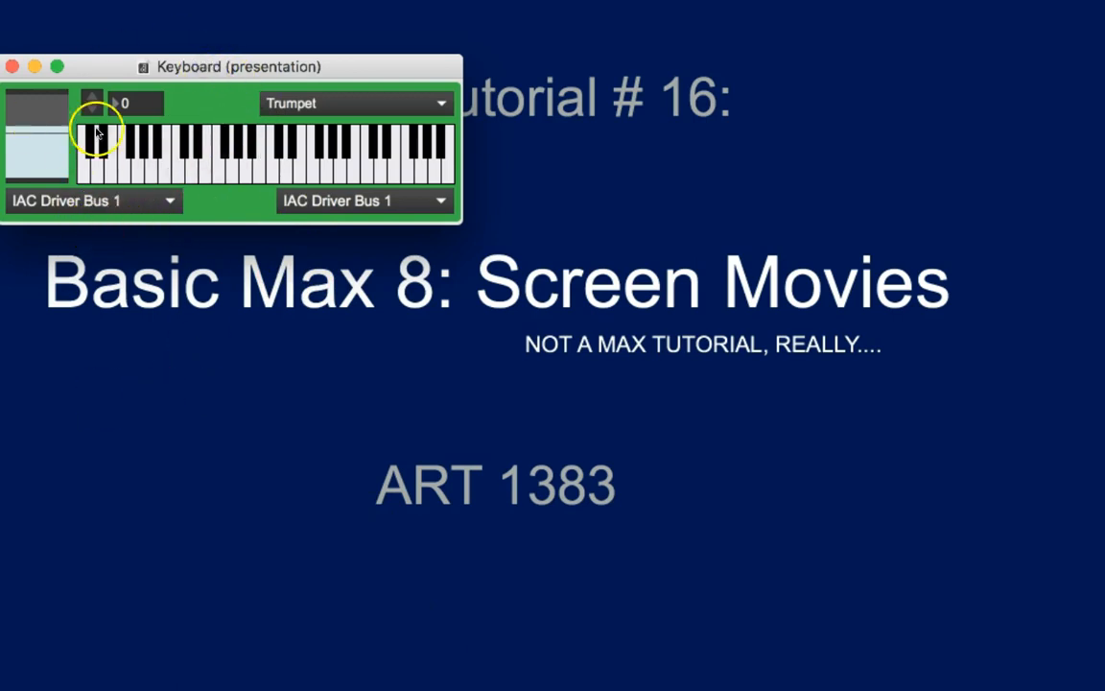
{"action": "left_click", "coordinate": [112, 98]}
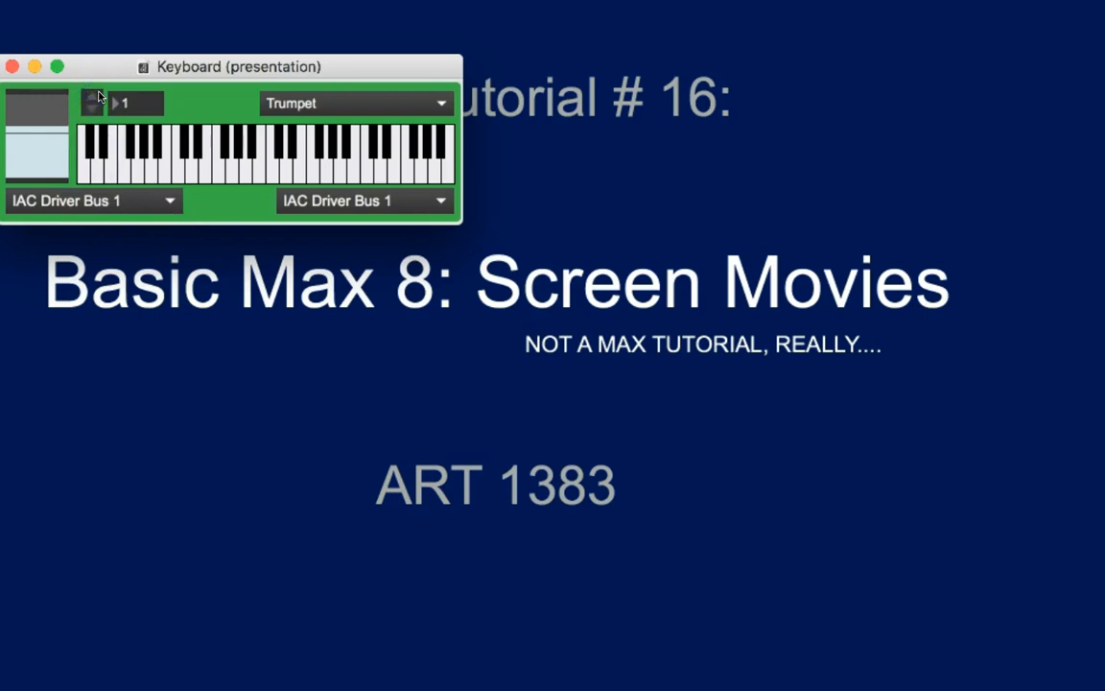
{"action": "left_click", "coordinate": [317, 158]}
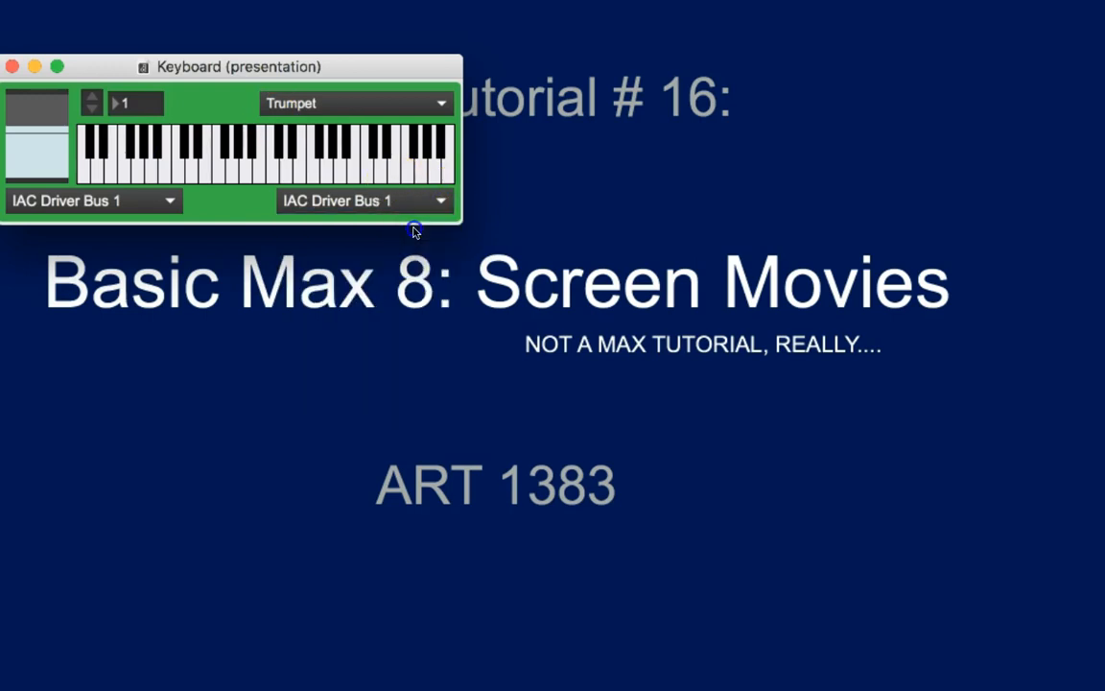
Step: Route the keyboard to AU DLS Synth 1, play a note, and lower the octave to -1
{"action": "left_click", "coordinate": [364, 200]}
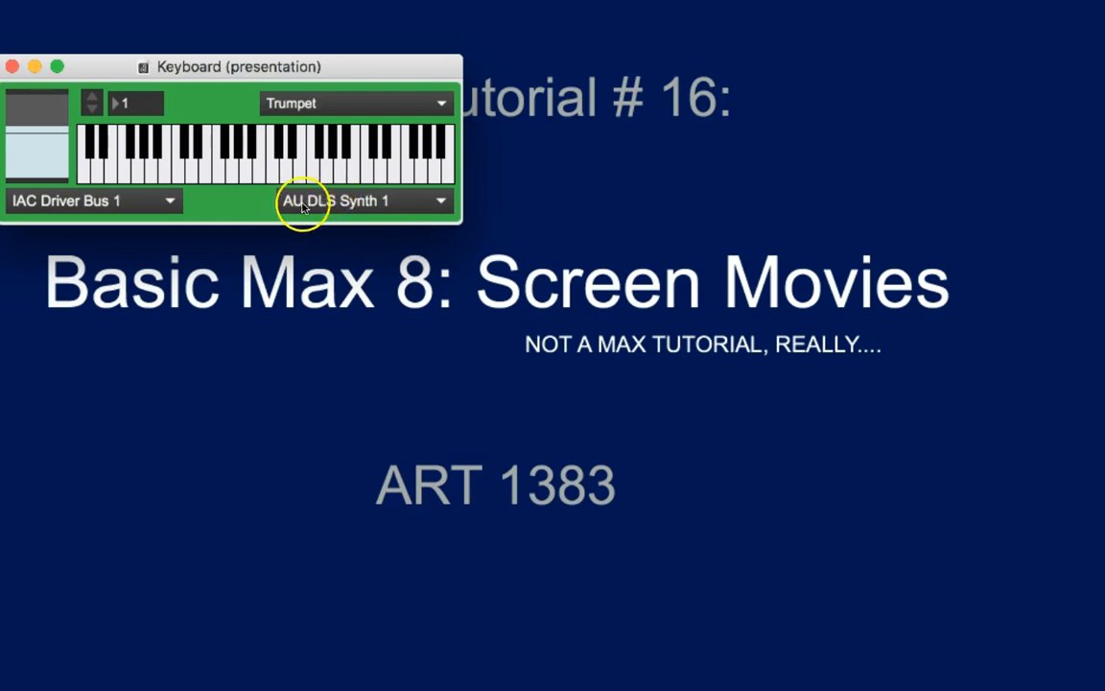
{"action": "mouse_move", "coordinate": [321, 209]}
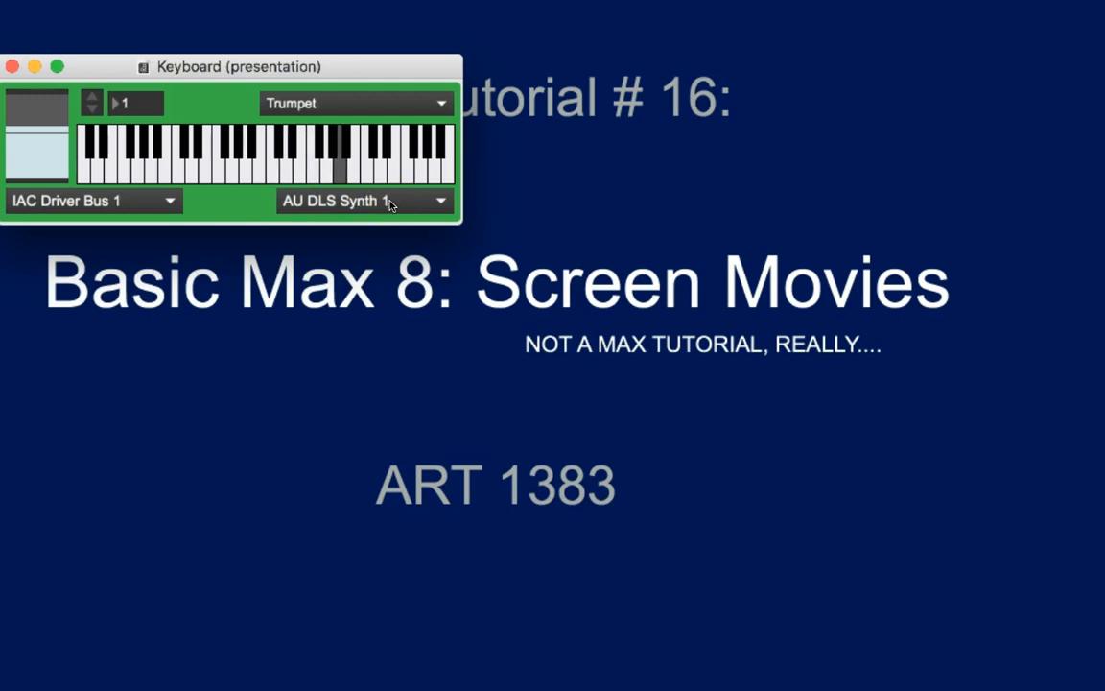
{"action": "left_click", "coordinate": [91, 98]}
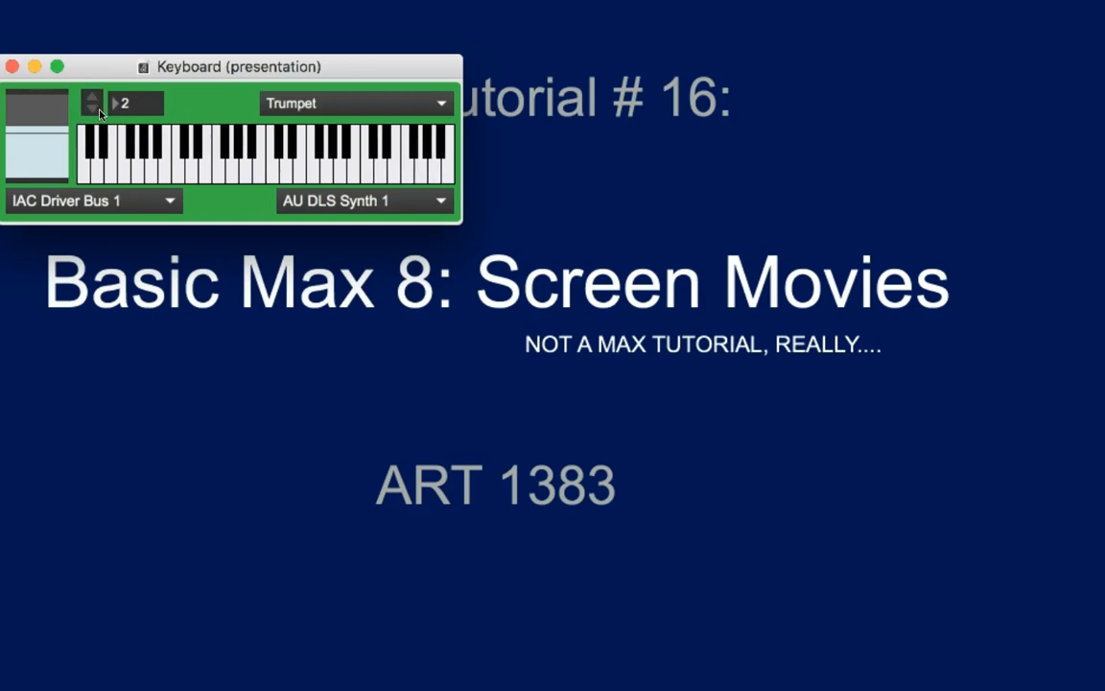
{"action": "left_click", "coordinate": [93, 107]}
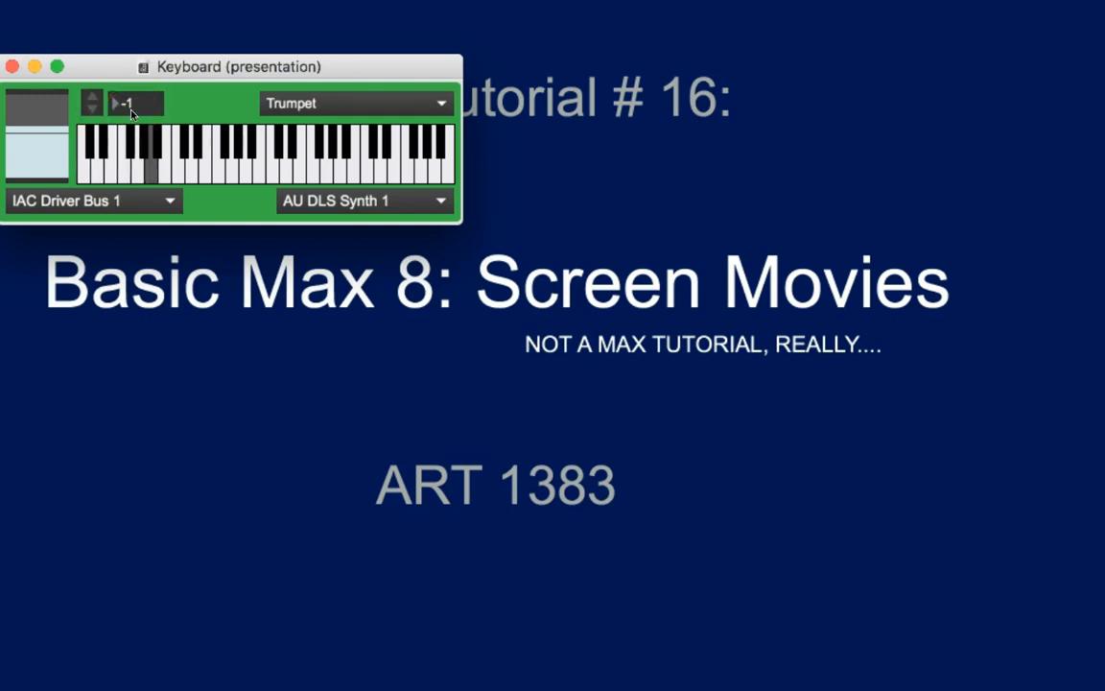
{"action": "left_click", "coordinate": [149, 164]}
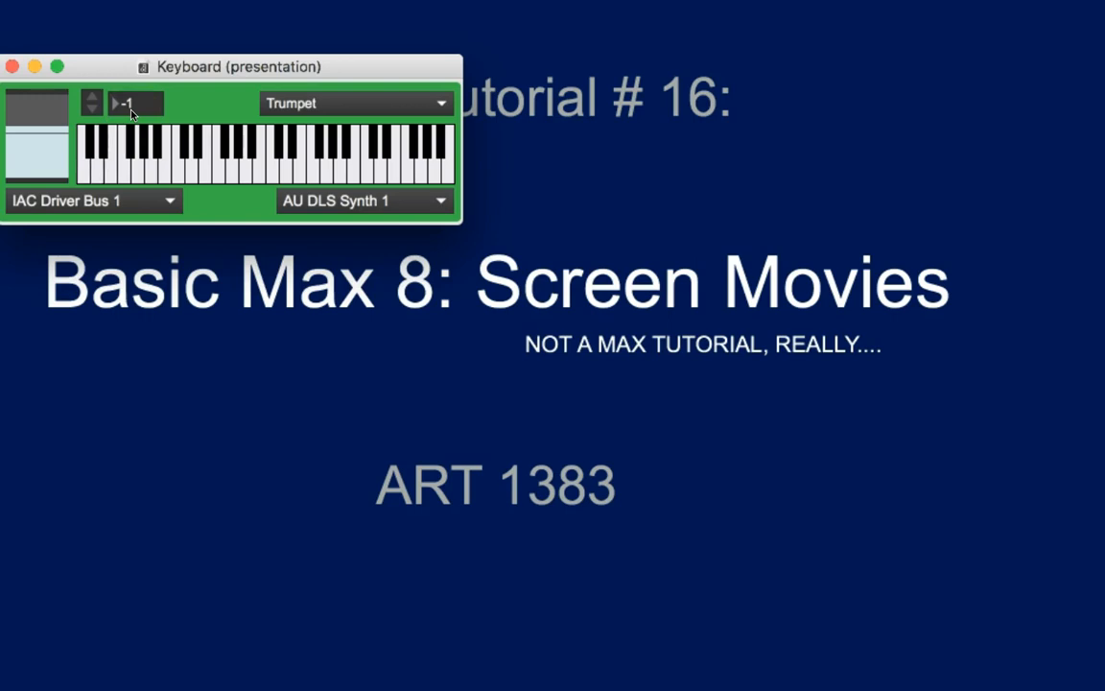
{"action": "left_click", "coordinate": [106, 165]}
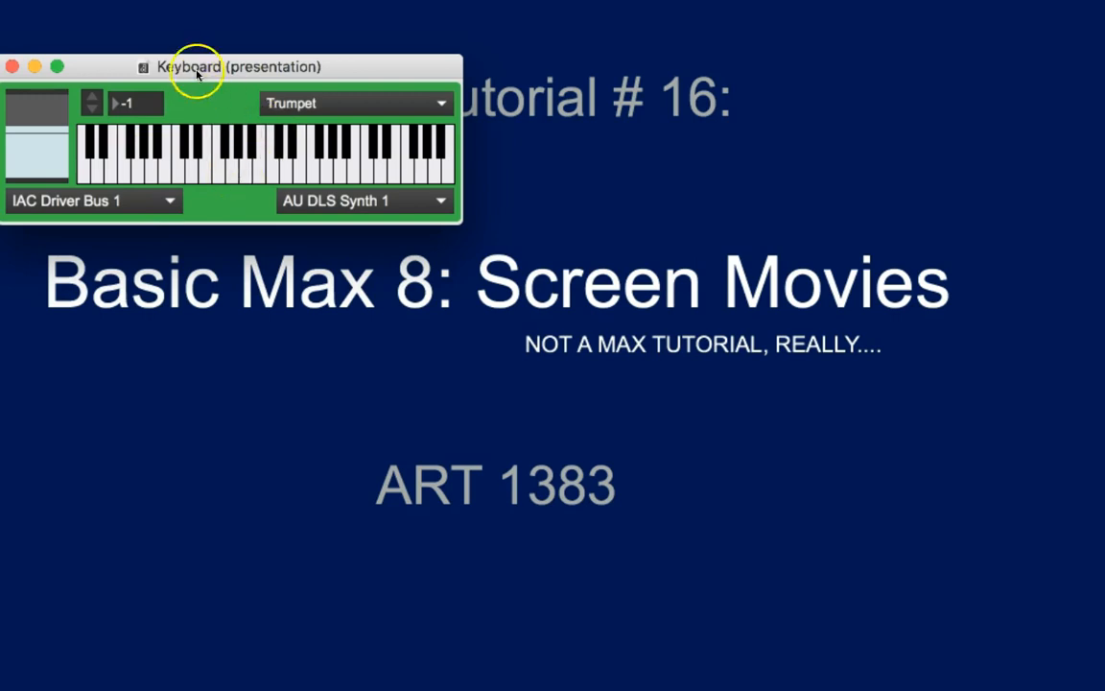
{"action": "mouse_move", "coordinate": [201, 103]}
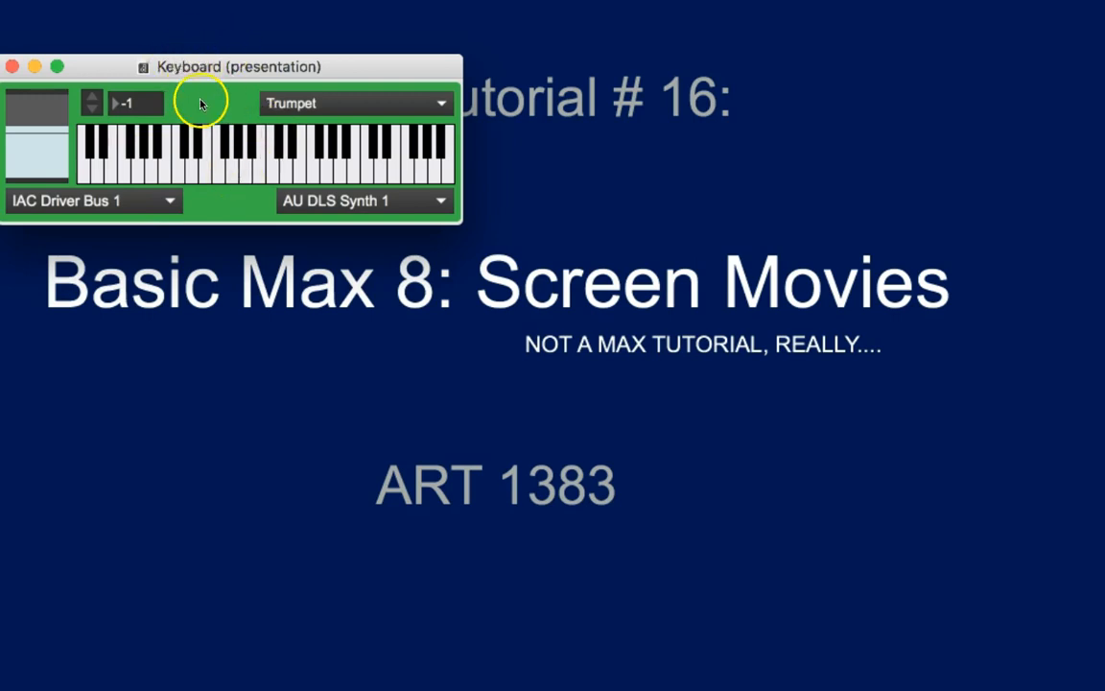
{"action": "mouse_move", "coordinate": [201, 82]}
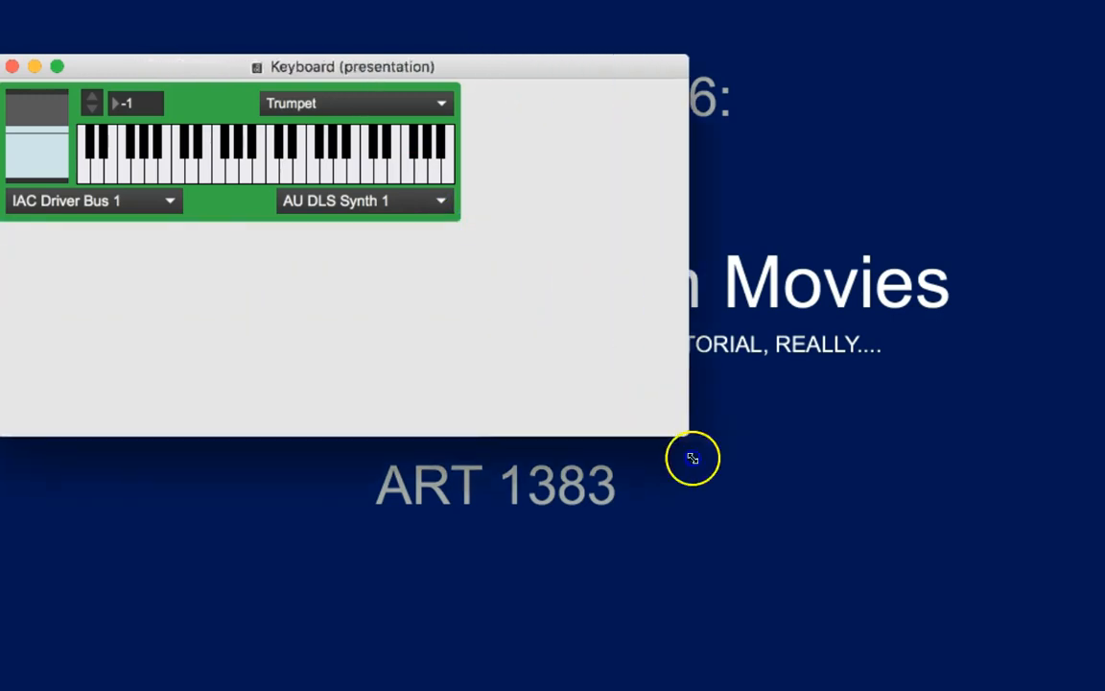
Step: Drag the Keyboard window's bottom-right corner outward to enlarge it
{"action": "left_click_drag", "start_coordinate": [693, 457], "coordinate": [993, 638]}
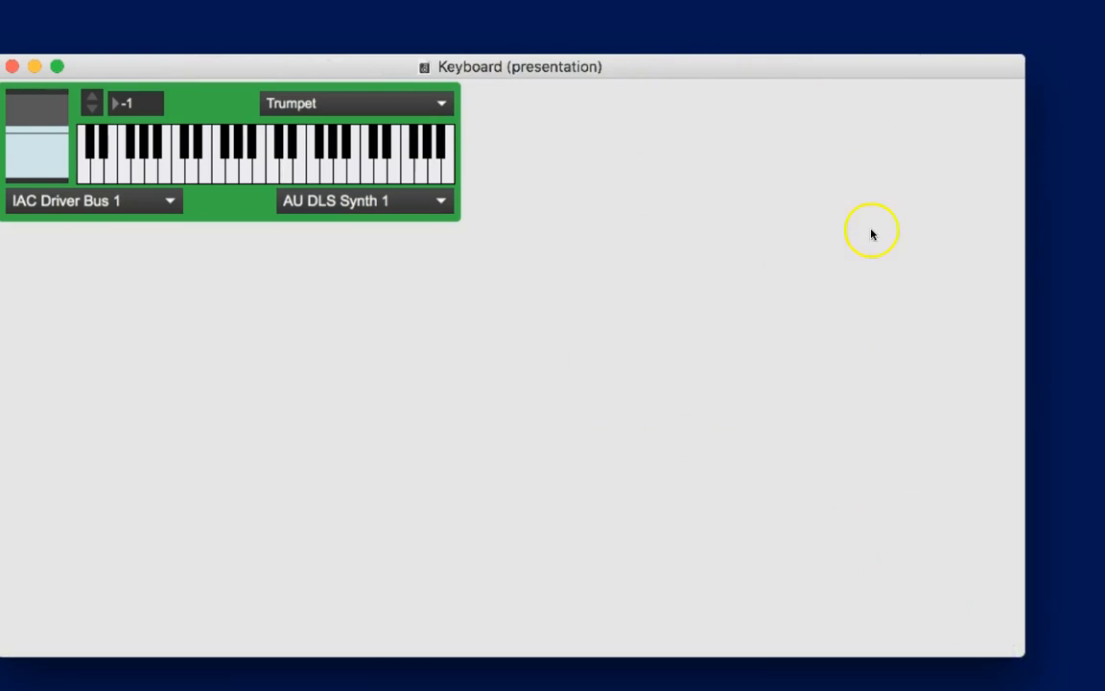
{"action": "mouse_move", "coordinate": [668, 214]}
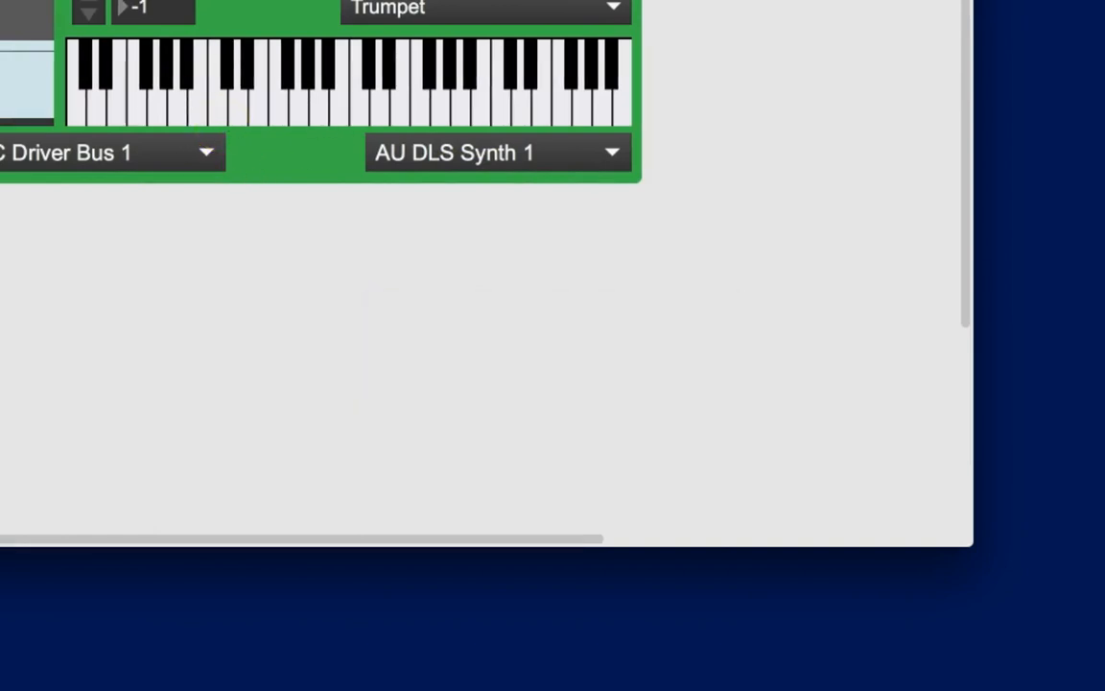
Step: Zoom in on the keyboard patch, then move the window left and resize it to fit
{"action": "left_click", "coordinate": [153, 8]}
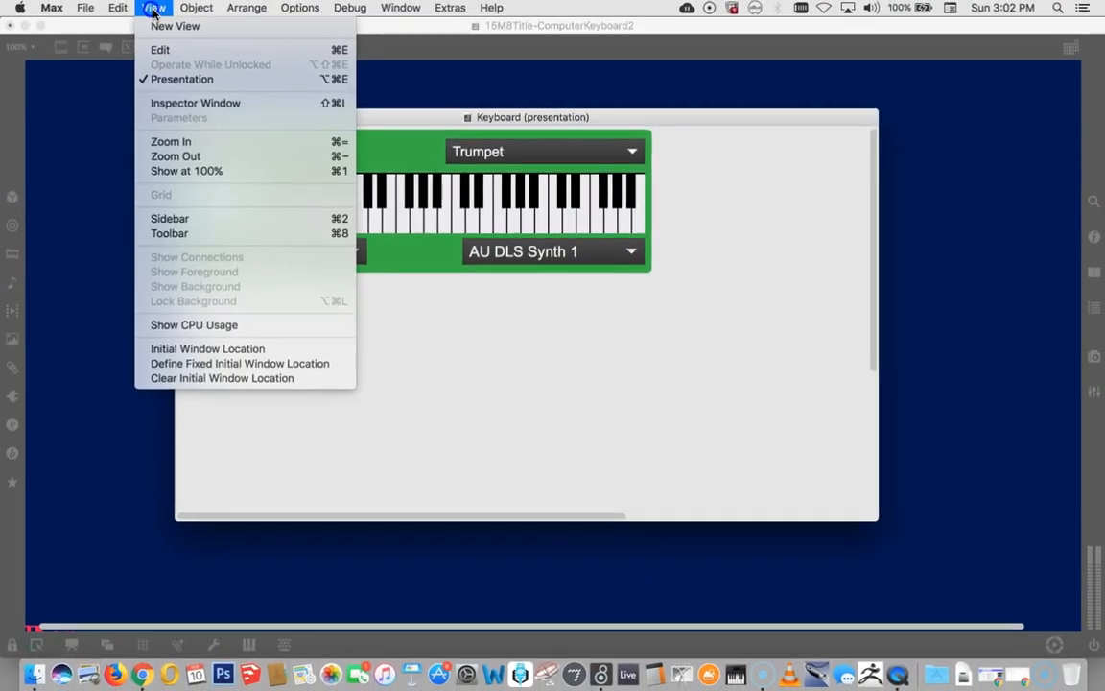
{"action": "mouse_move", "coordinate": [175, 156]}
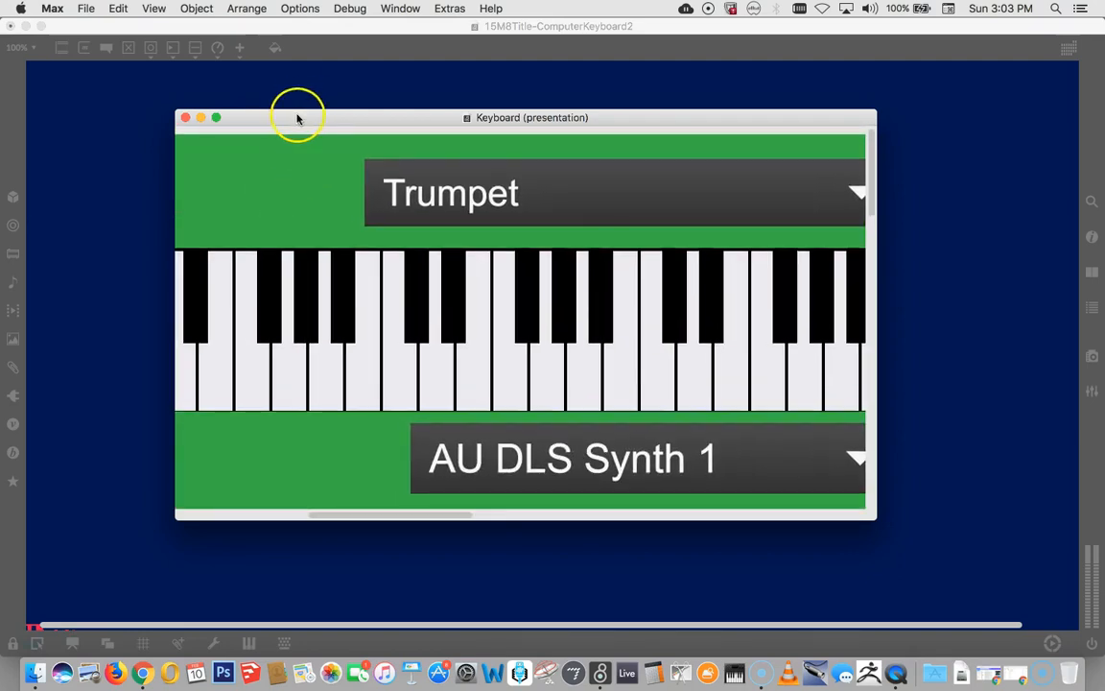
{"action": "left_click_drag", "start_coordinate": [297, 117], "coordinate": [131, 112]}
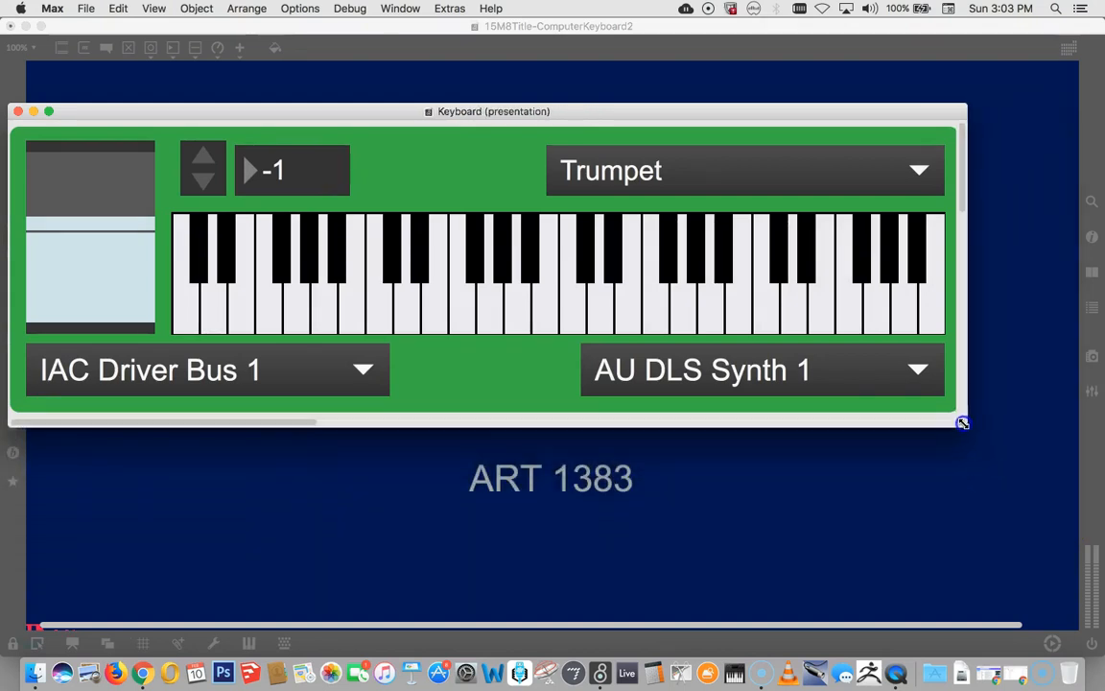
{"action": "left_click_drag", "start_coordinate": [962, 423], "coordinate": [968, 422]}
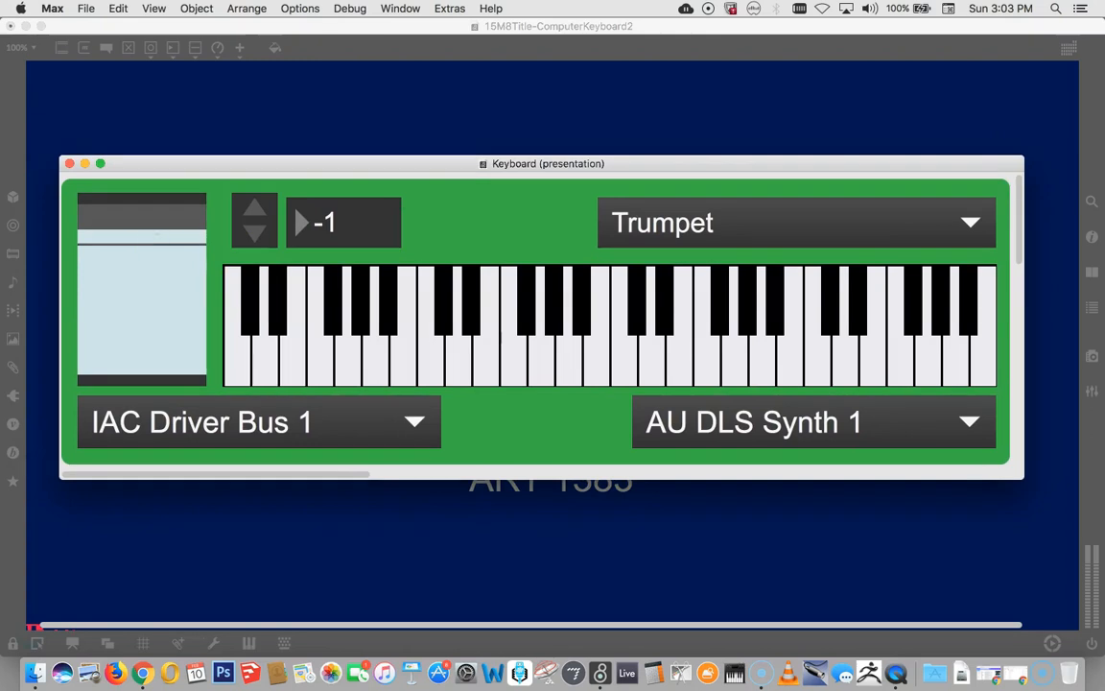
Step: Raise the enlarged keyboard's octave from -1 back to 0
{"action": "left_click", "coordinate": [254, 208]}
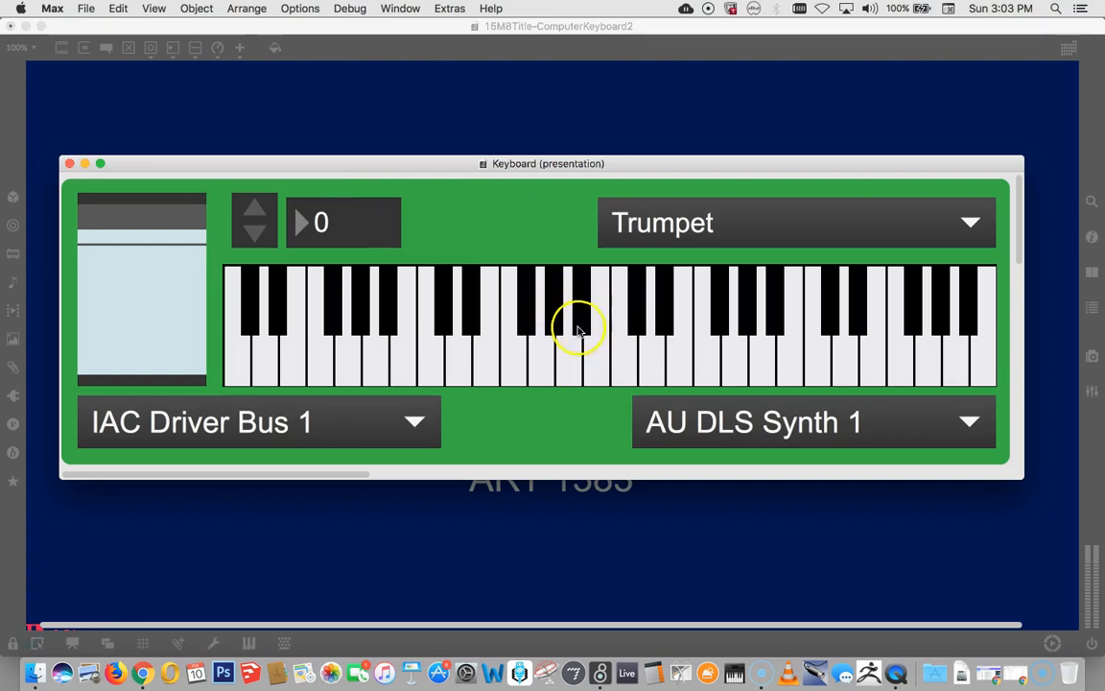
{"action": "mouse_move", "coordinate": [412, 309]}
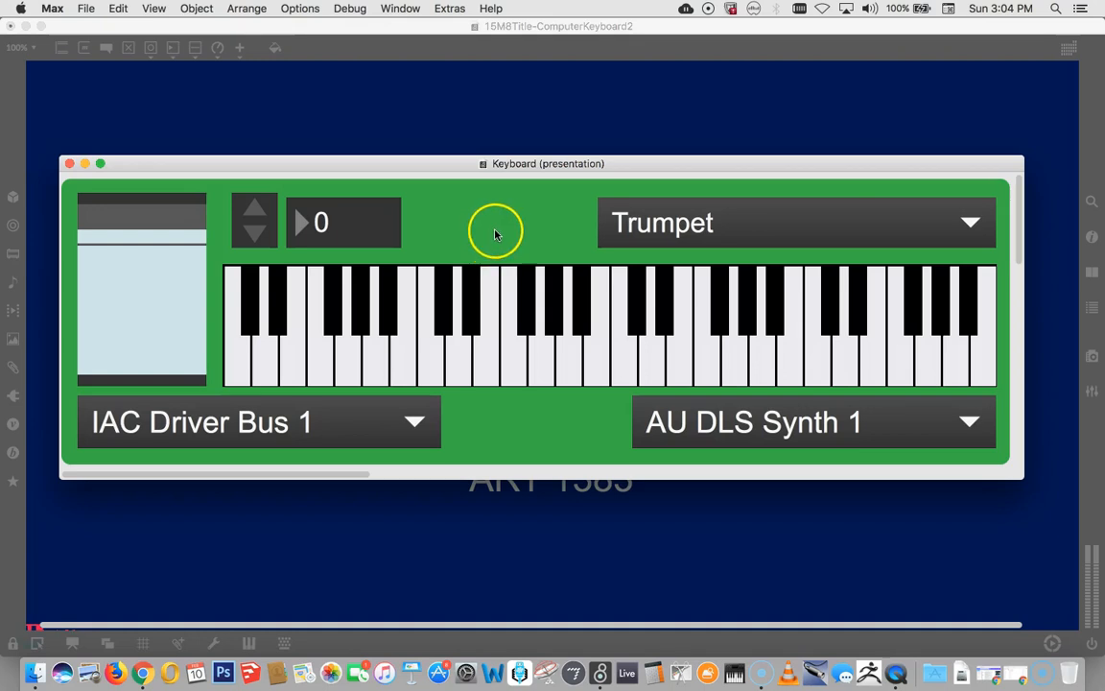
{"action": "mouse_move", "coordinate": [681, 408]}
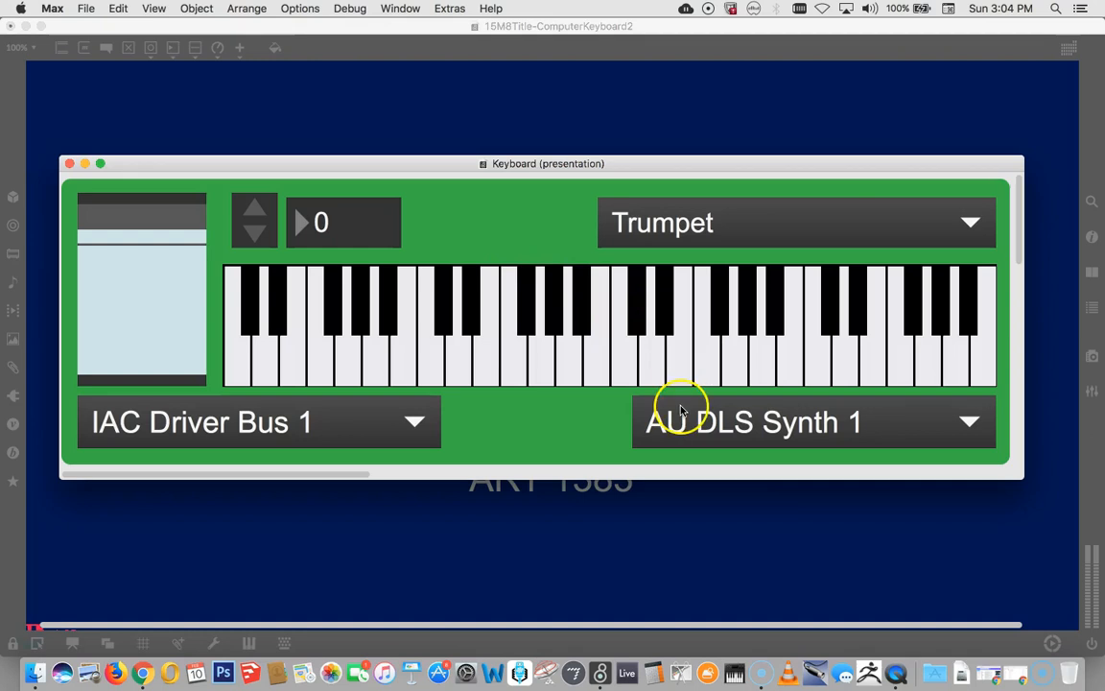
{"action": "mouse_move", "coordinate": [897, 662]}
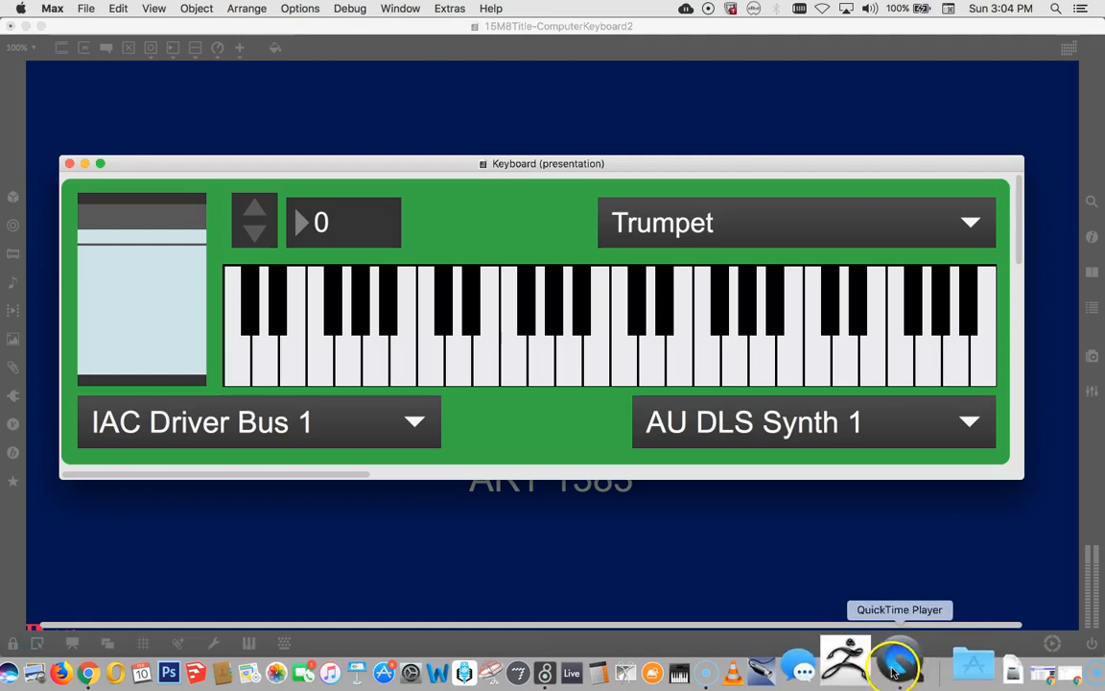
Step: Bring QuickTime Player to the front and show its File menu
{"action": "left_click", "coordinate": [896, 665]}
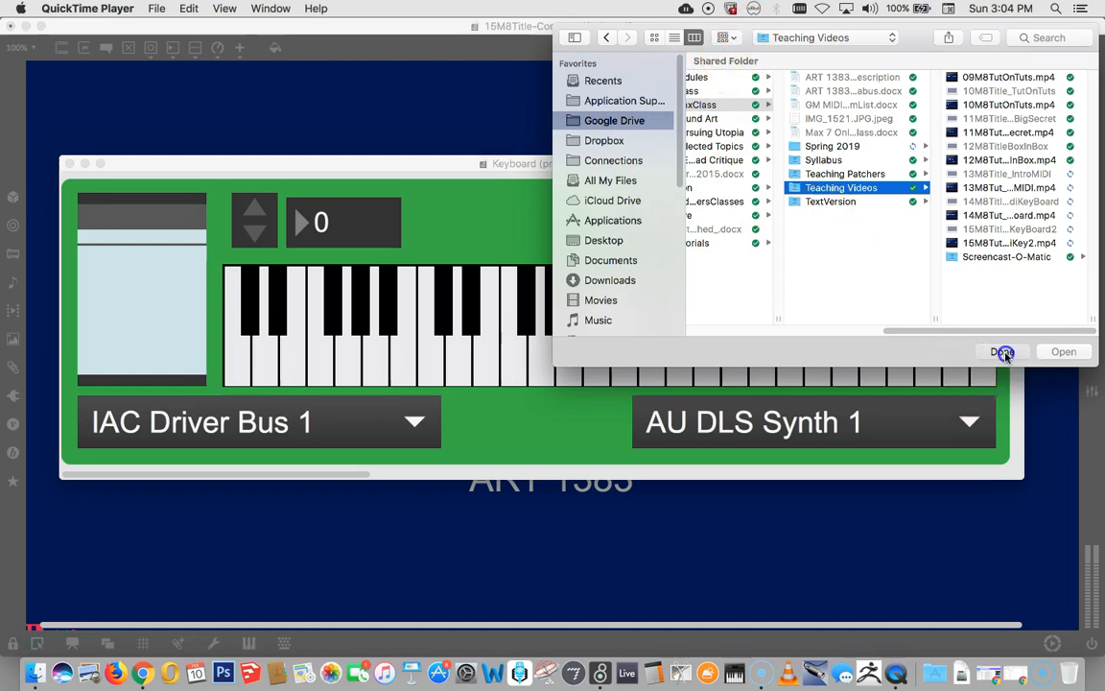
{"action": "left_click", "coordinate": [1003, 351]}
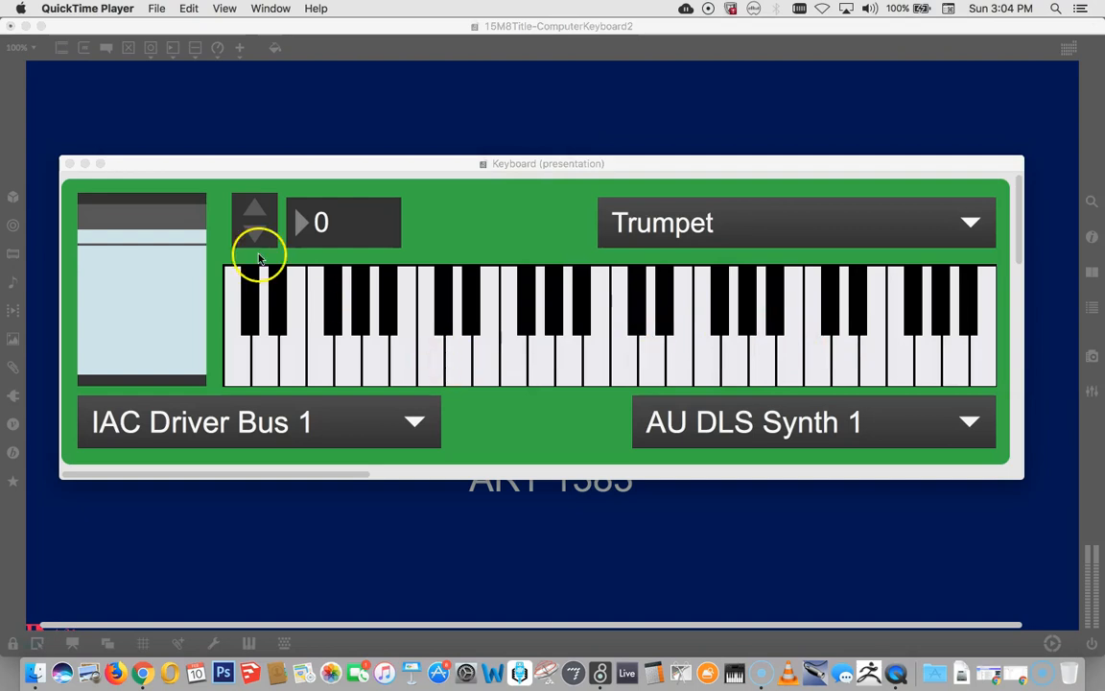
{"action": "mouse_move", "coordinate": [163, 14]}
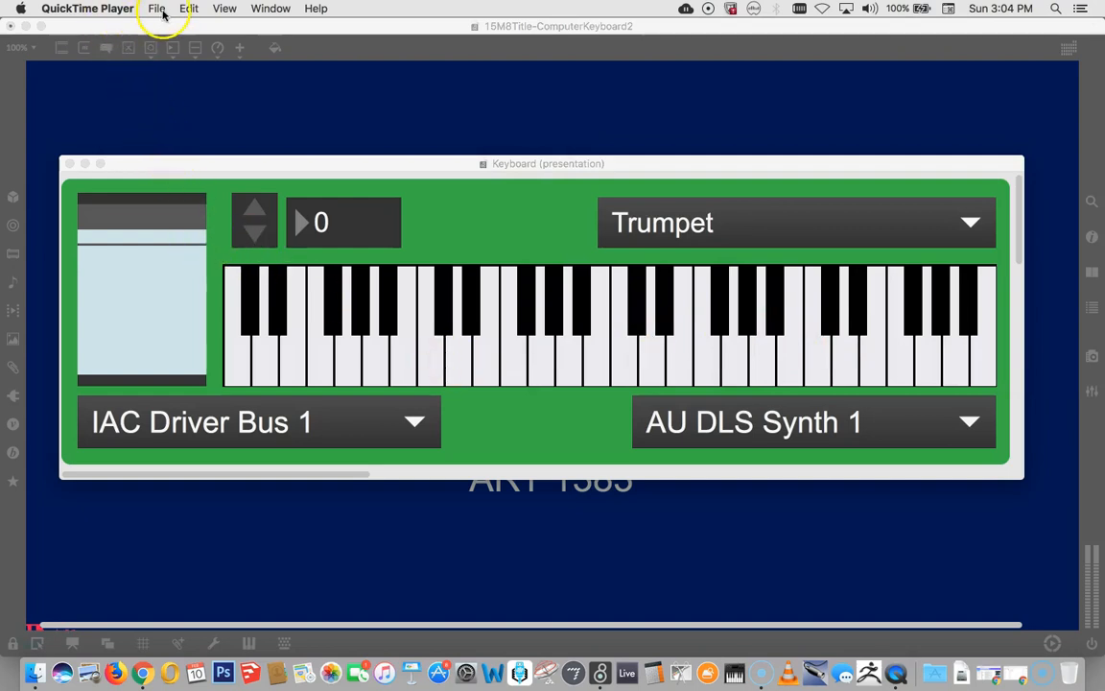
{"action": "left_click", "coordinate": [156, 9]}
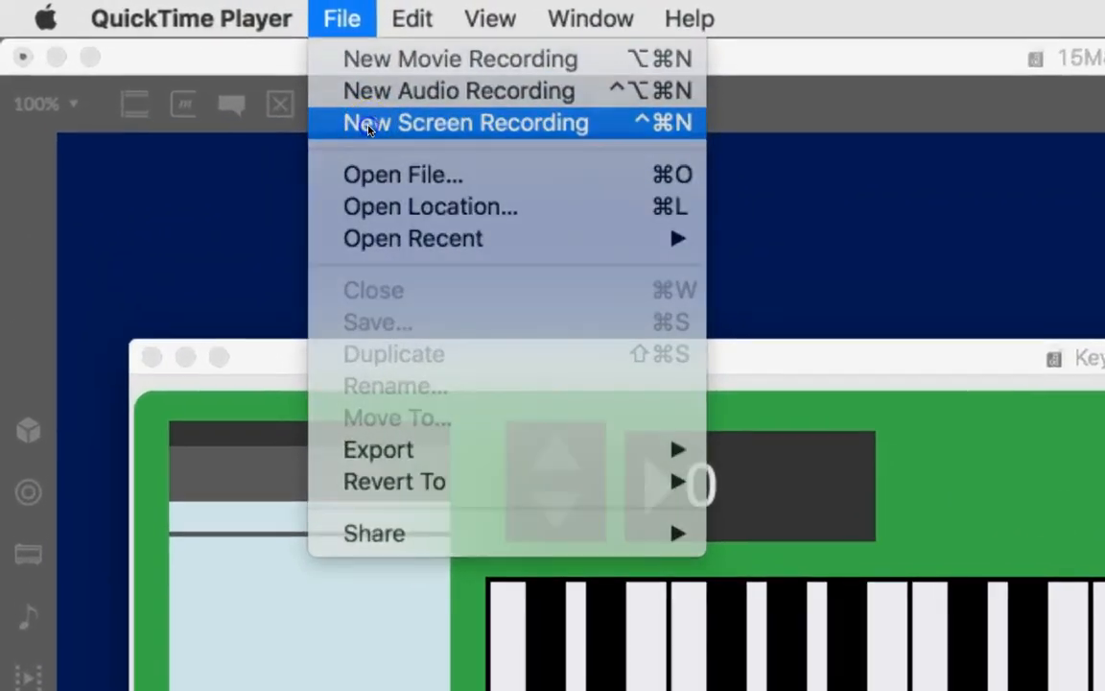
Step: Start a new screen recording with Internal Microphone as the audio source
{"action": "left_click", "coordinate": [466, 122]}
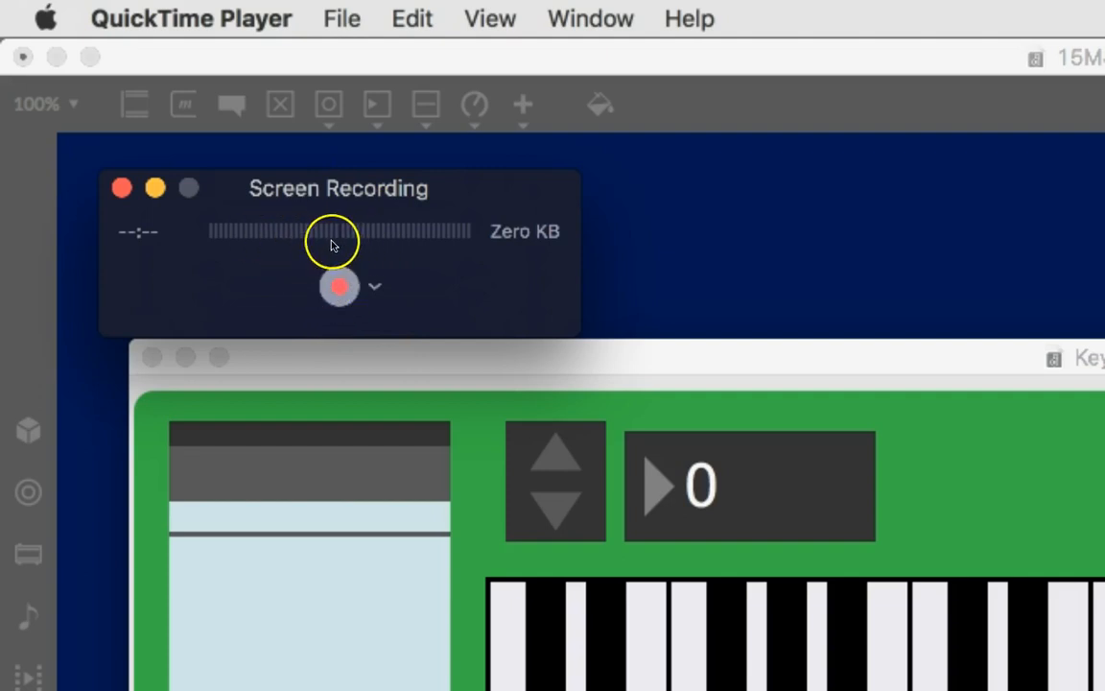
{"action": "mouse_move", "coordinate": [355, 235]}
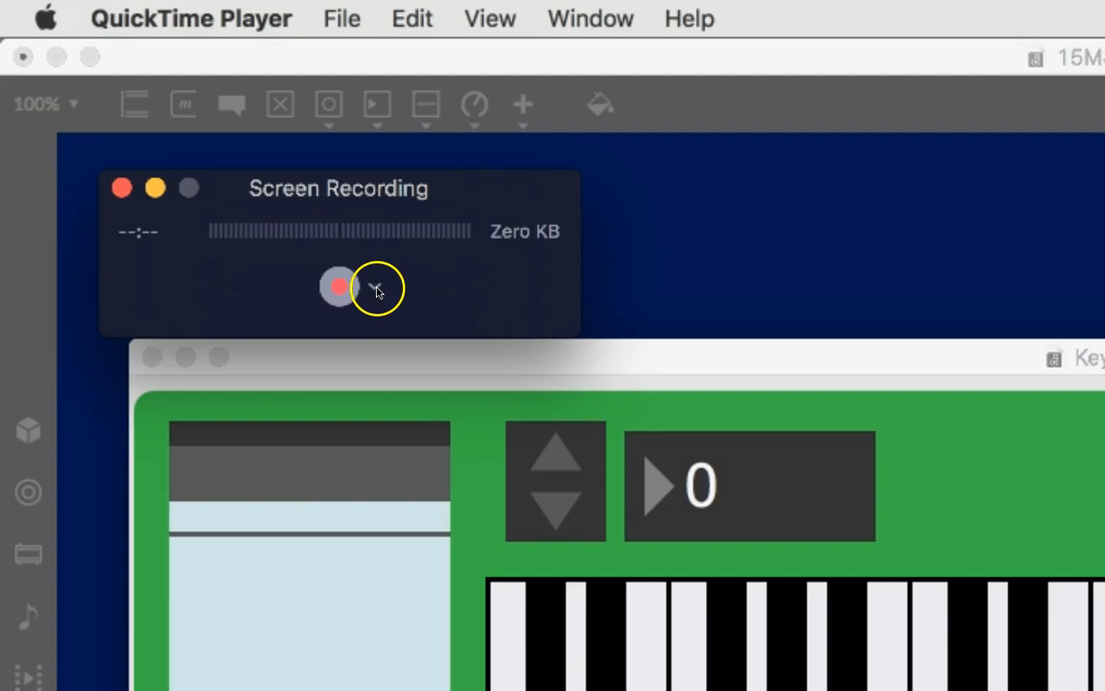
{"action": "left_click", "coordinate": [375, 288]}
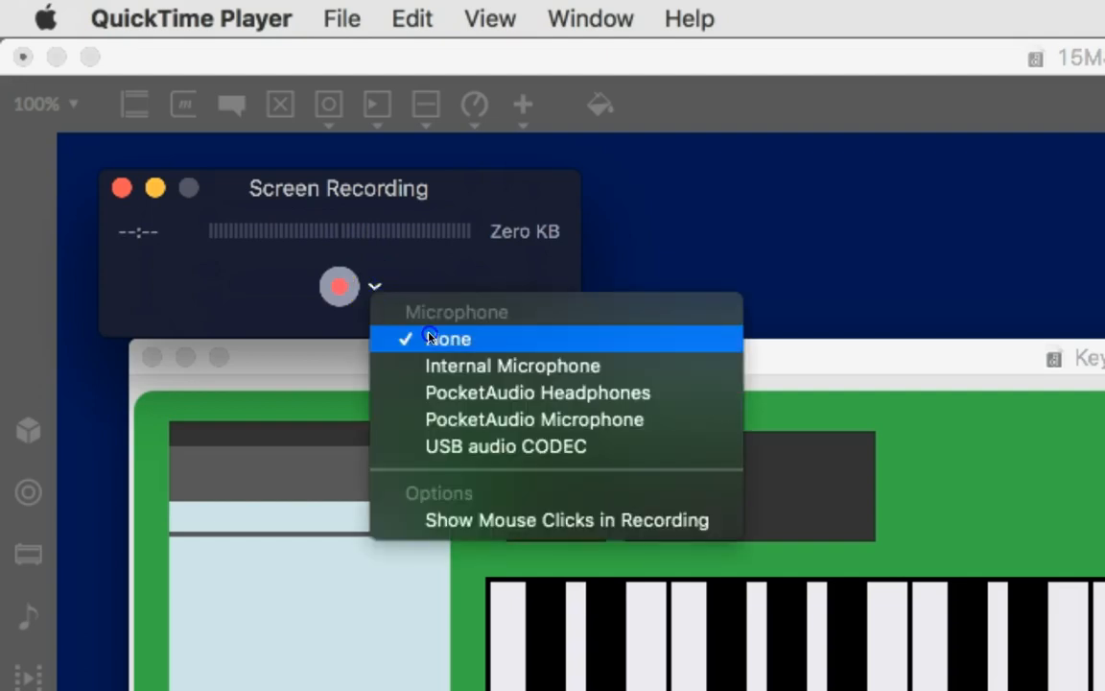
{"action": "mouse_move", "coordinate": [433, 364]}
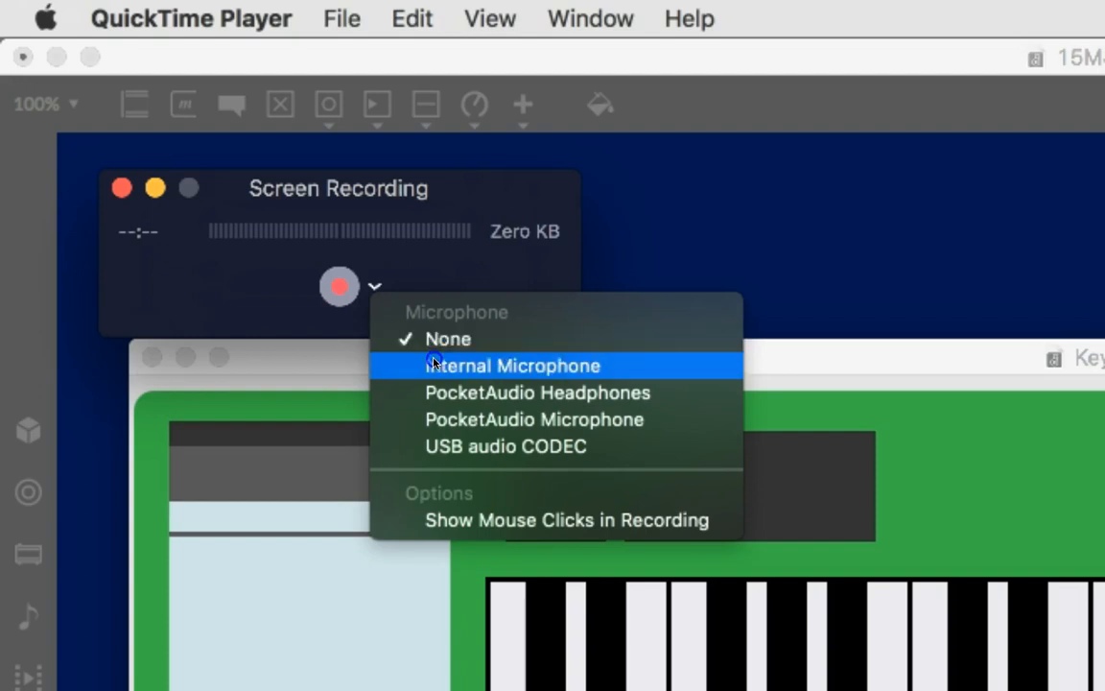
{"action": "left_click", "coordinate": [512, 365]}
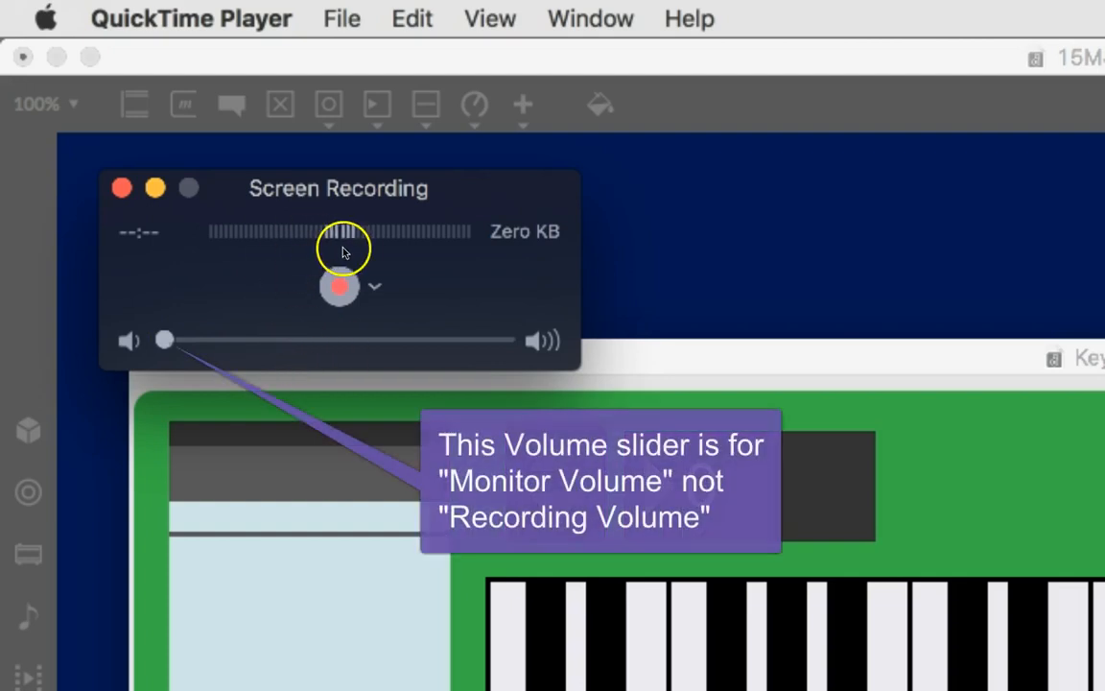
{"action": "mouse_move", "coordinate": [360, 351]}
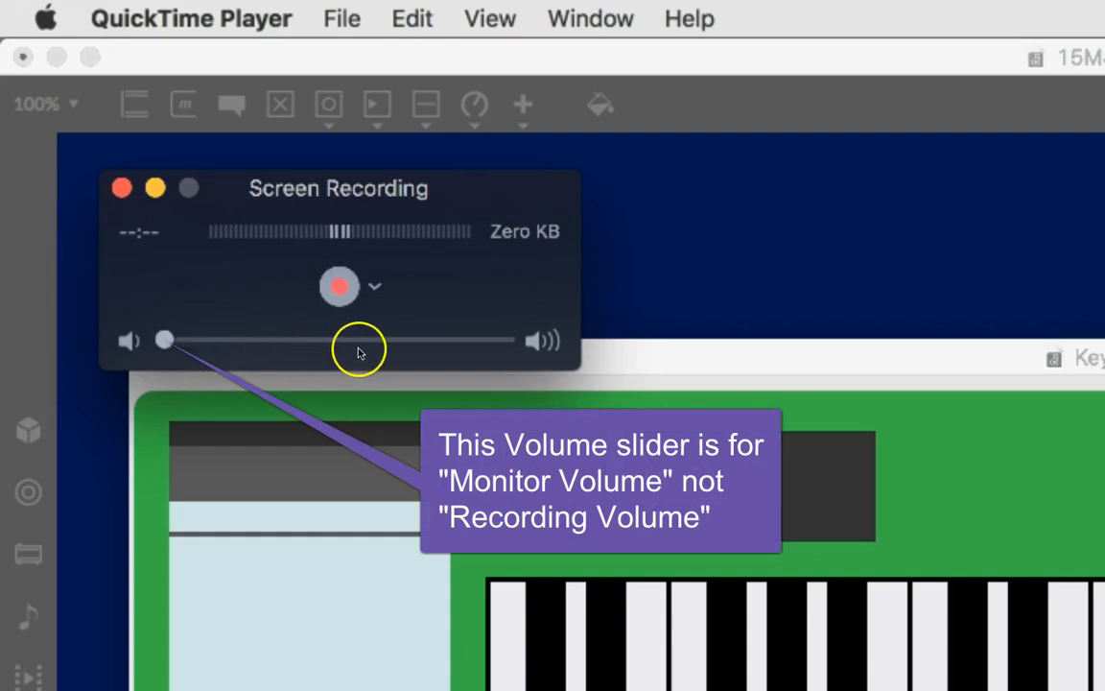
{"action": "mouse_move", "coordinate": [540, 348]}
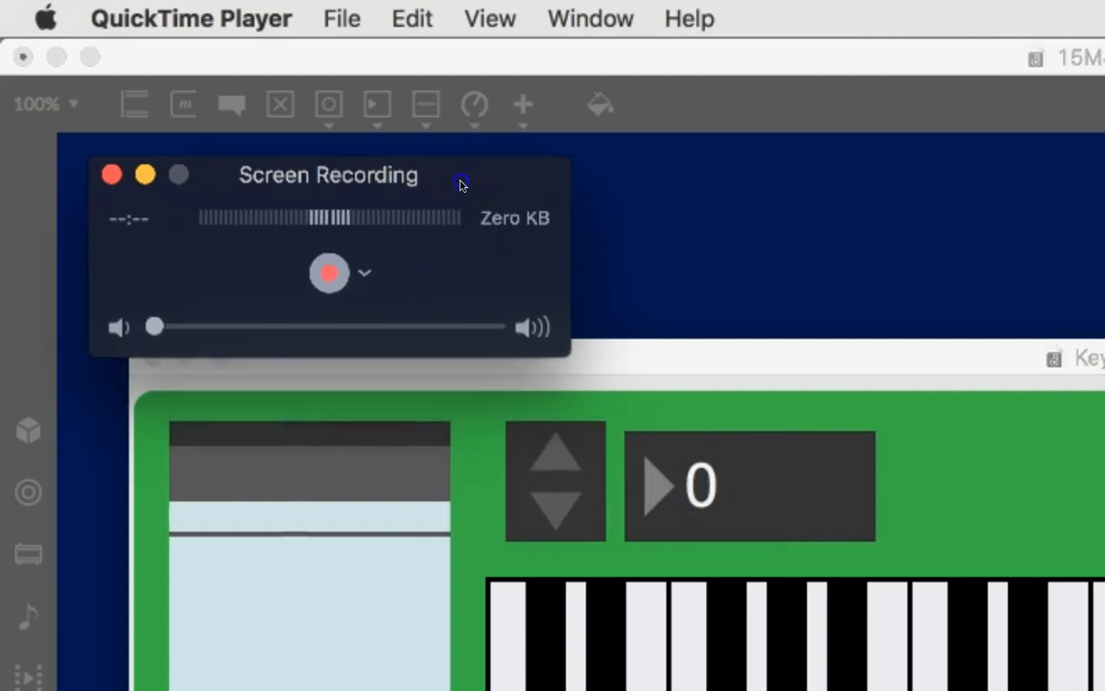
Step: Nudge the Screen Recording window slightly up and to the right
{"action": "left_click_drag", "start_coordinate": [461, 185], "coordinate": [480, 174]}
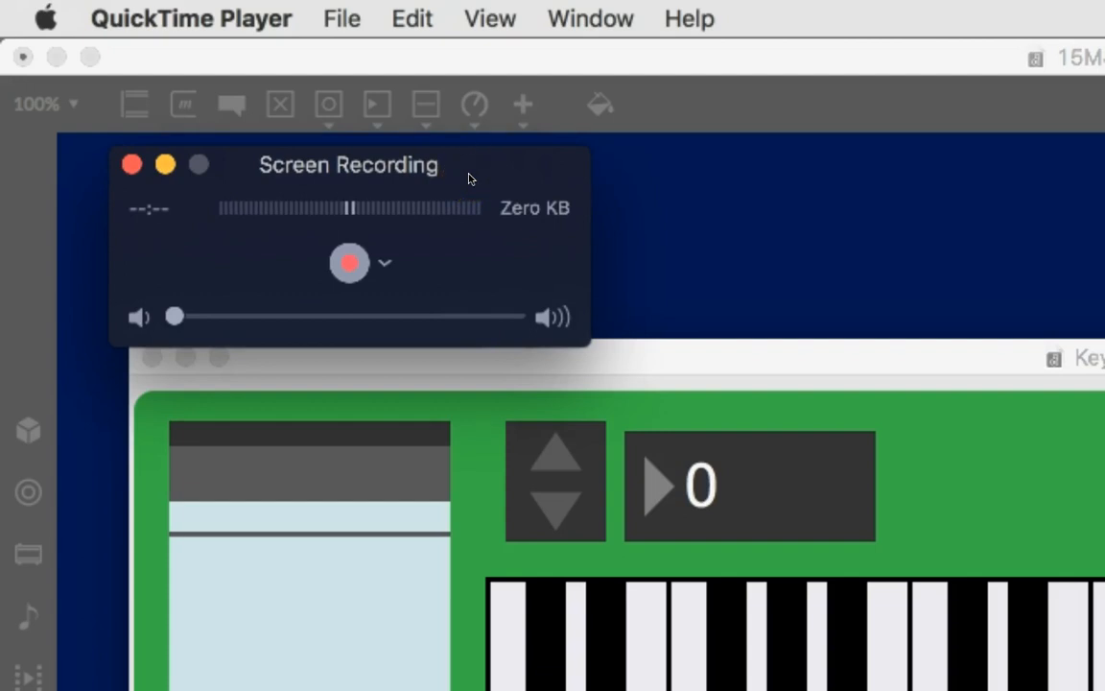
{"action": "mouse_move", "coordinate": [453, 215]}
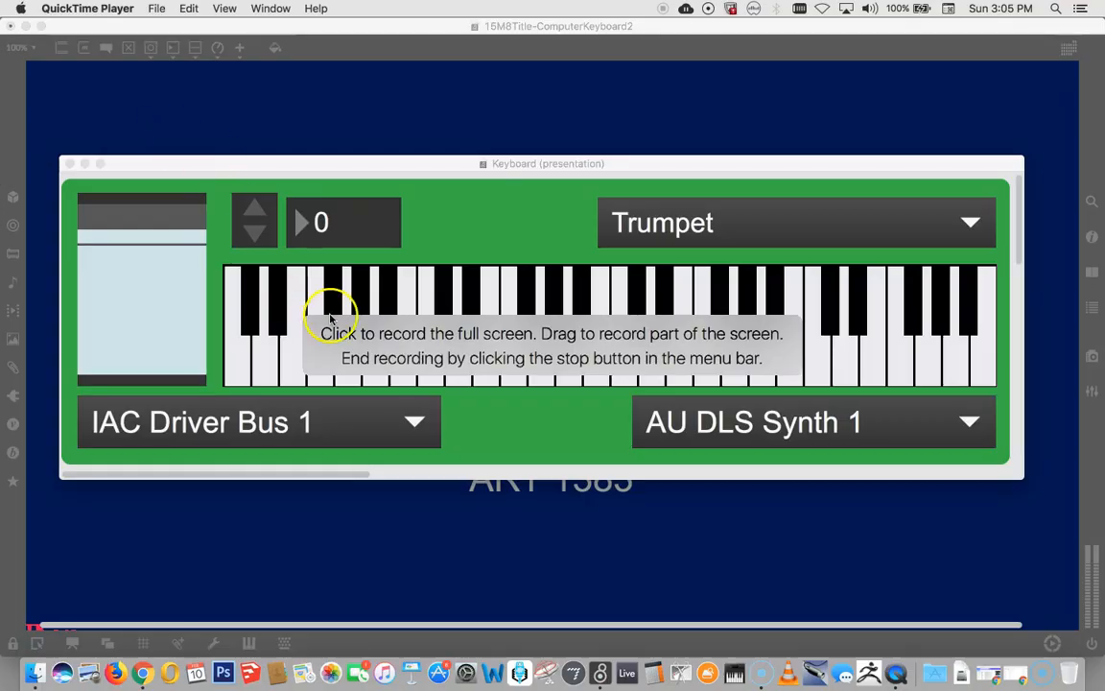
{"action": "mouse_move", "coordinate": [525, 348]}
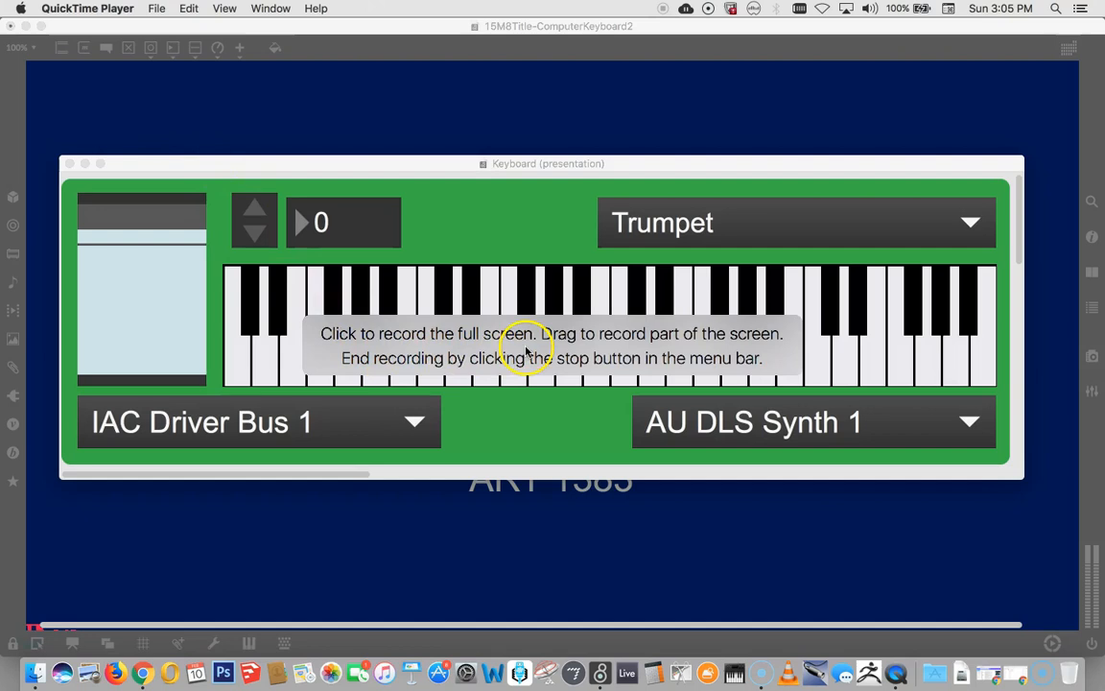
{"action": "mouse_move", "coordinate": [650, 352]}
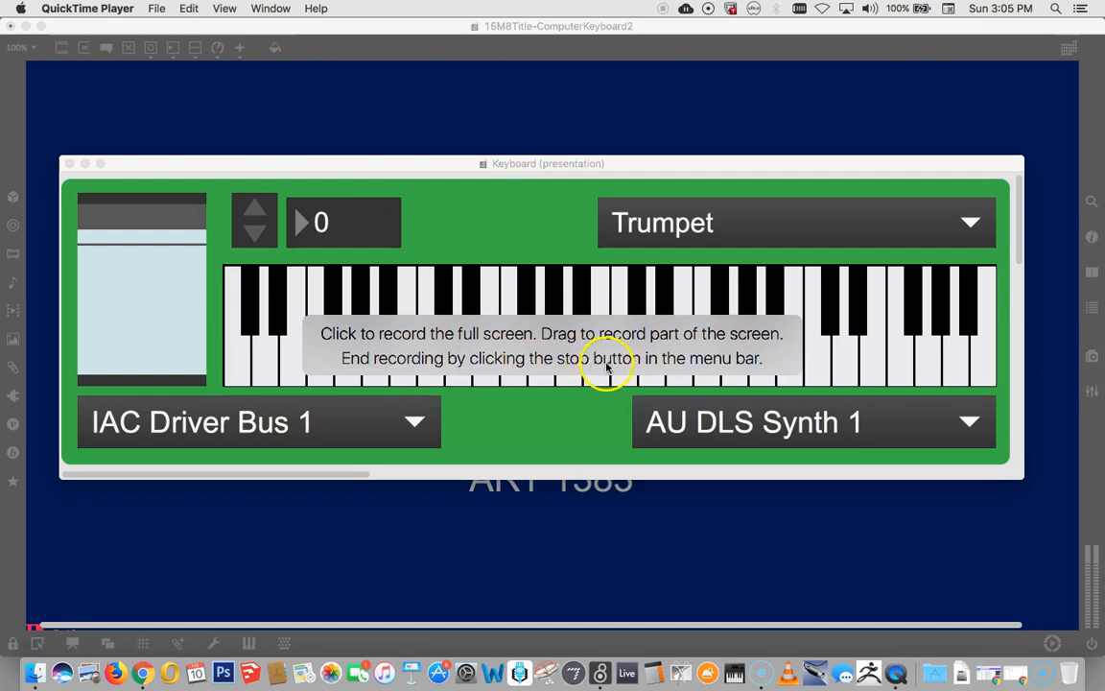
{"action": "mouse_move", "coordinate": [665, 16]}
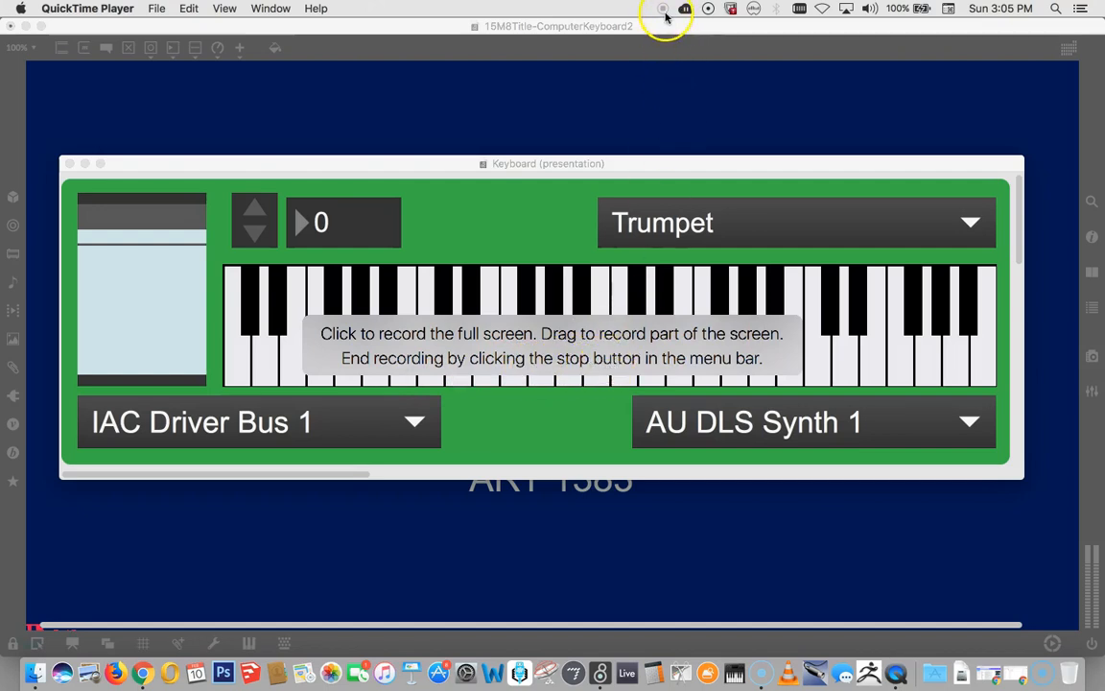
{"action": "mouse_move", "coordinate": [624, 367]}
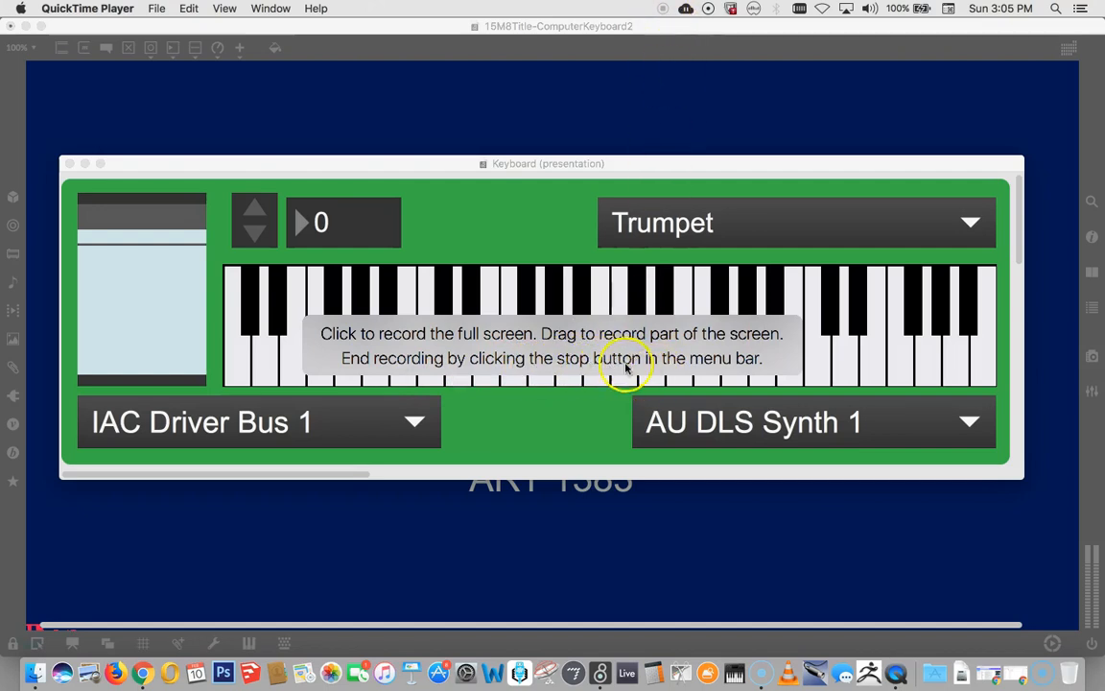
{"action": "mouse_move", "coordinate": [571, 358]}
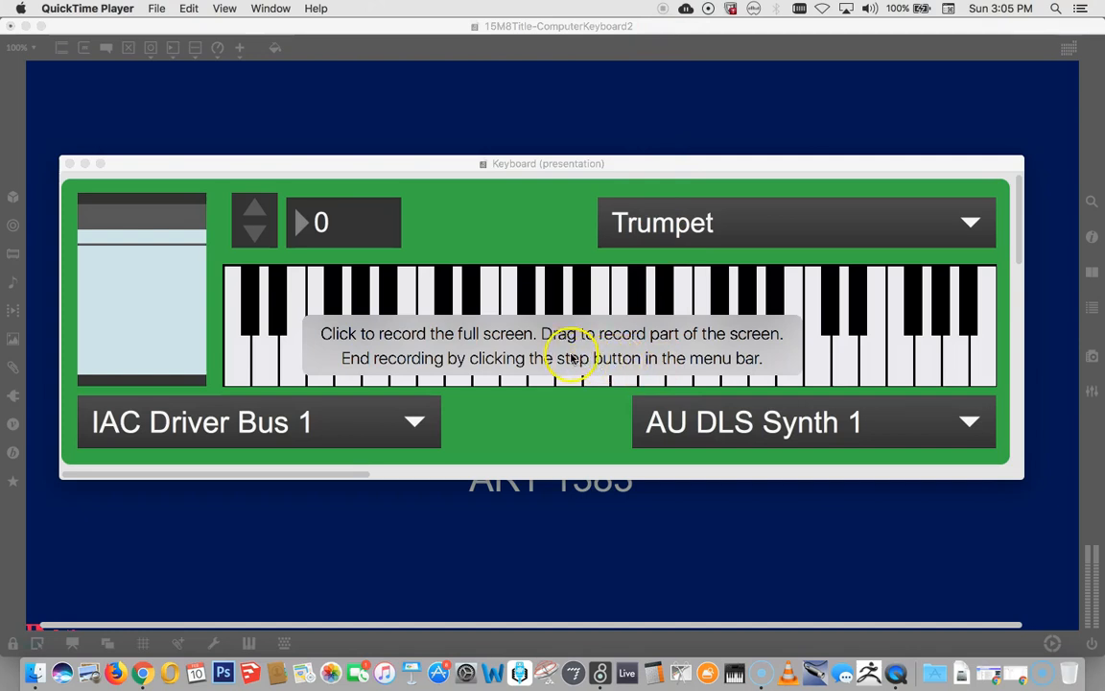
{"action": "mouse_move", "coordinate": [70, 182]}
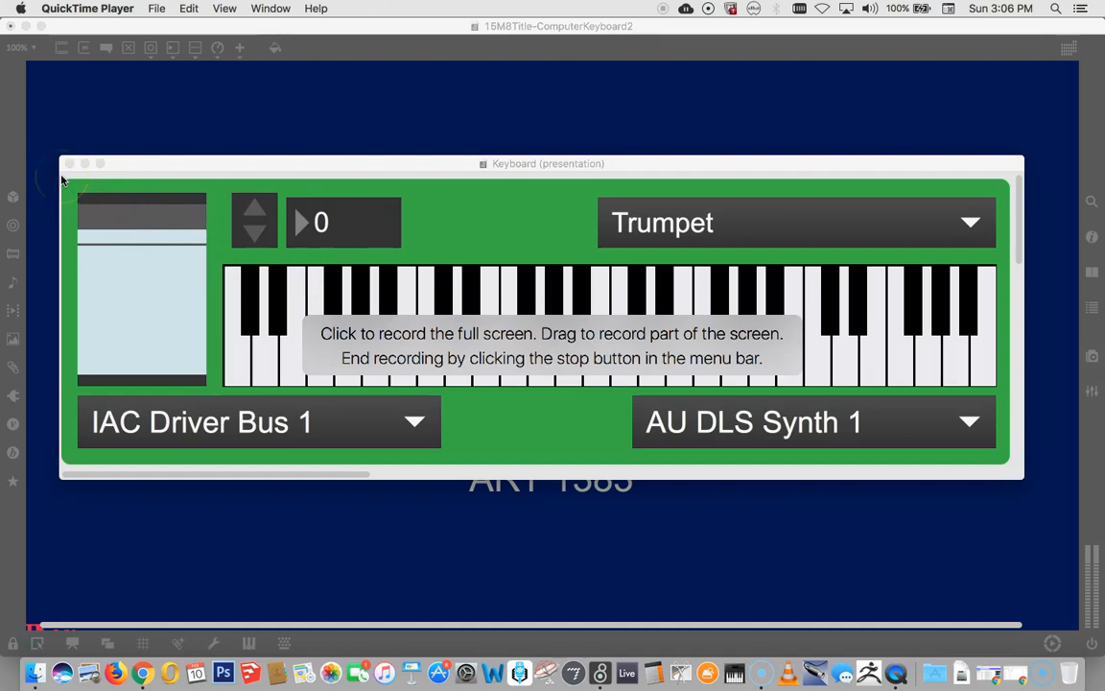
Step: Outline the enlarged Max keyboard panel as the capture area and adjust its edges
{"action": "left_click_drag", "start_coordinate": [62, 177], "coordinate": [403, 331]}
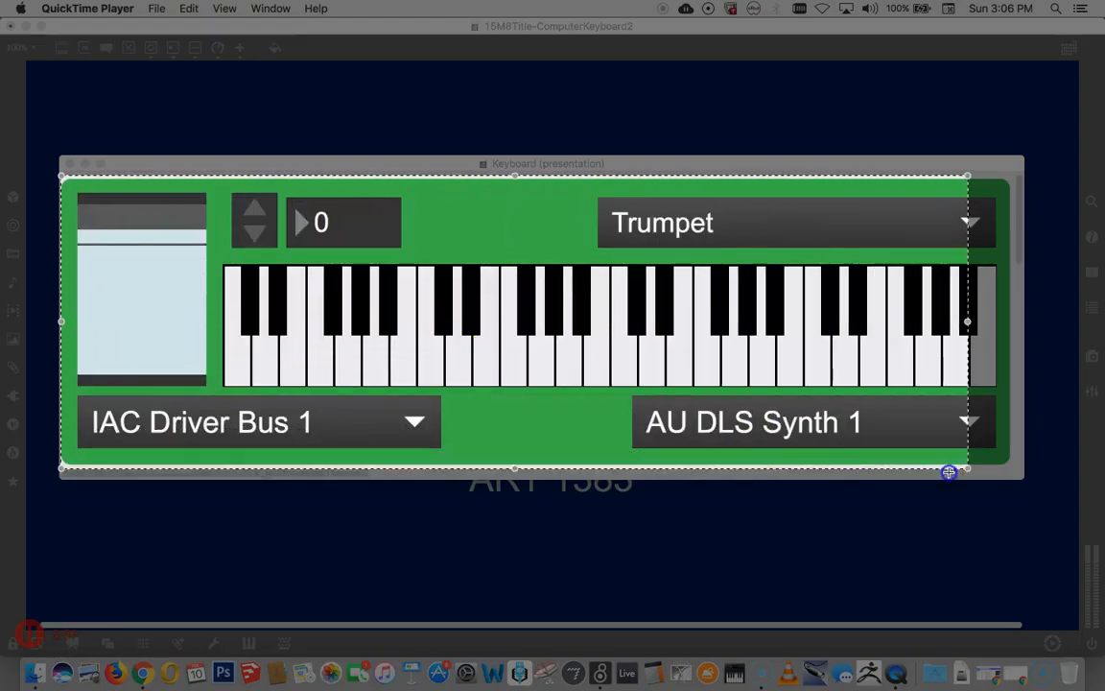
{"action": "left_click_drag", "start_coordinate": [948, 472], "coordinate": [1020, 471]}
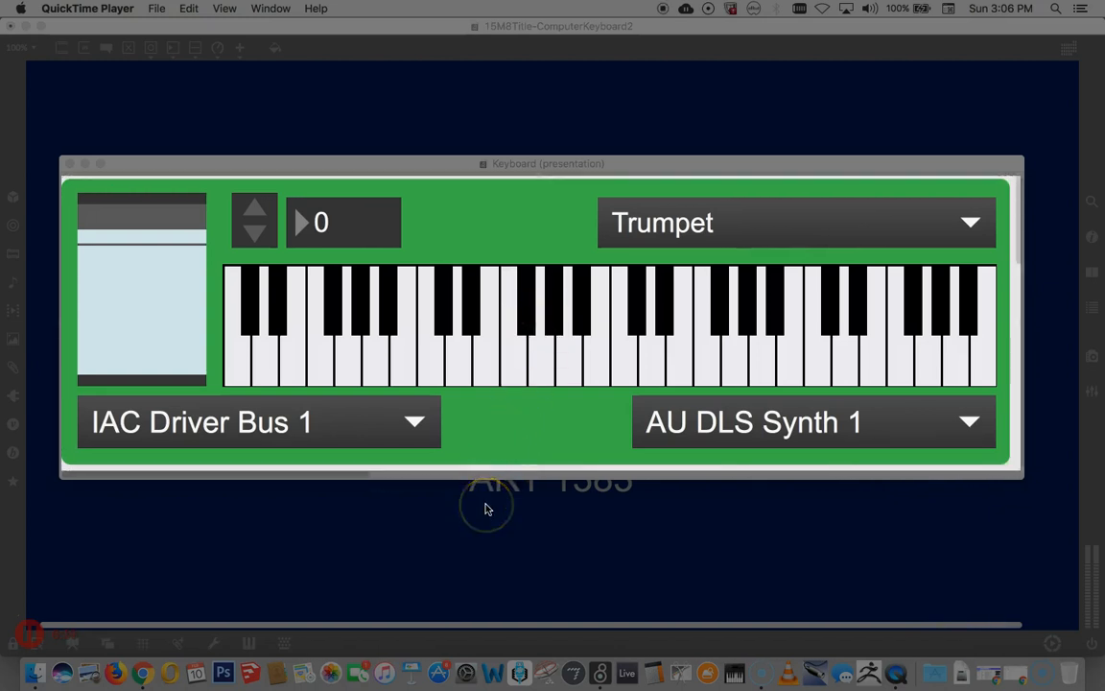
{"action": "mouse_move", "coordinate": [177, 423]}
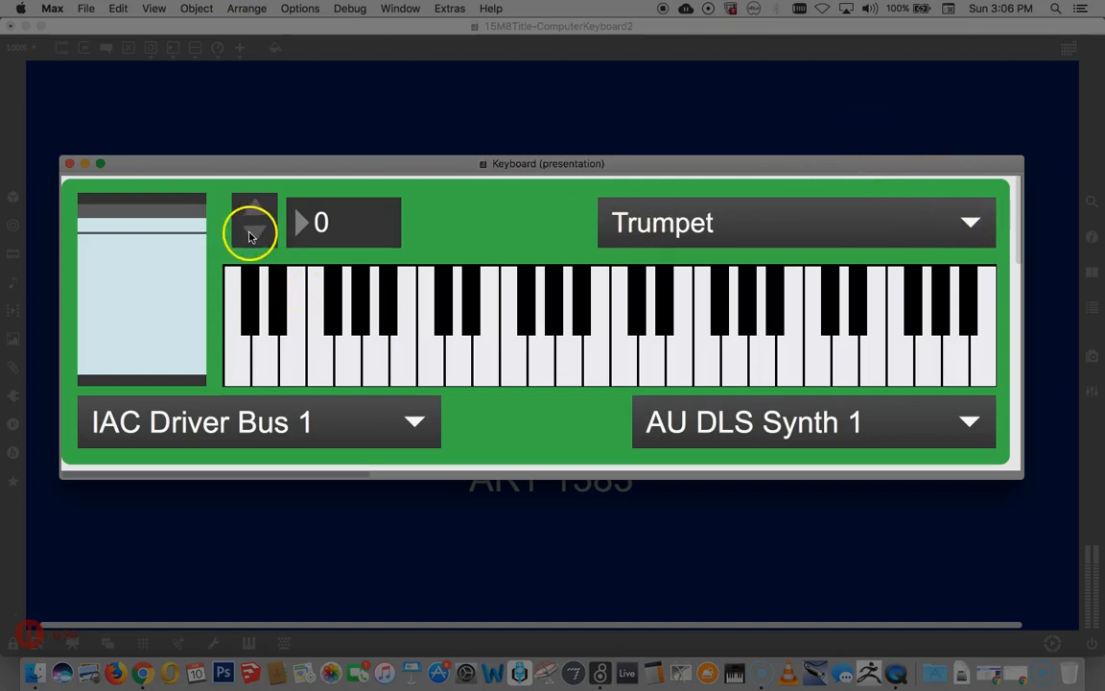
Step: Step the keyboard octave down to -1 and back up, then open the instrument list
{"action": "left_click", "coordinate": [255, 238]}
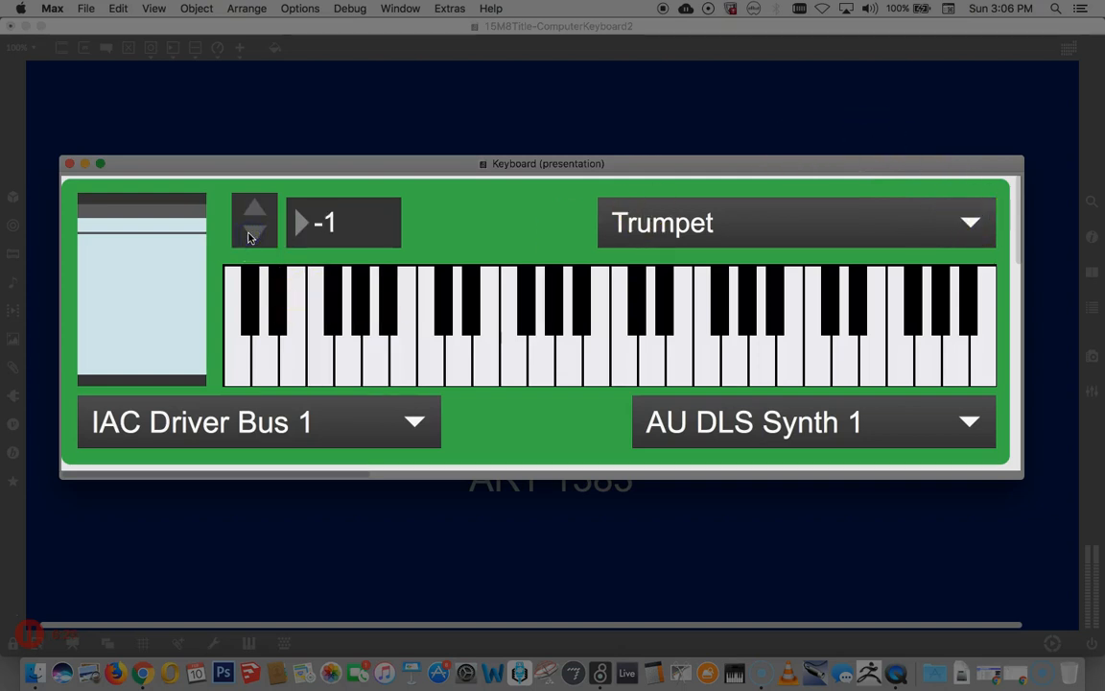
{"action": "left_click", "coordinate": [255, 207]}
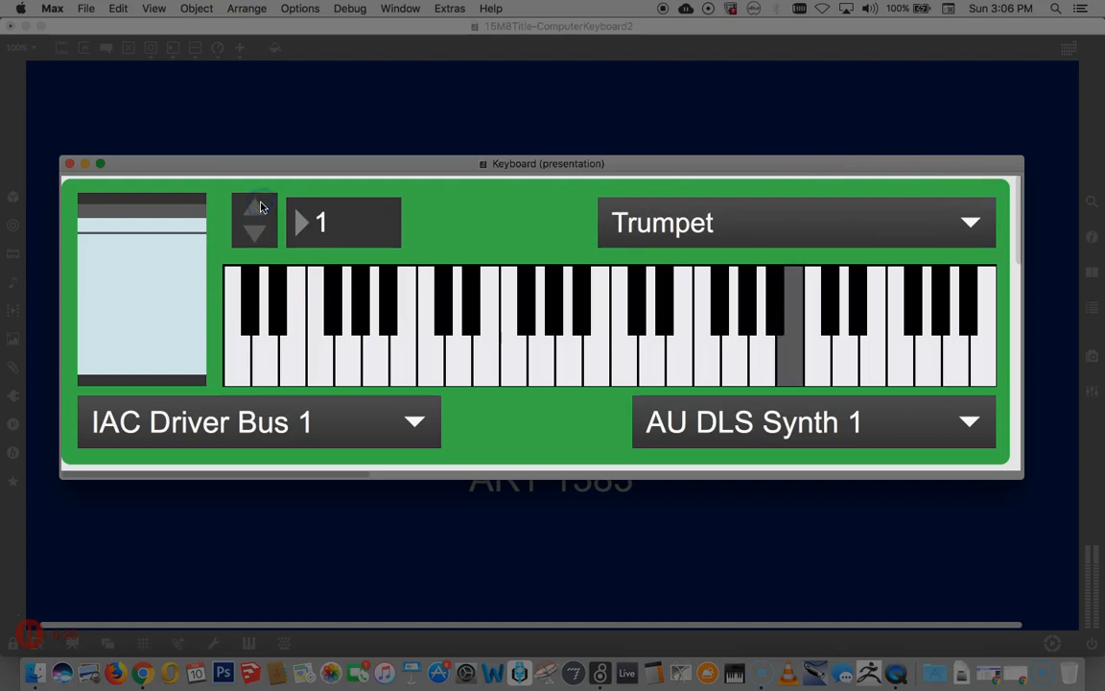
{"action": "left_click", "coordinate": [255, 238]}
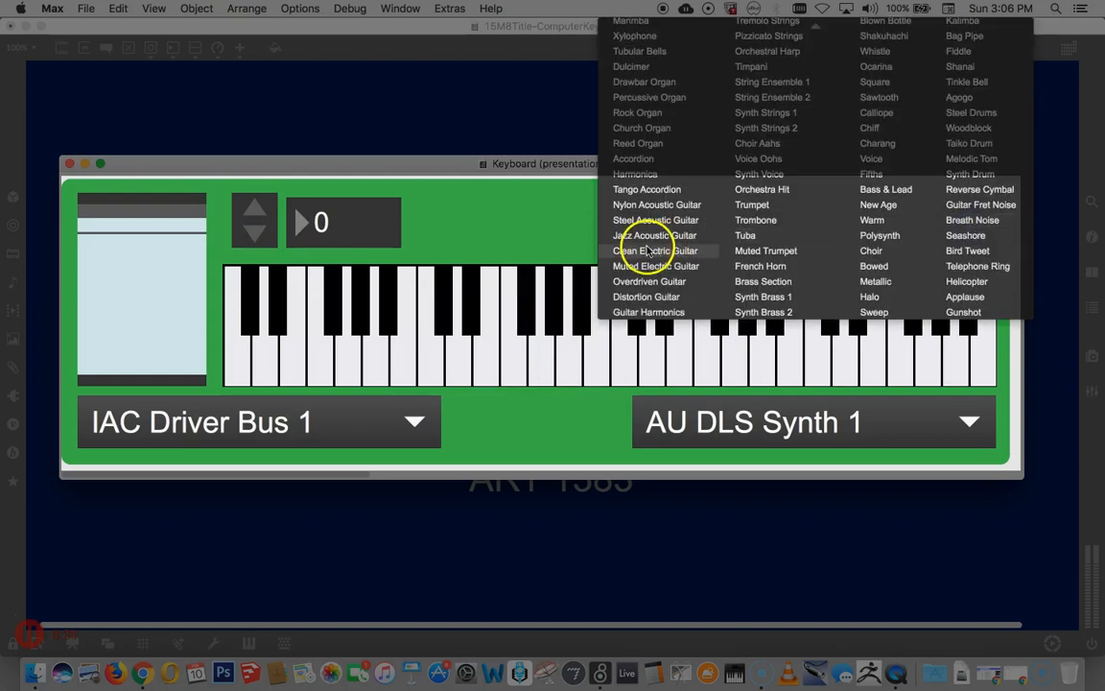
{"action": "mouse_move", "coordinate": [657, 235]}
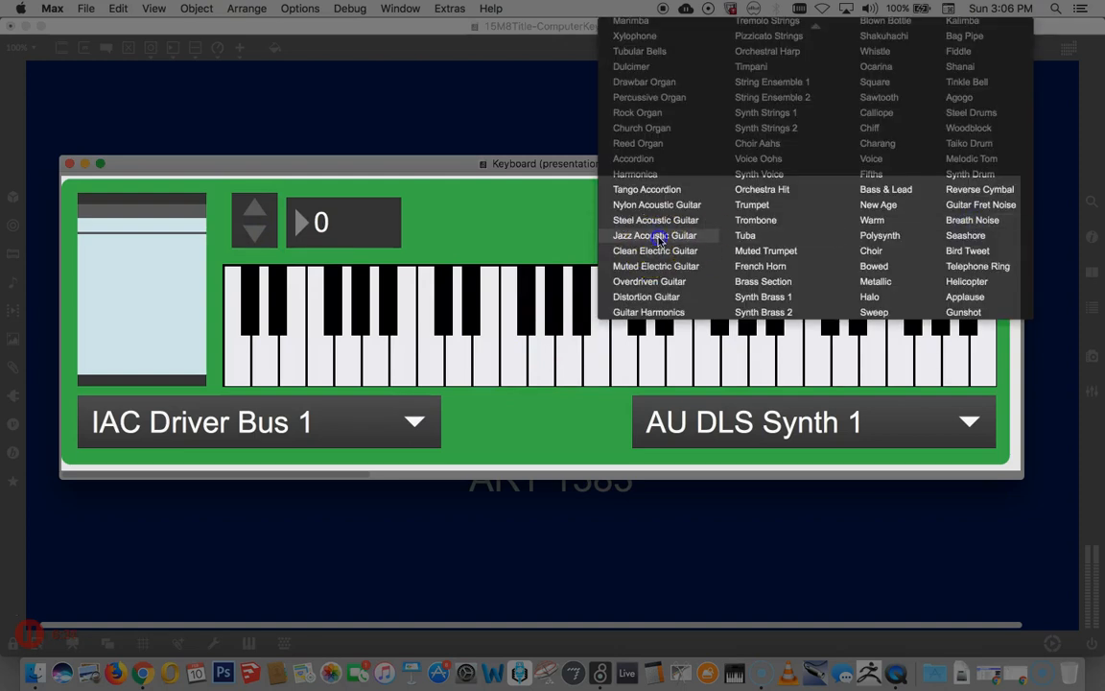
Step: Switch the Max keyboard's instrument to Jazz Acoustic Guitar and play keys for the recording
{"action": "left_click", "coordinate": [655, 235]}
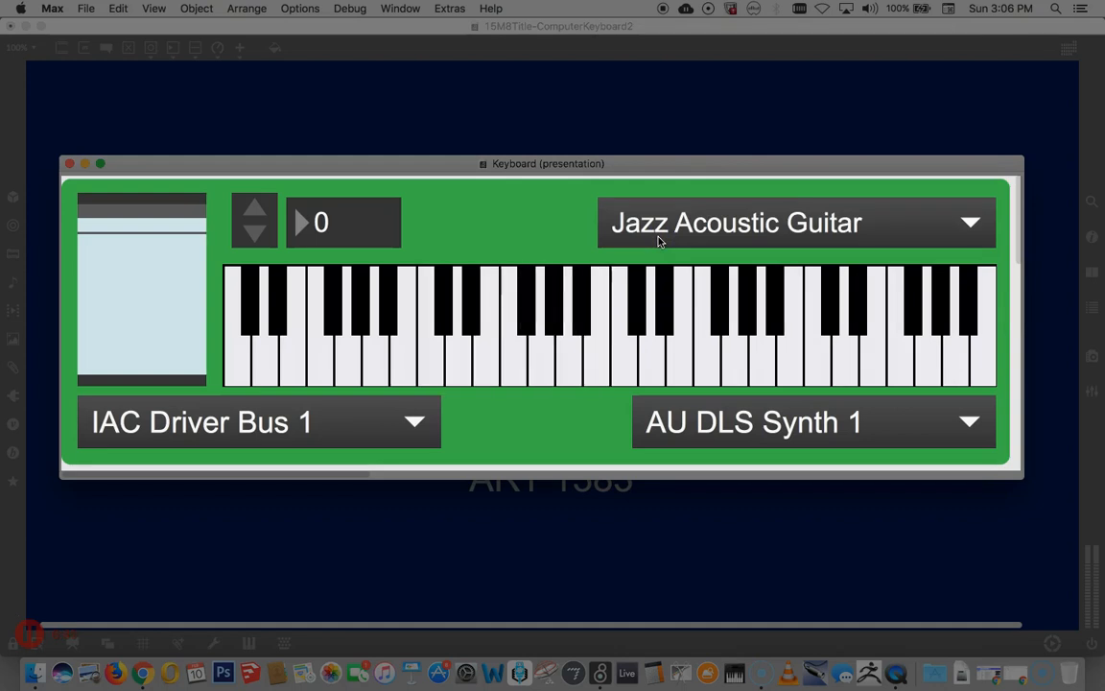
{"action": "left_click", "coordinate": [539, 360]}
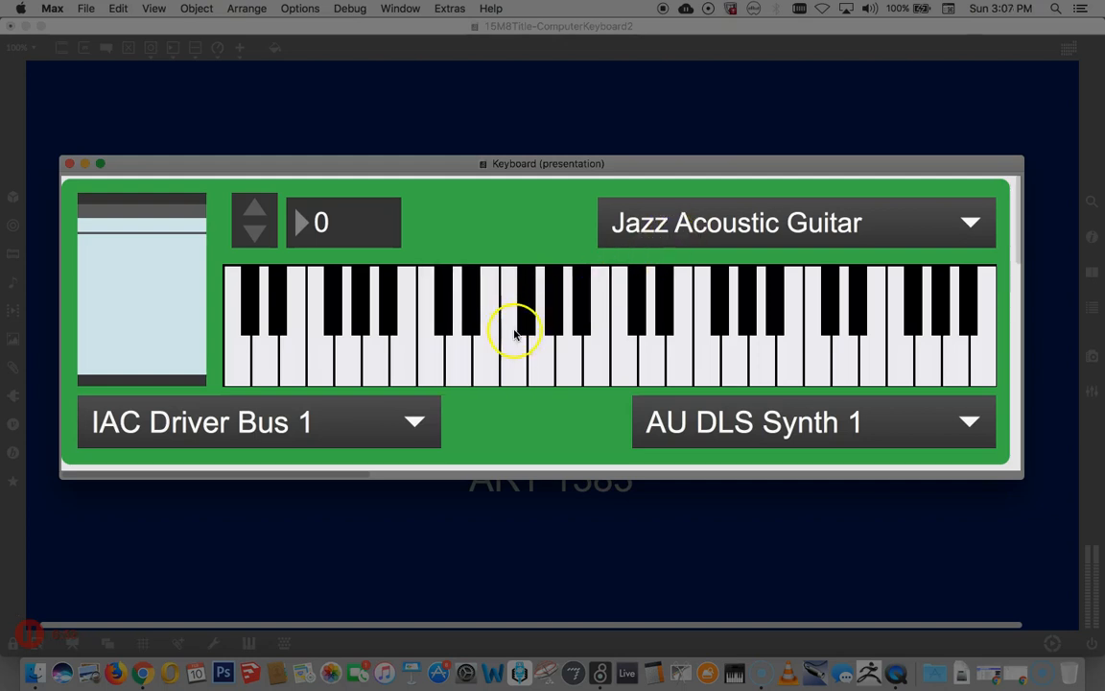
{"action": "mouse_move", "coordinate": [484, 250]}
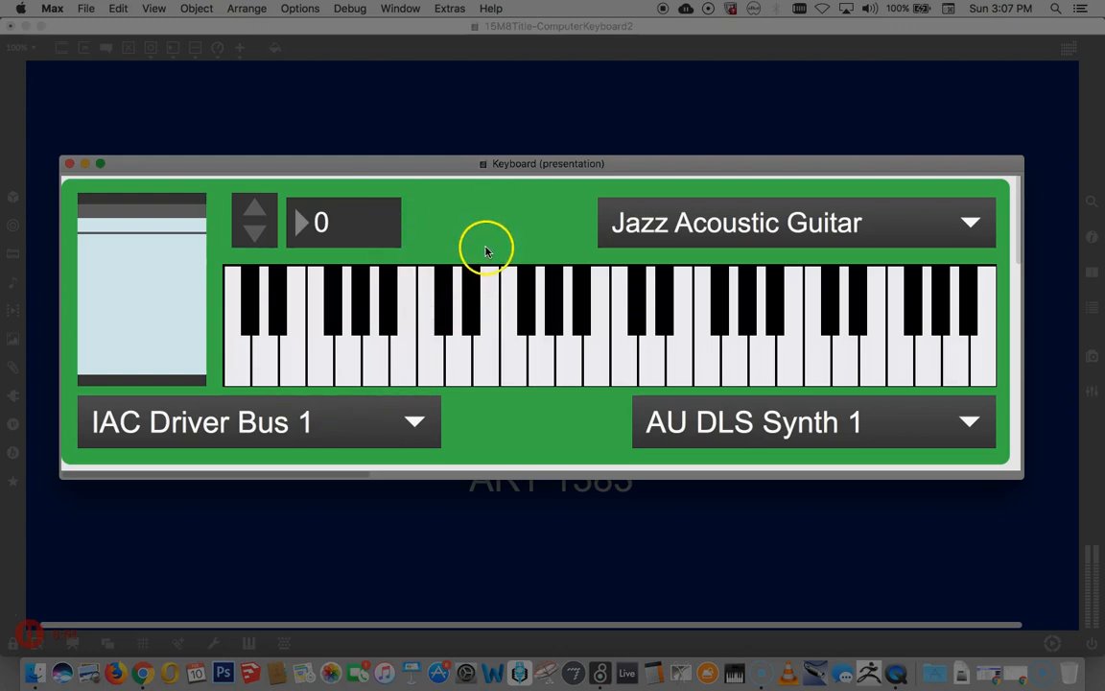
{"action": "mouse_move", "coordinate": [456, 389]}
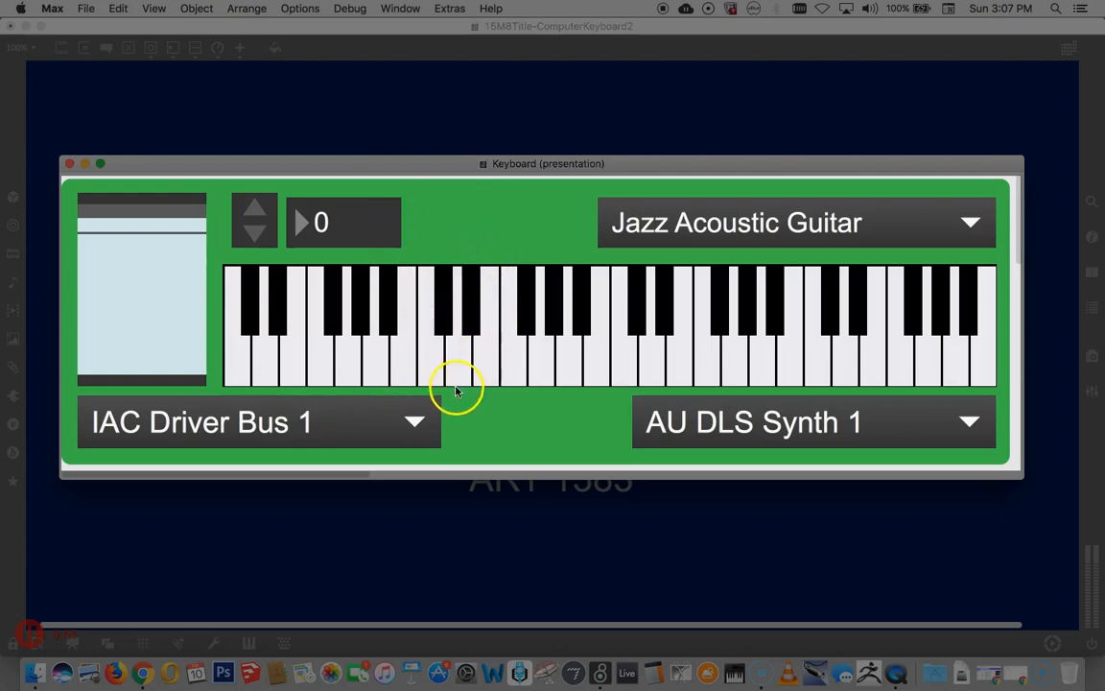
{"action": "mouse_move", "coordinate": [734, 367]}
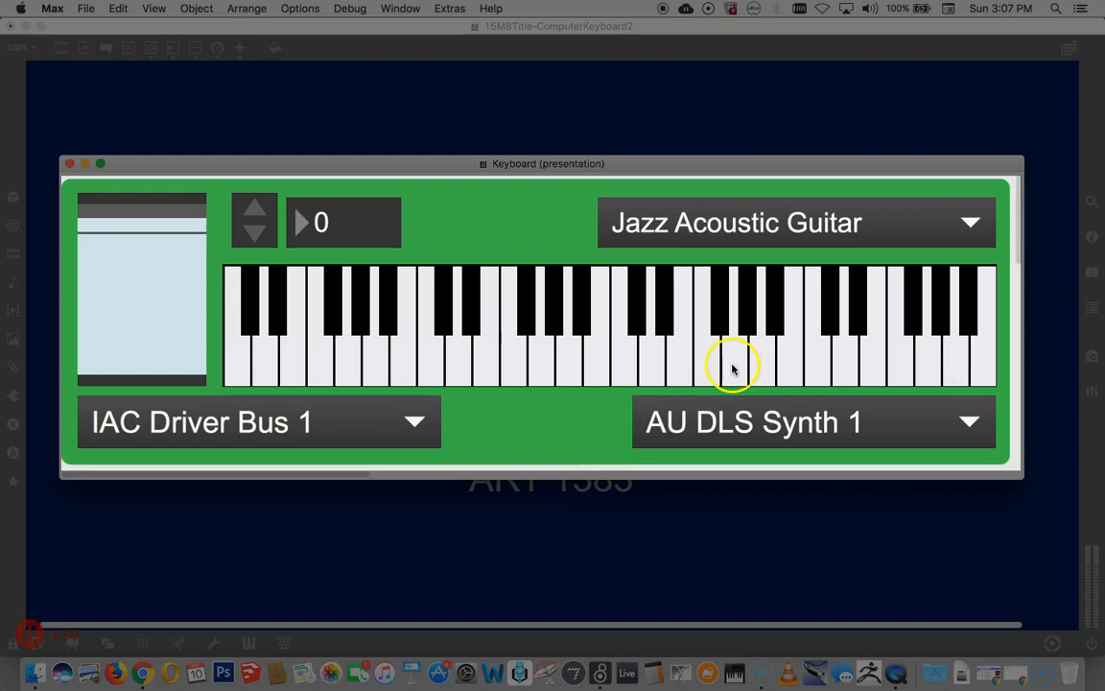
{"action": "mouse_move", "coordinate": [664, 12]}
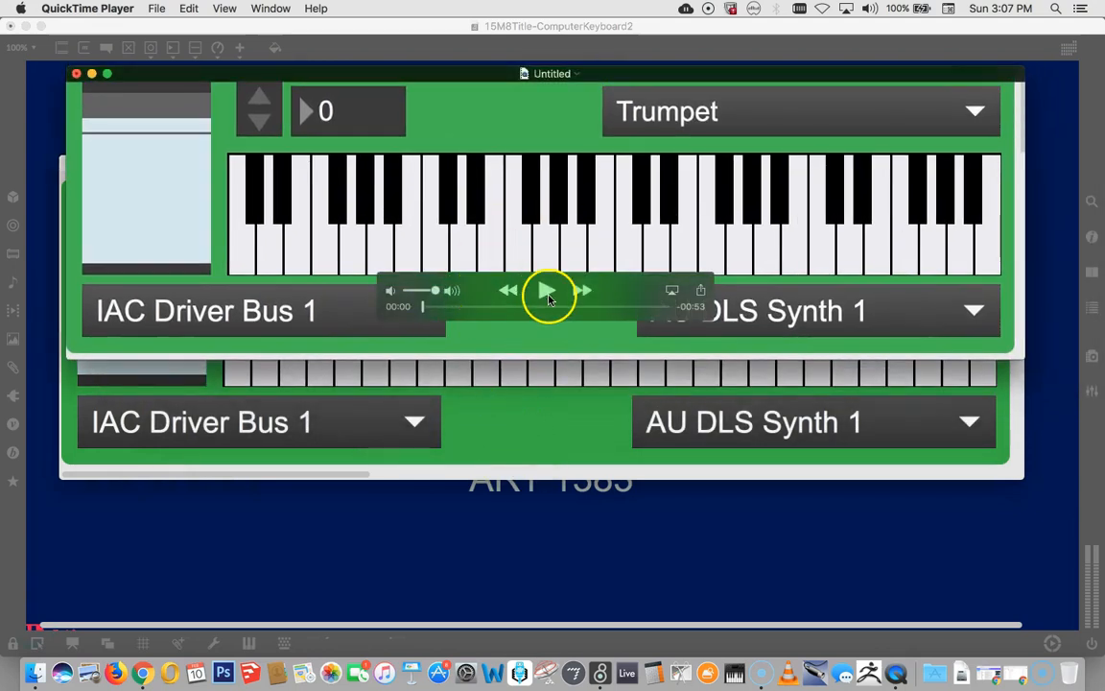
Step: Play back the untitled keyboard recording in QuickTime and lower its volume
{"action": "left_click", "coordinate": [545, 289]}
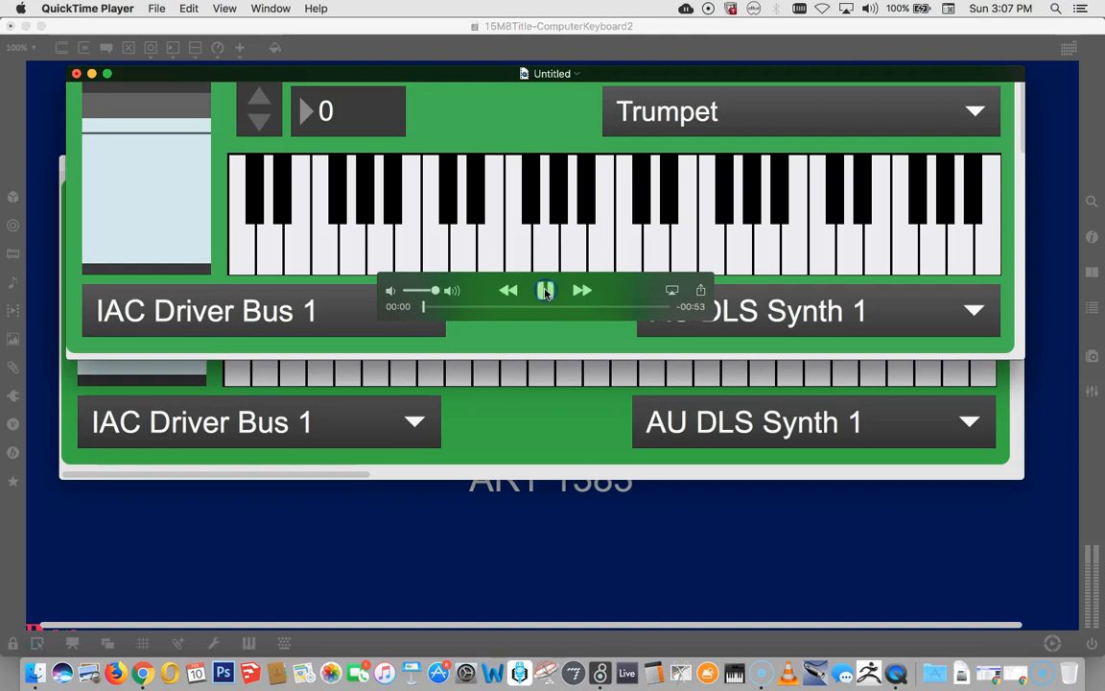
{"action": "left_click", "coordinate": [545, 290]}
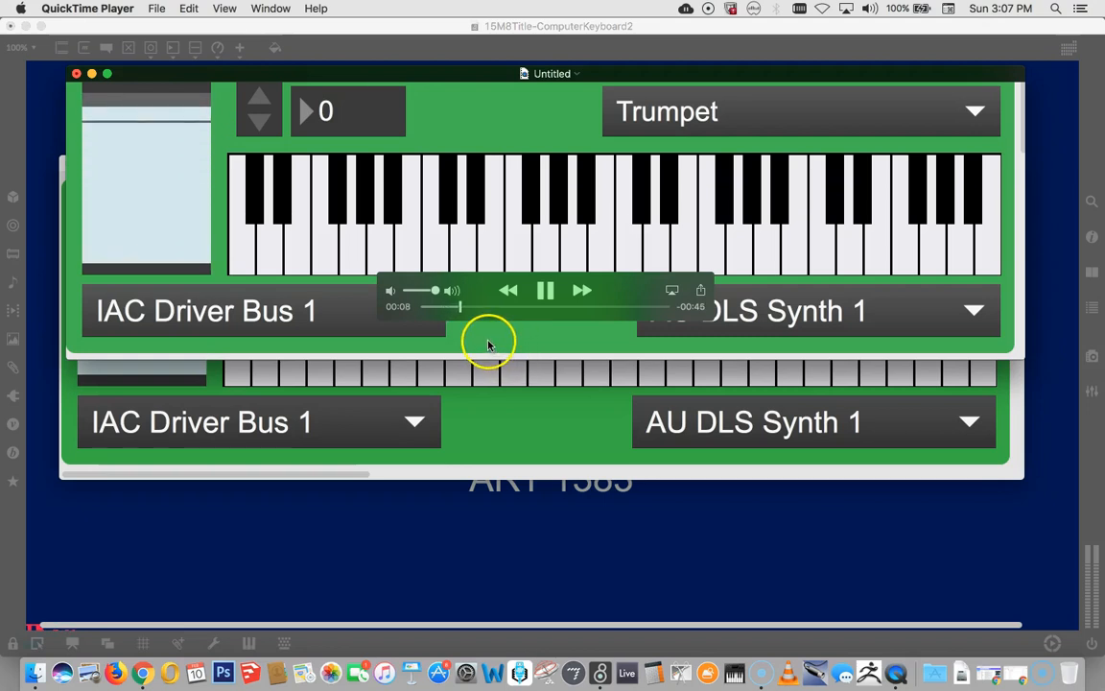
{"action": "mouse_move", "coordinate": [509, 209]}
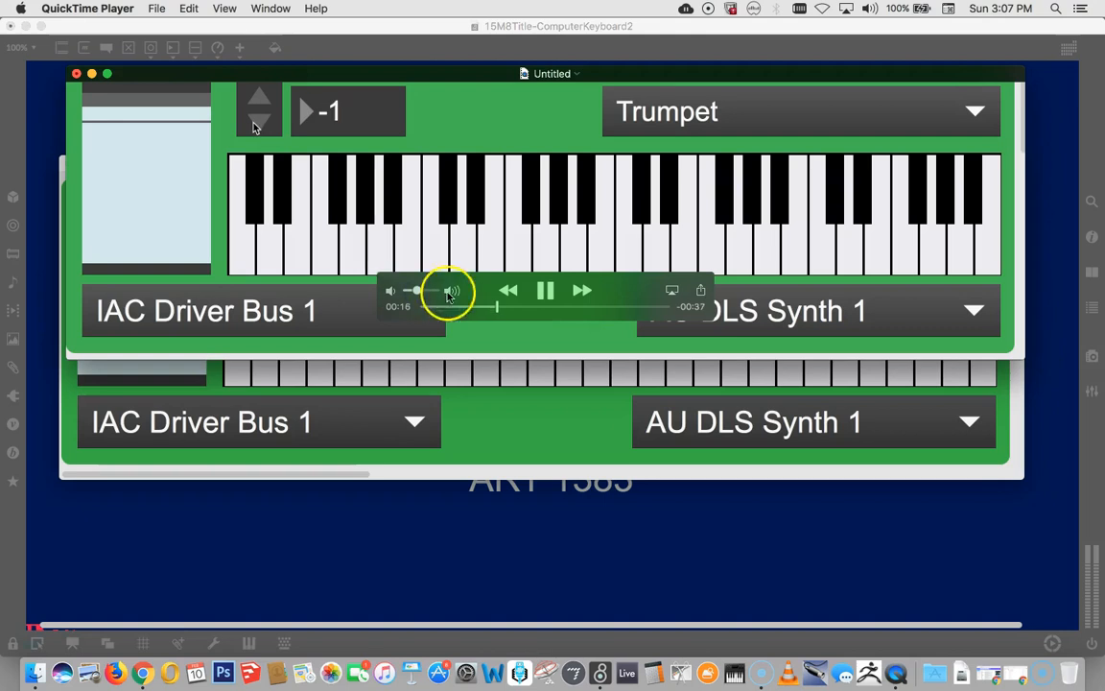
{"action": "left_click", "coordinate": [545, 289]}
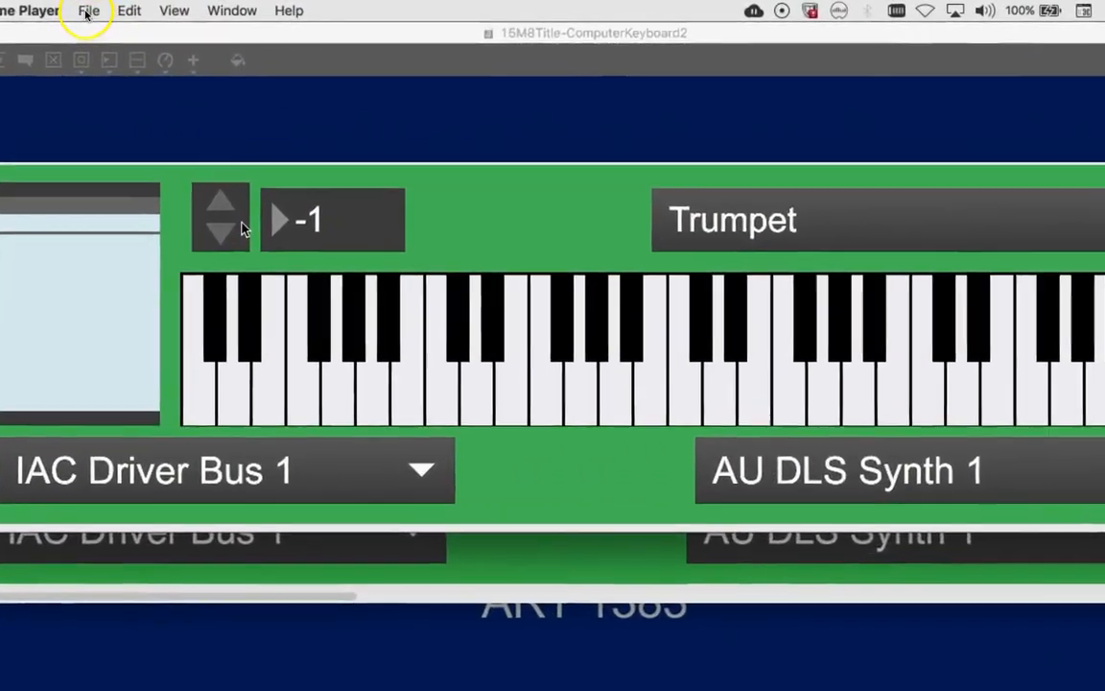
Step: Save the recording as 001JawnyKeyboard in the Teaching Videos folder
{"action": "left_click", "coordinate": [88, 11]}
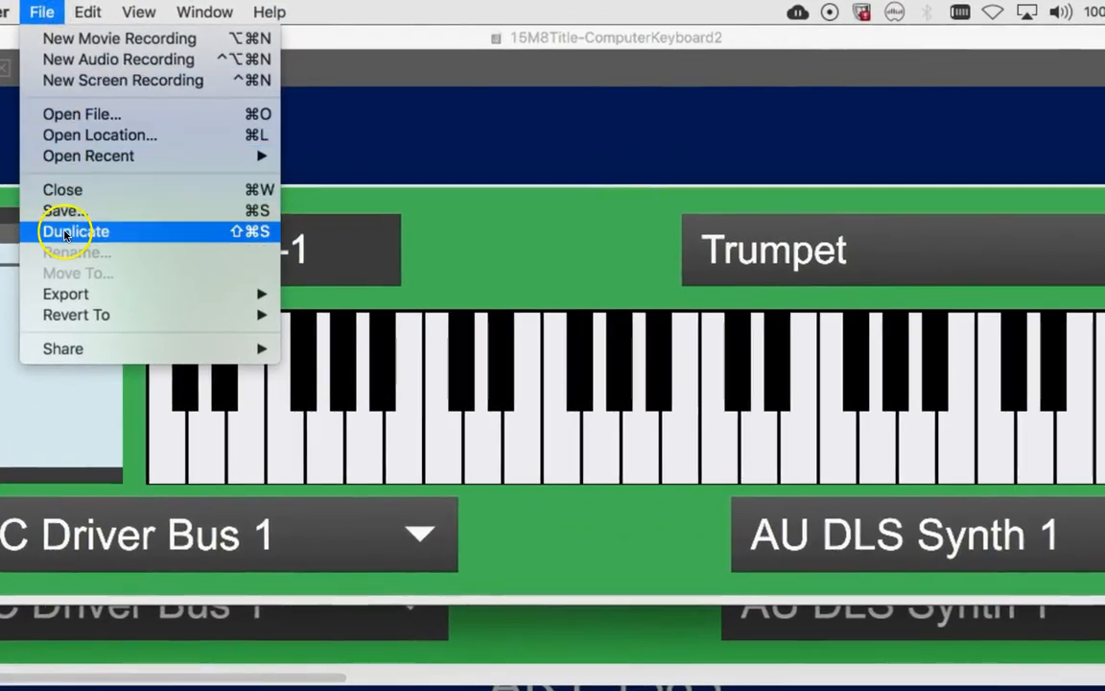
{"action": "left_click", "coordinate": [77, 231]}
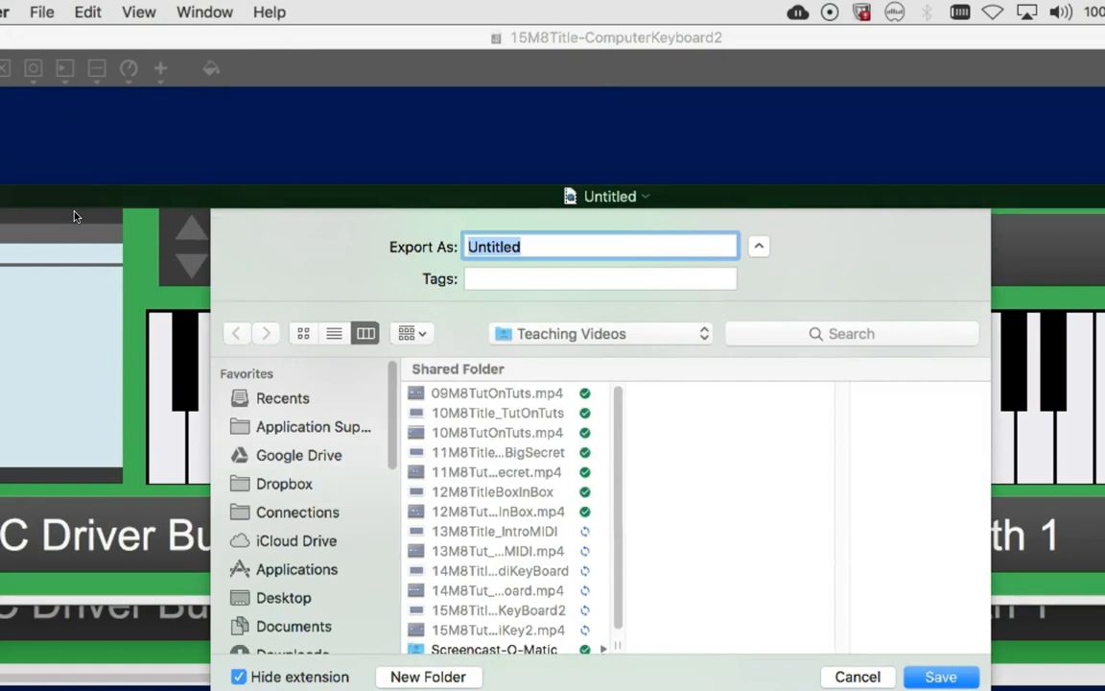
{"action": "mouse_move", "coordinate": [600, 333]}
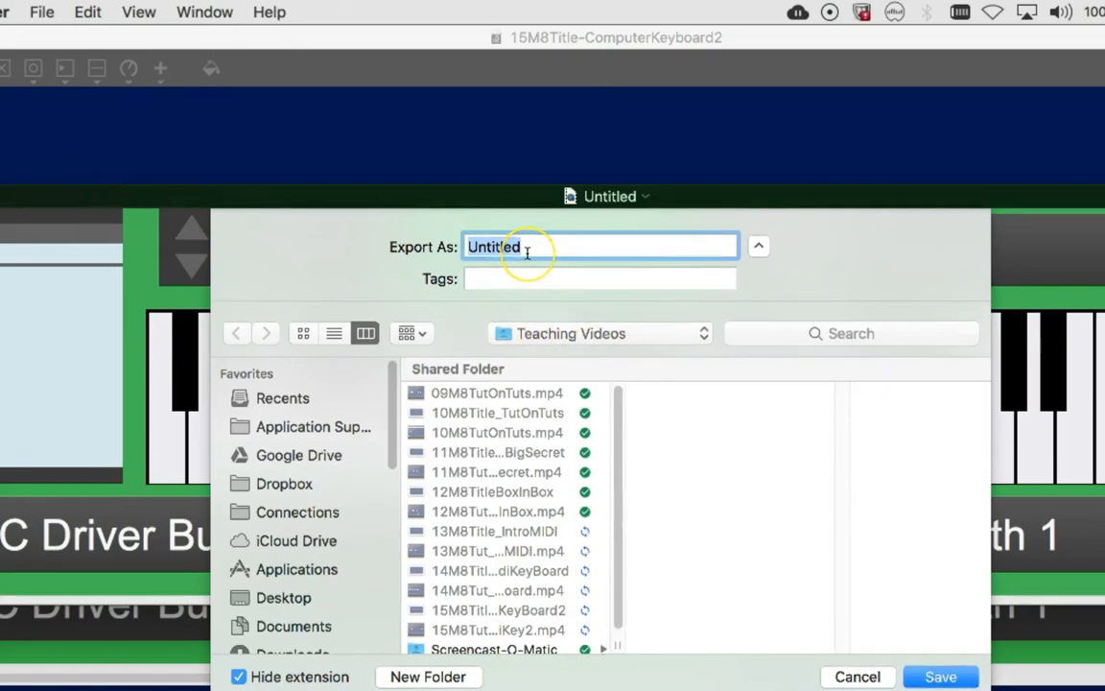
{"action": "type", "text": "00"}
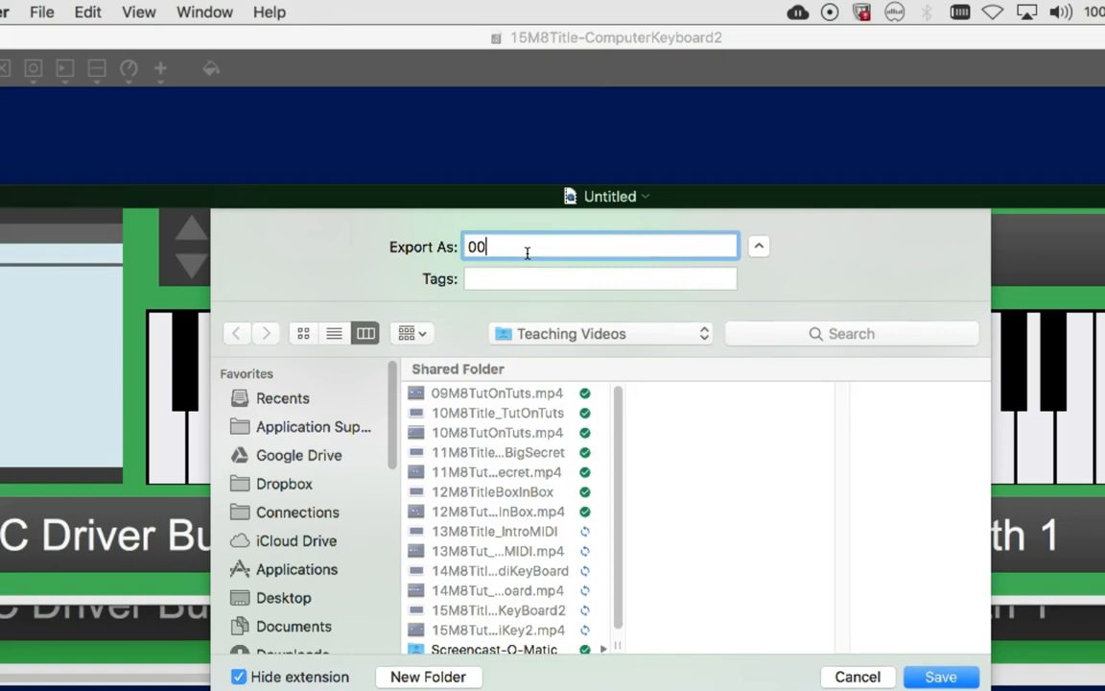
{"action": "type", "text": "1"}
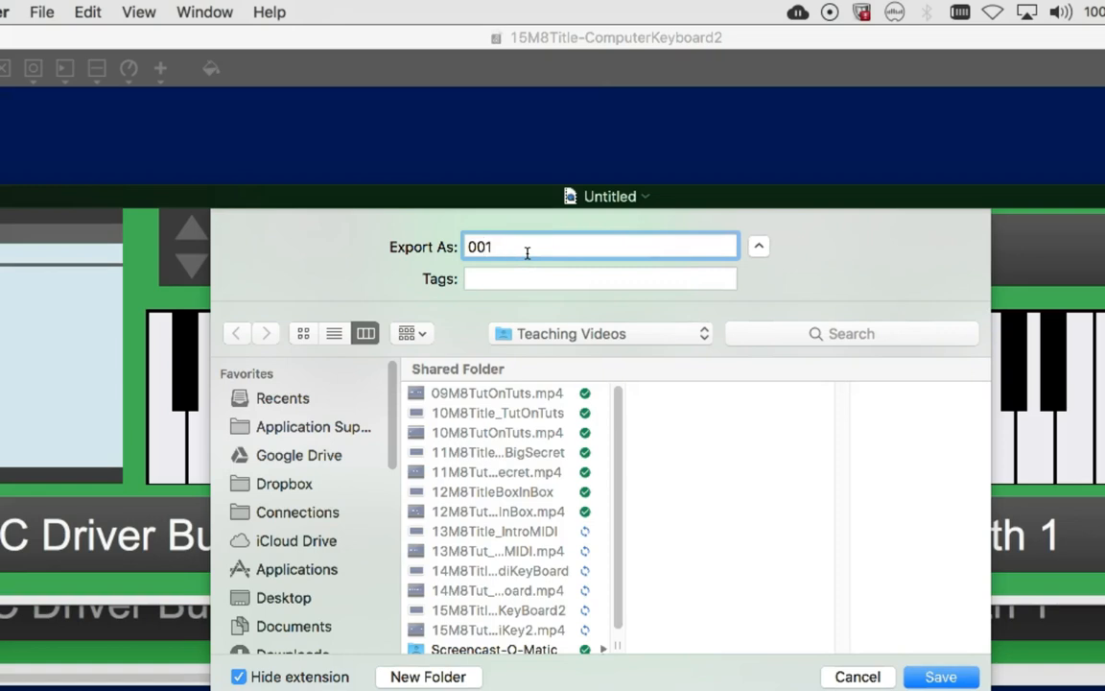
{"action": "type", "text": "Jawn"}
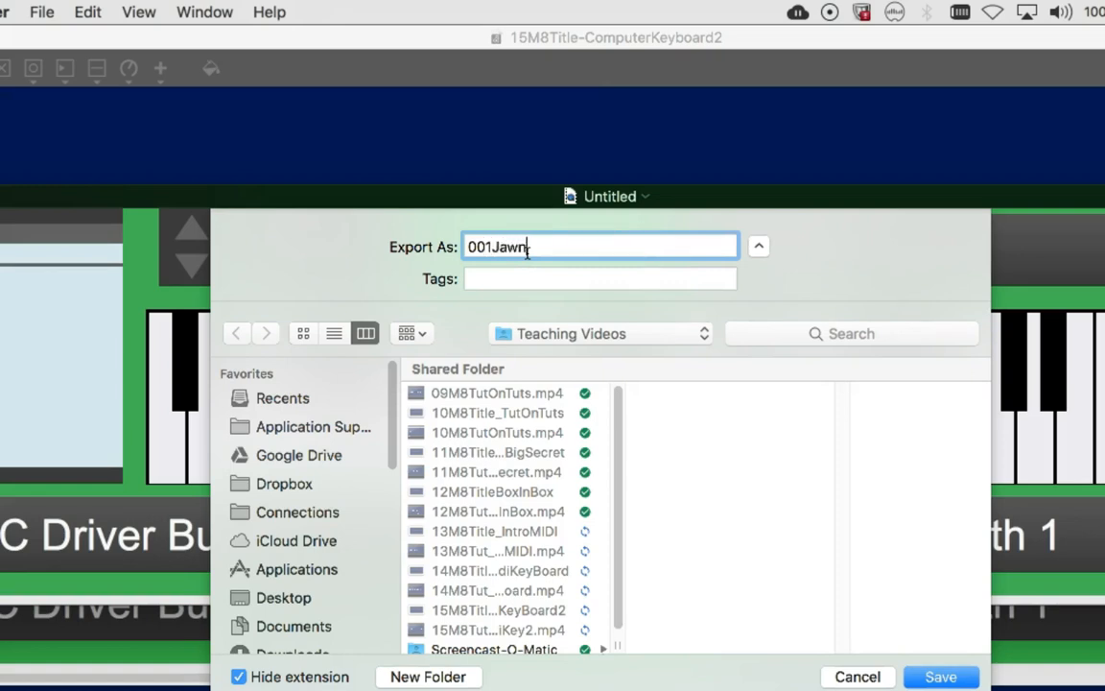
{"action": "type", "text": "y"}
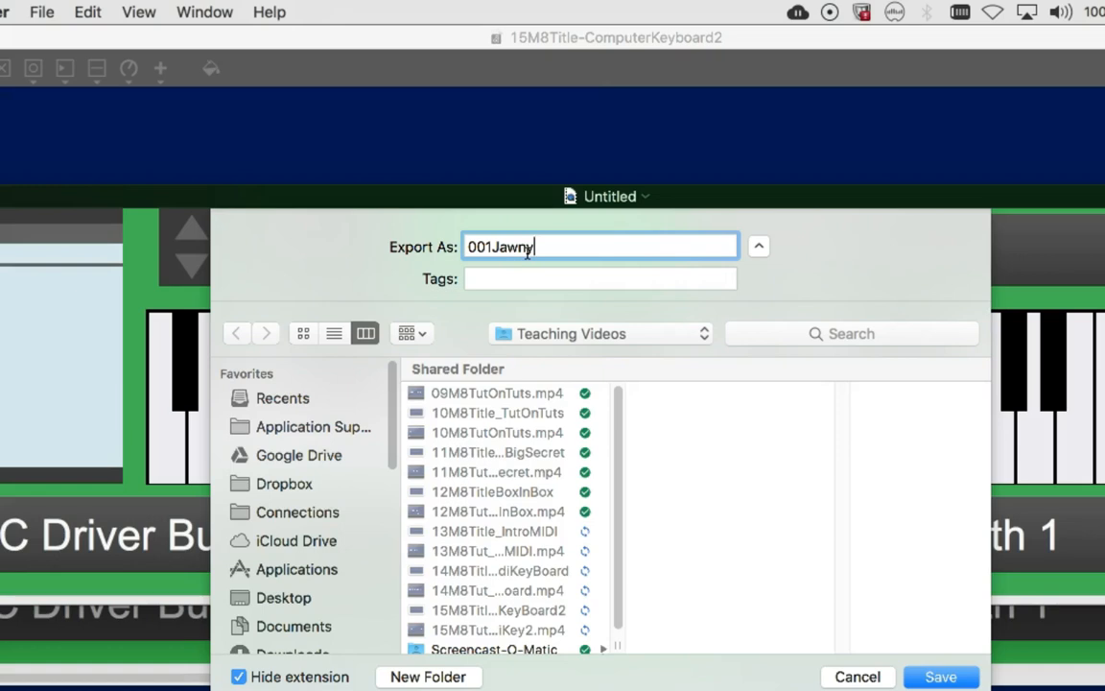
{"action": "type", "text": "Keyboard"}
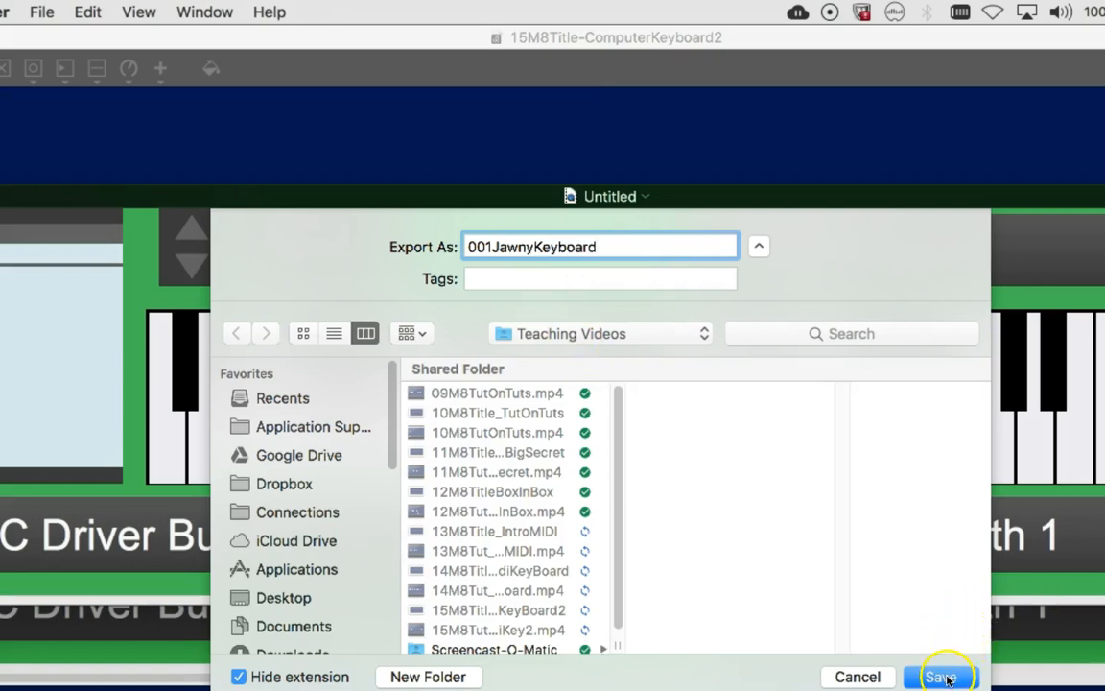
{"action": "left_click", "coordinate": [940, 677]}
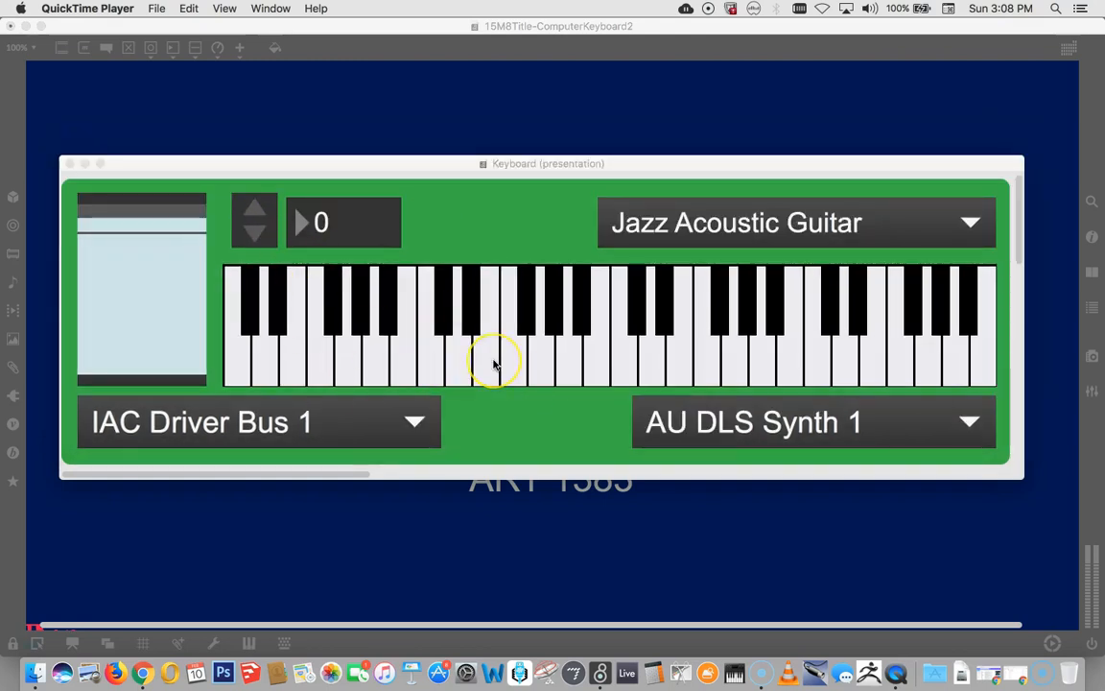
{"action": "mouse_move", "coordinate": [893, 475]}
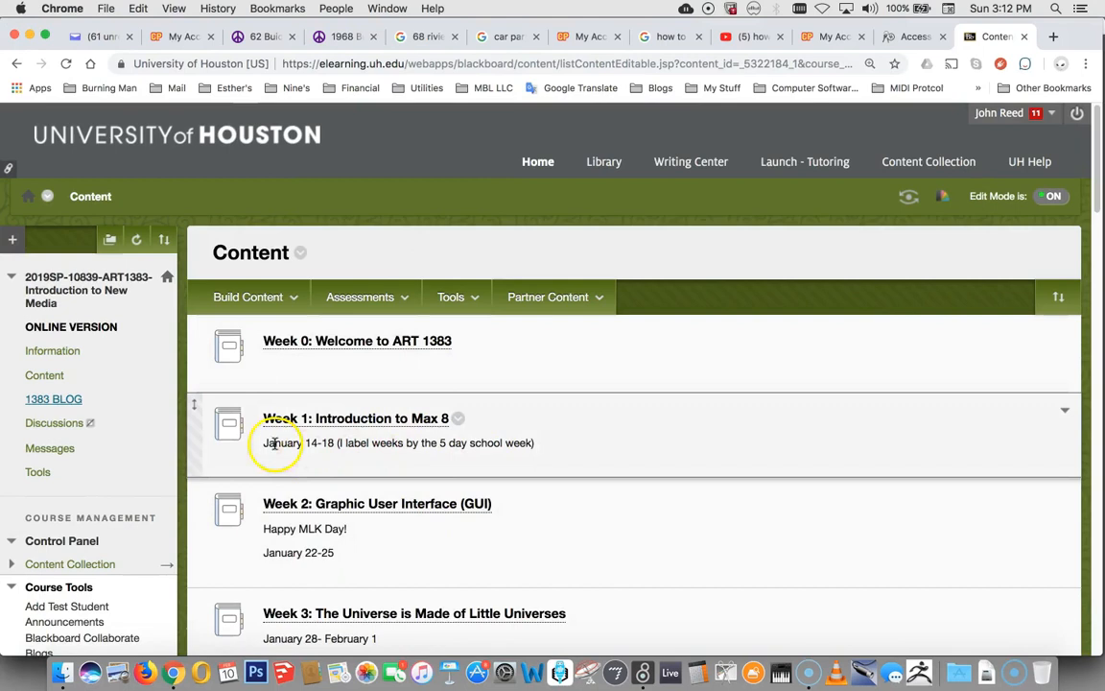
{"action": "mouse_move", "coordinate": [52, 398]}
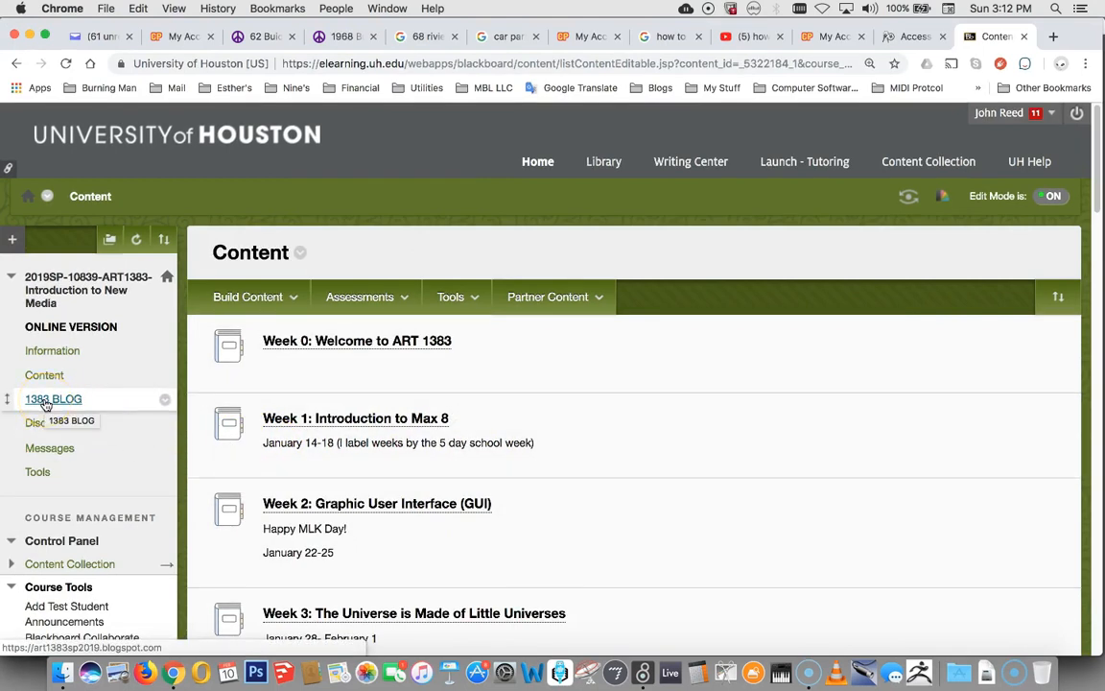
Step: Follow the 1383 BLOG link in the Blackboard course menu
{"action": "left_click", "coordinate": [52, 399]}
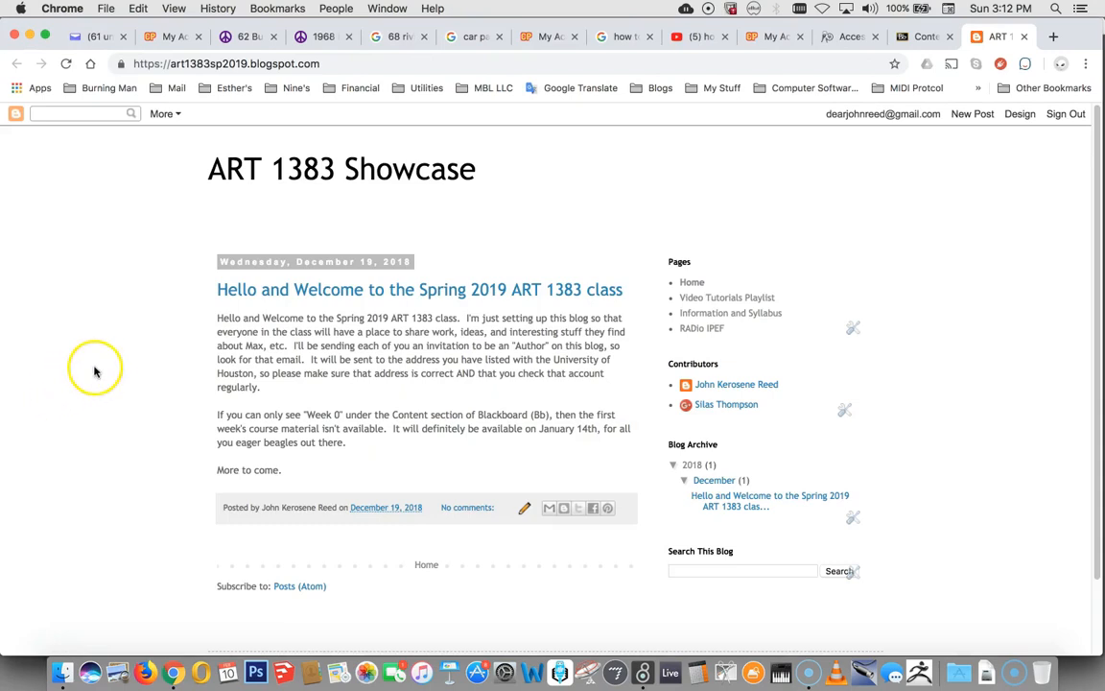
{"action": "mouse_move", "coordinate": [592, 146]}
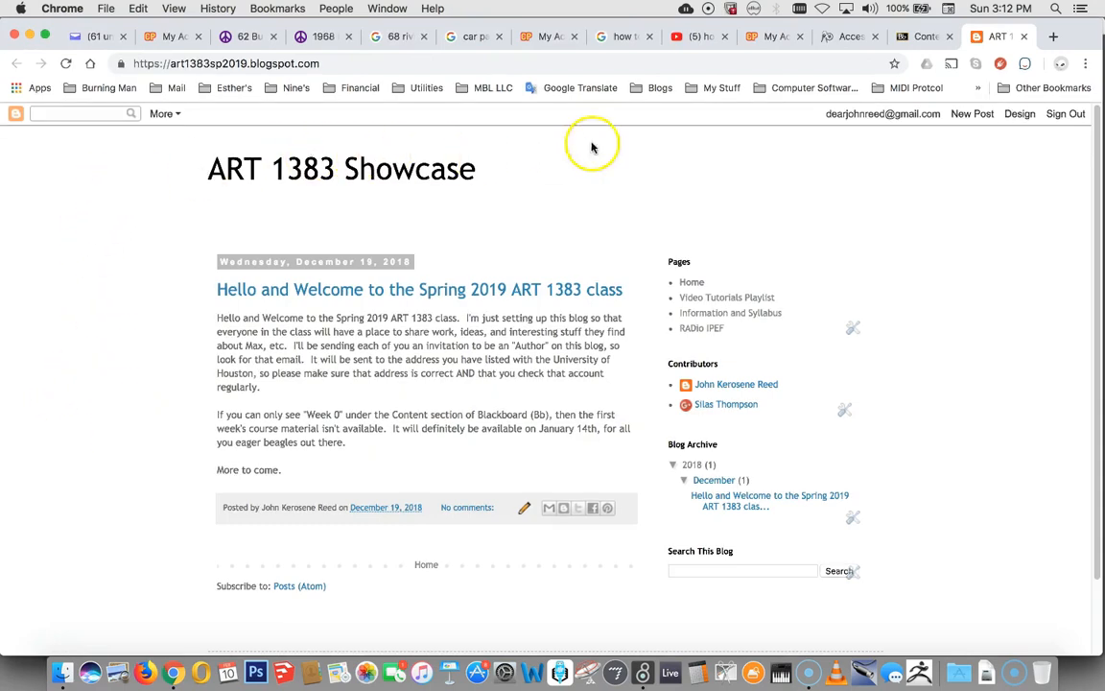
{"action": "mouse_move", "coordinate": [451, 565]}
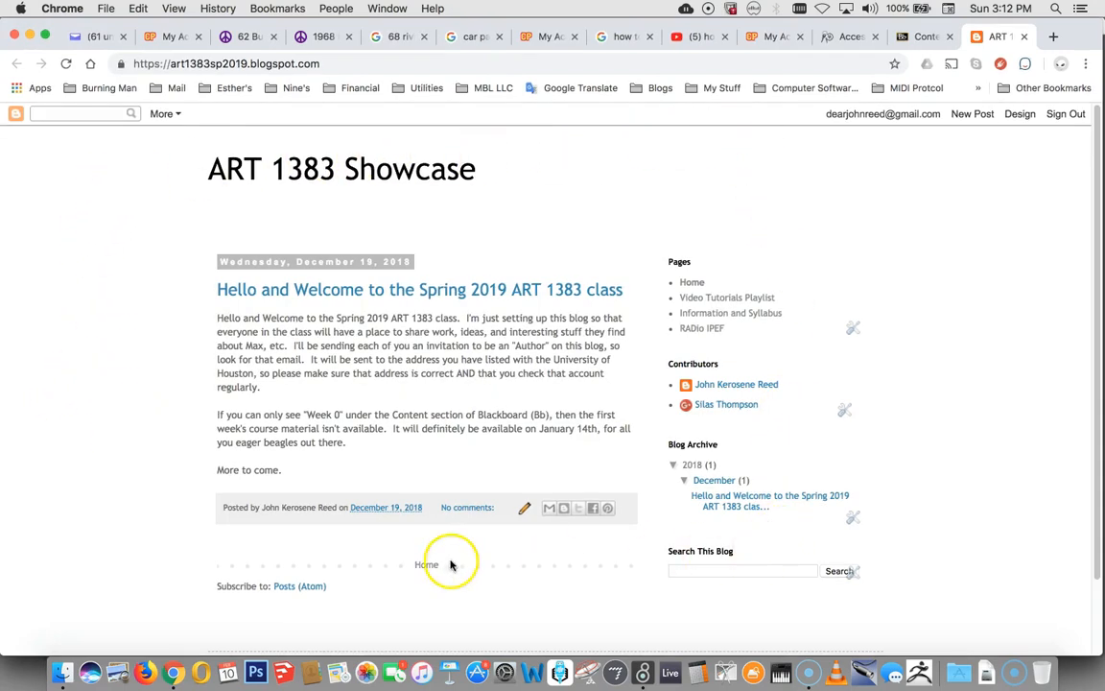
{"action": "mouse_move", "coordinate": [335, 525]}
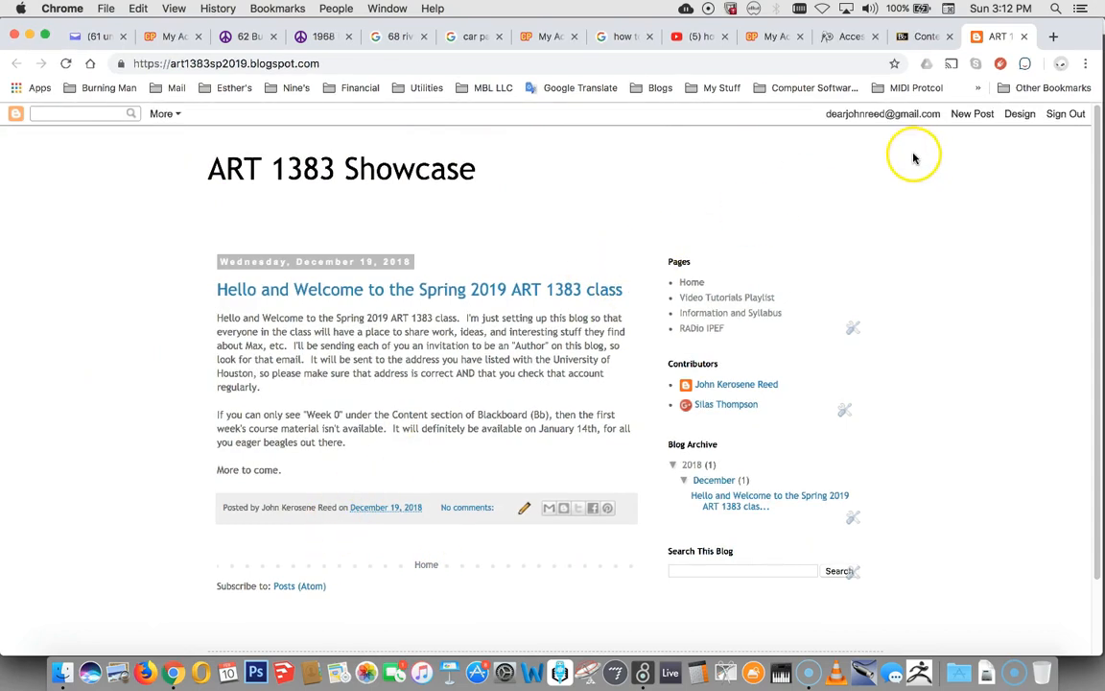
{"action": "mouse_move", "coordinate": [734, 254]}
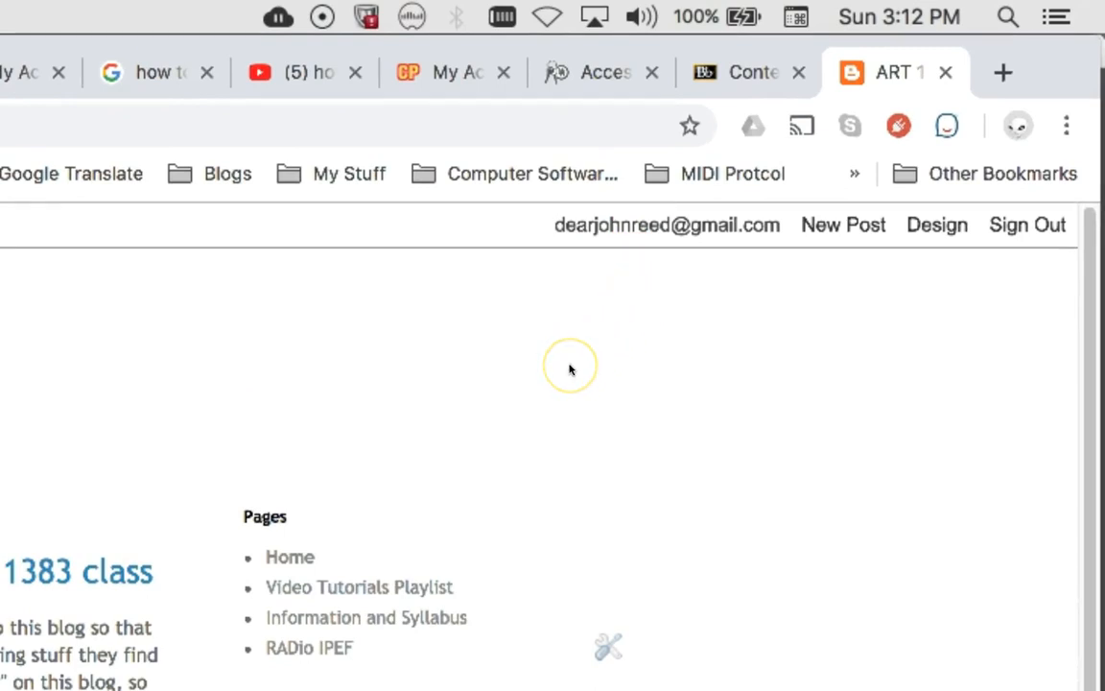
{"action": "mouse_move", "coordinate": [420, 449]}
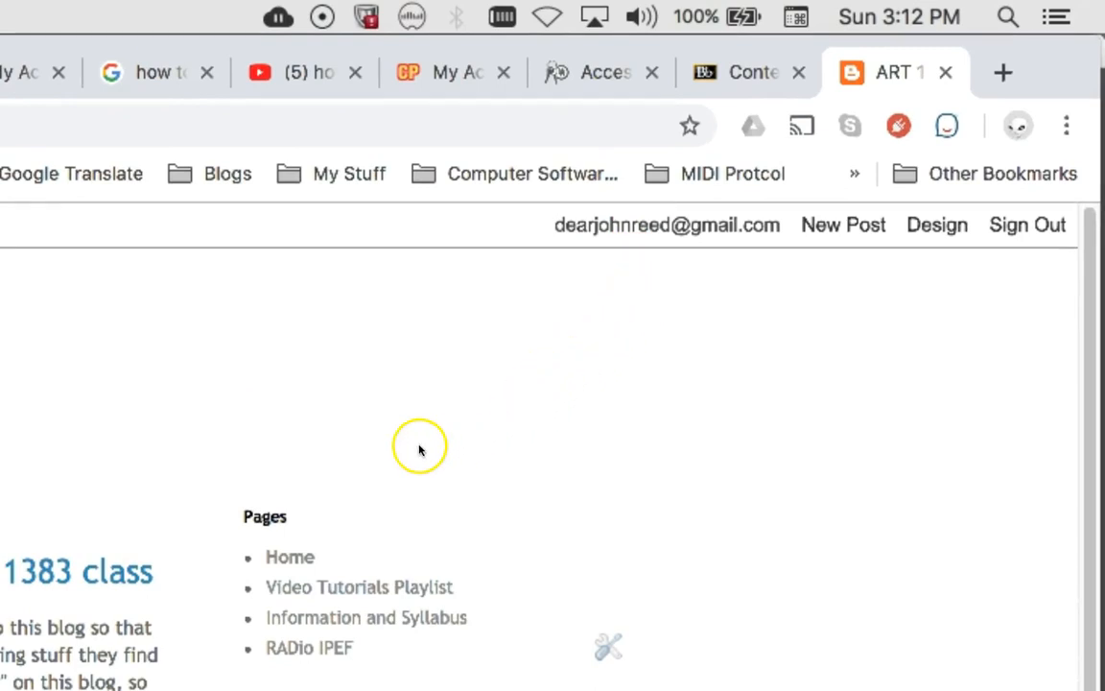
{"action": "mouse_move", "coordinate": [477, 431]}
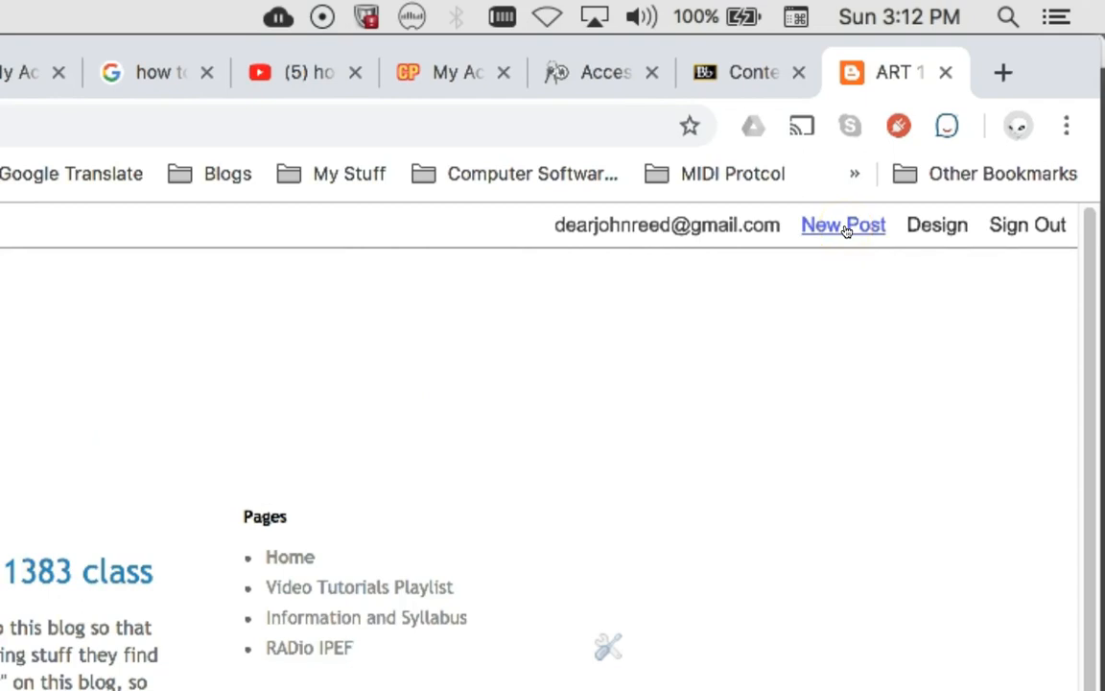
Step: Create a new post and enter the title 'Jawny's Super Keyboard Rules, Here it is!'
{"action": "left_click", "coordinate": [843, 225]}
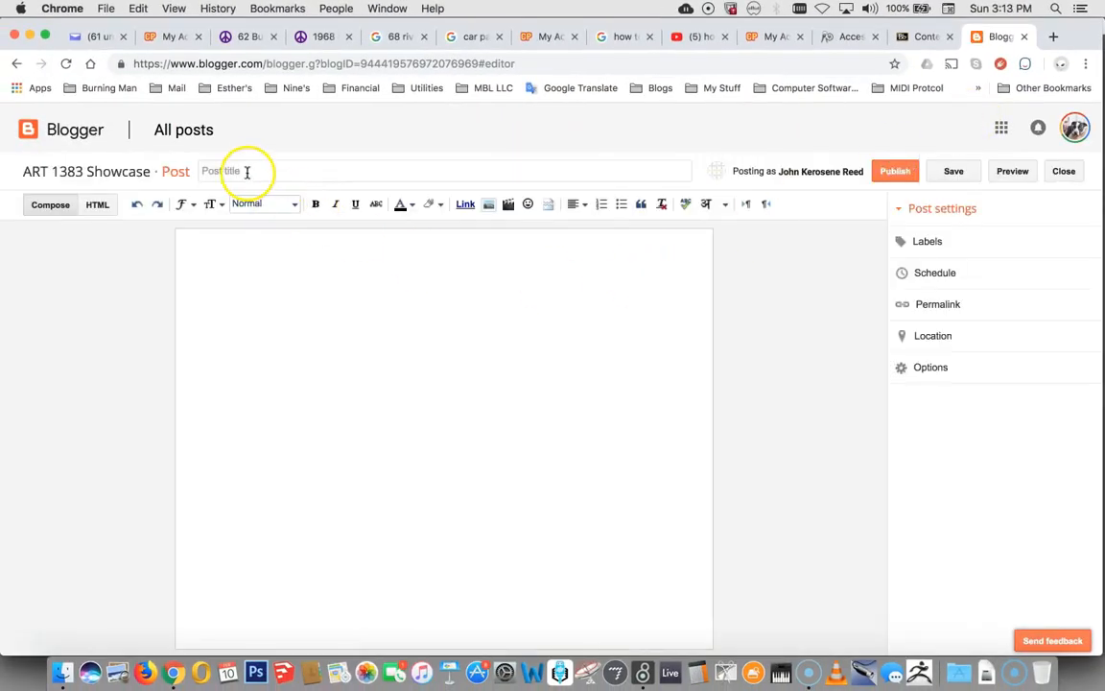
{"action": "left_click", "coordinate": [242, 171]}
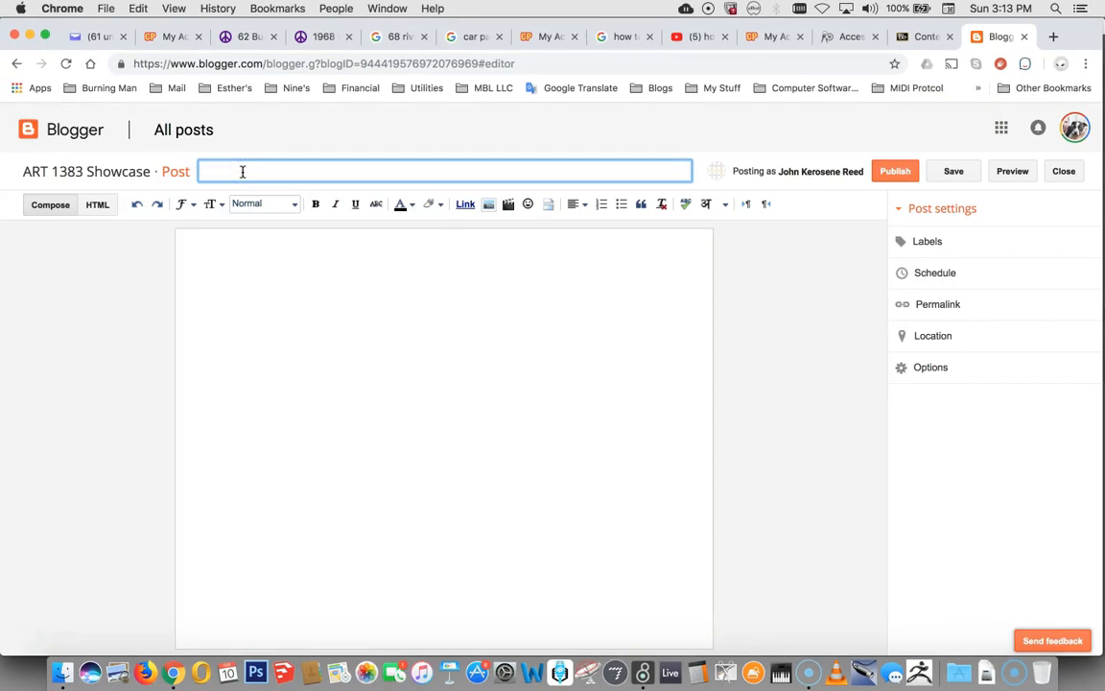
{"action": "type", "text": "Jawny's Super Keyboard Rule"}
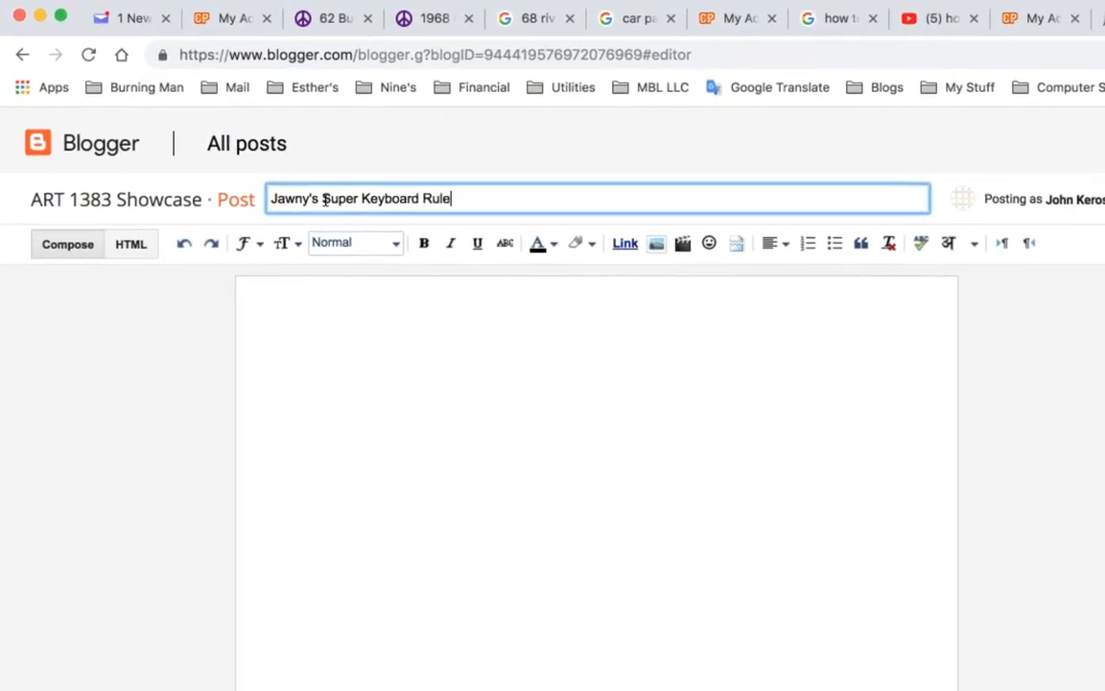
{"action": "type", "text": "s, Here it is"}
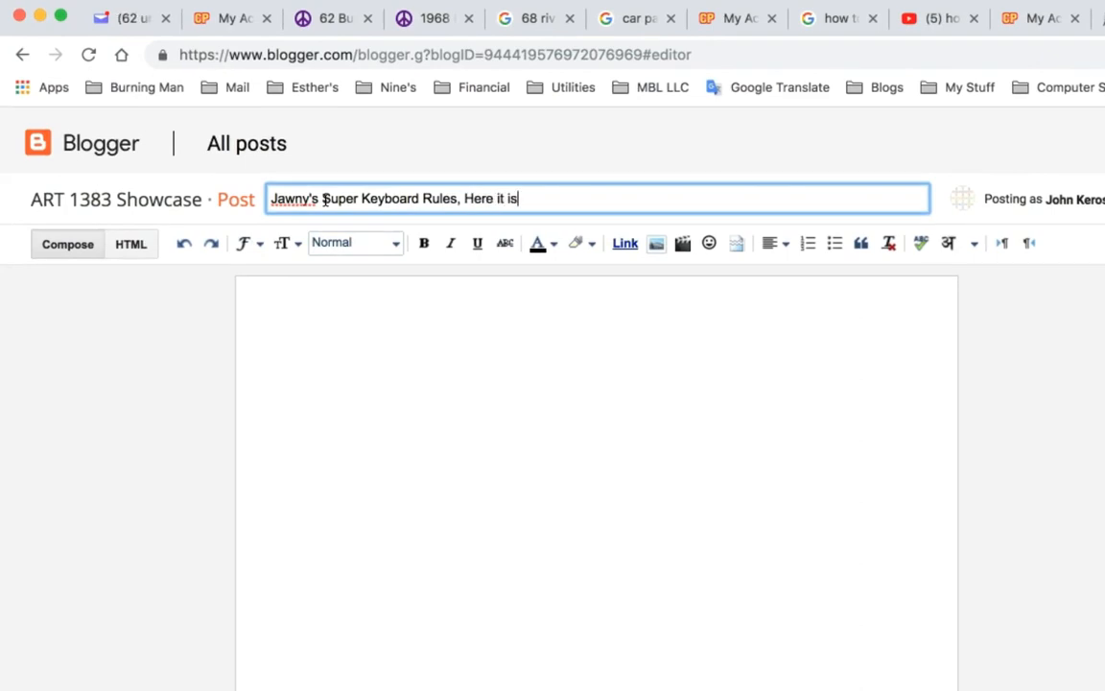
{"action": "type", "text": "!"}
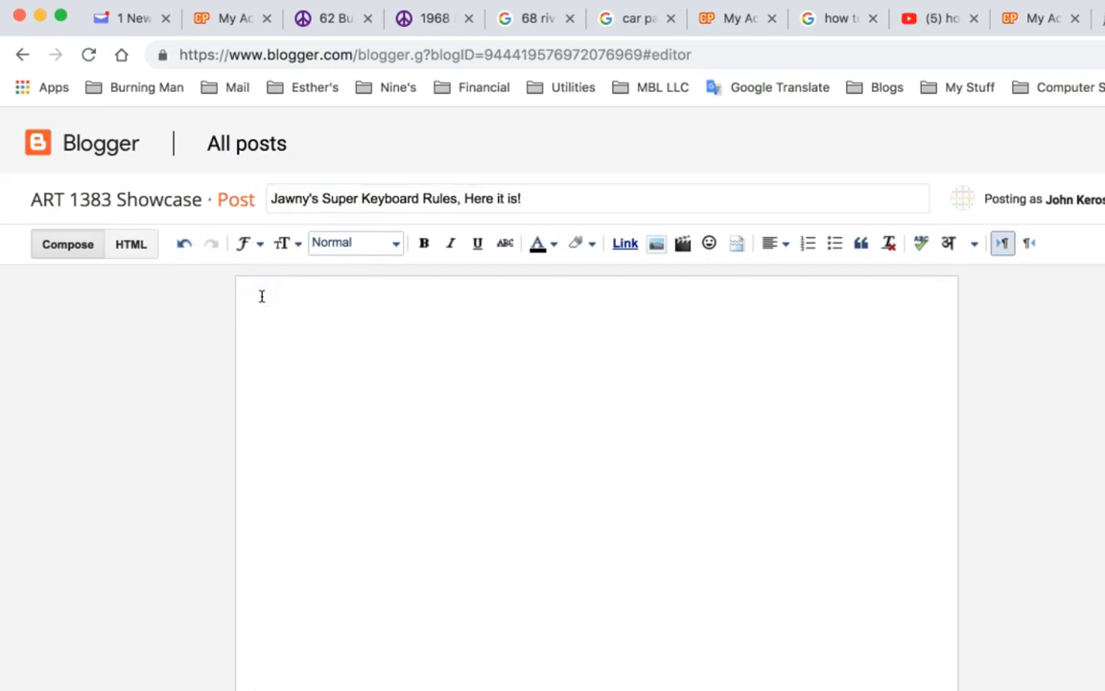
Step: Write the opening body line 'Hey everyone, here's my keyboard! Like?'
{"action": "type", "text": "Hey every"}
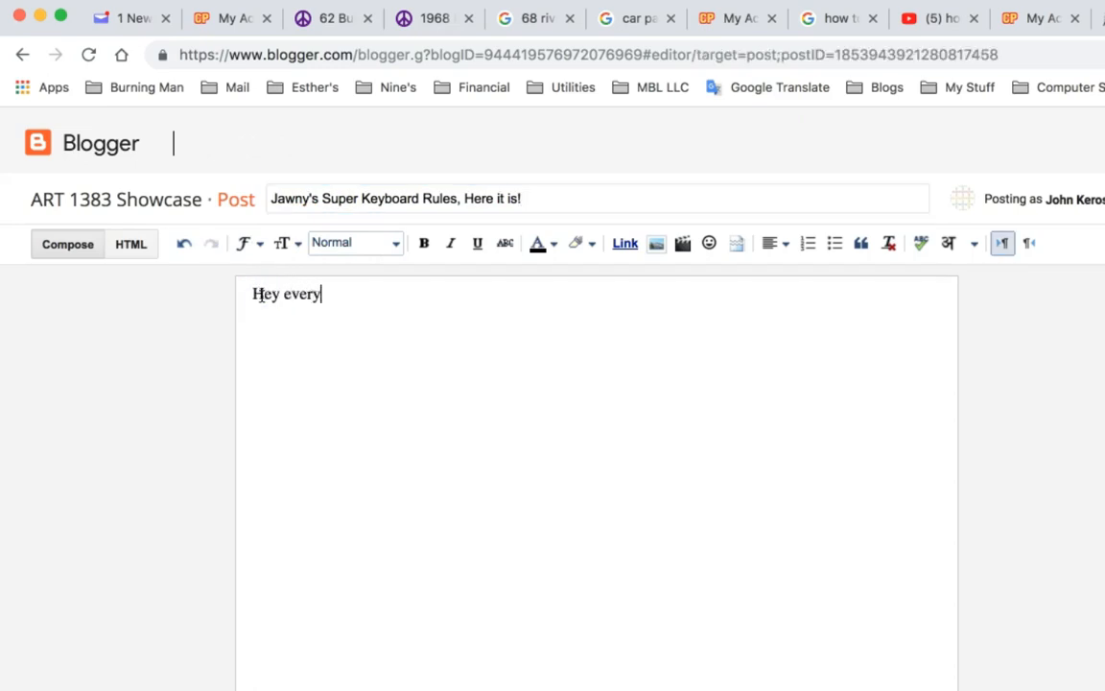
{"action": "type", "text": "one,"}
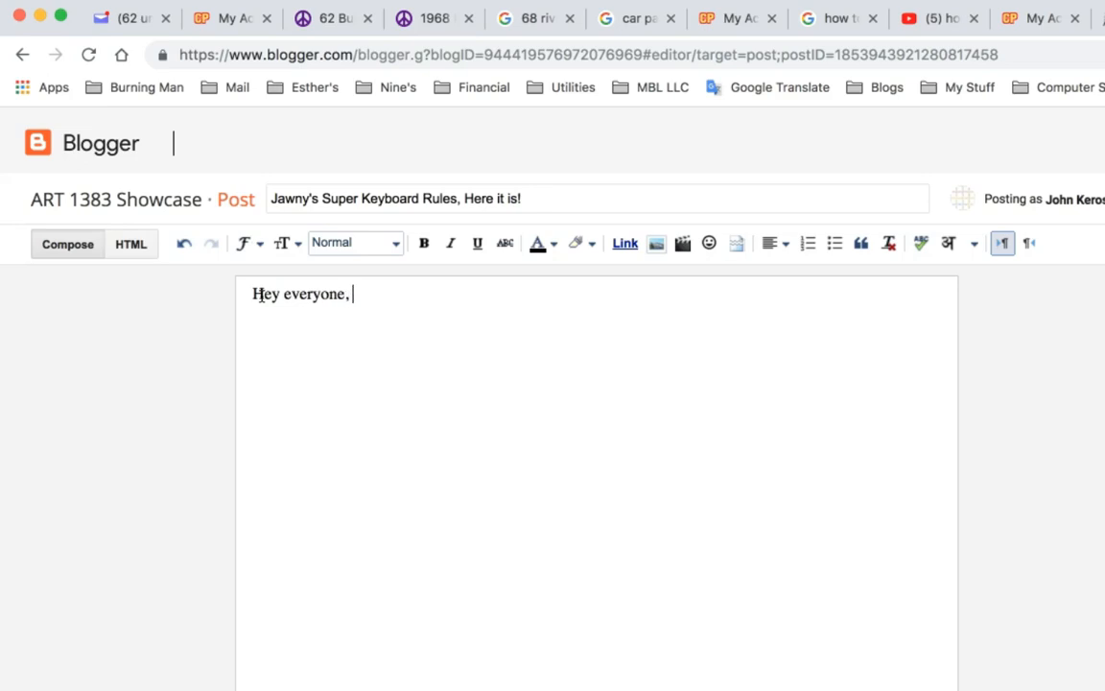
{"action": "type", "text": "here's my"}
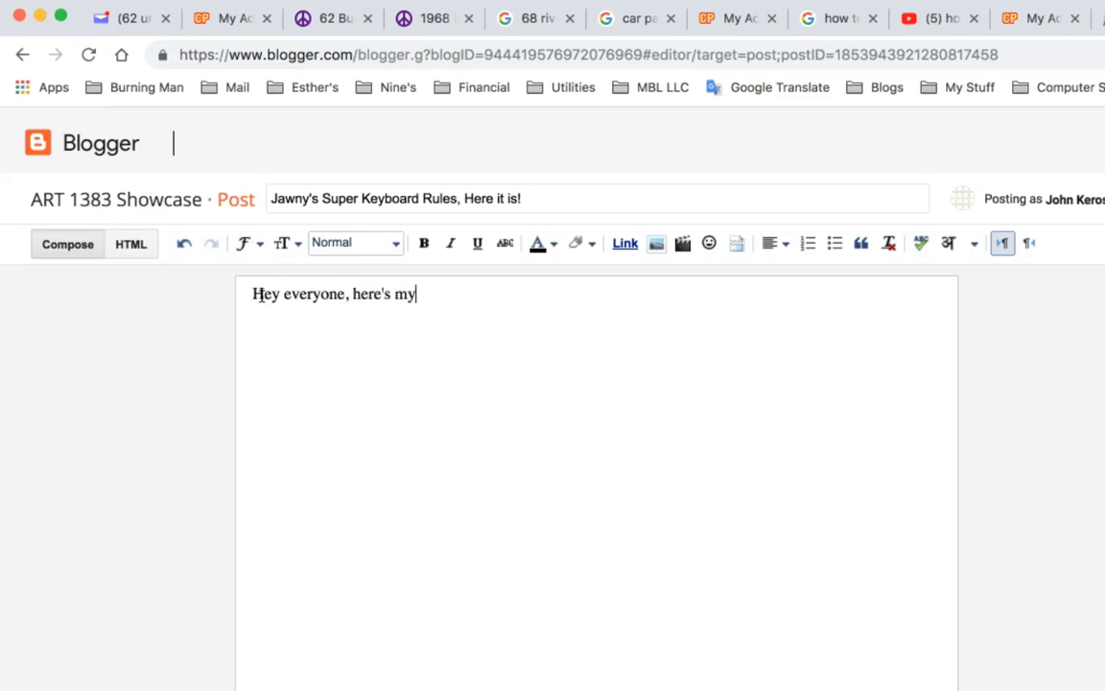
{"action": "type", "text": "keyboard"}
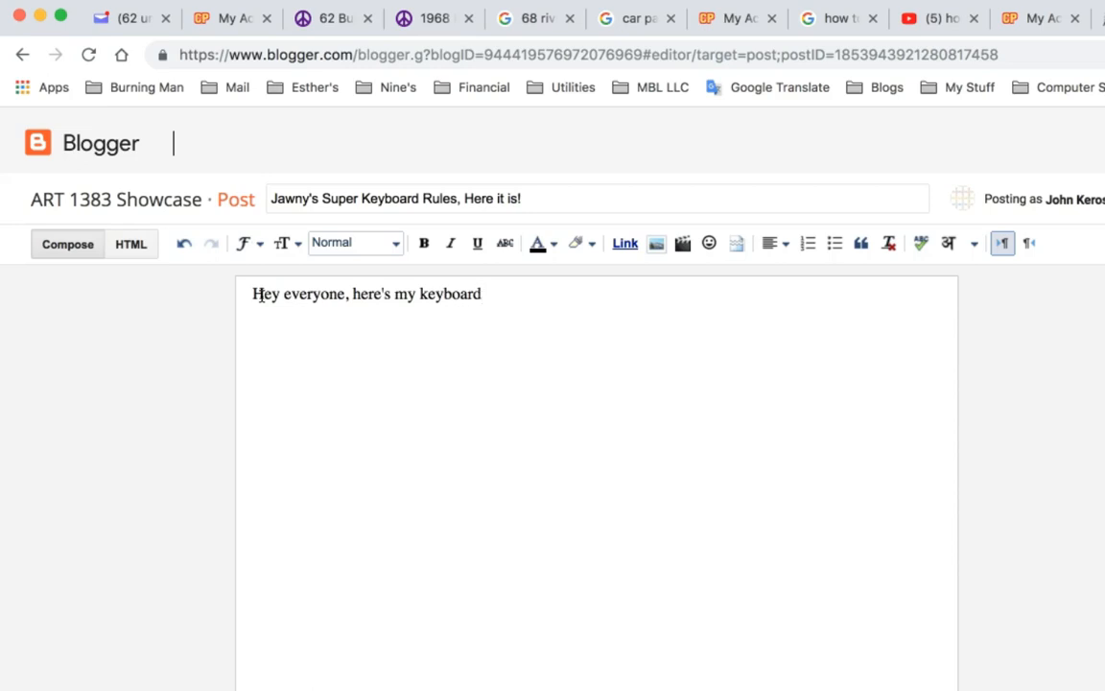
{"action": "type", "text": "! Like"}
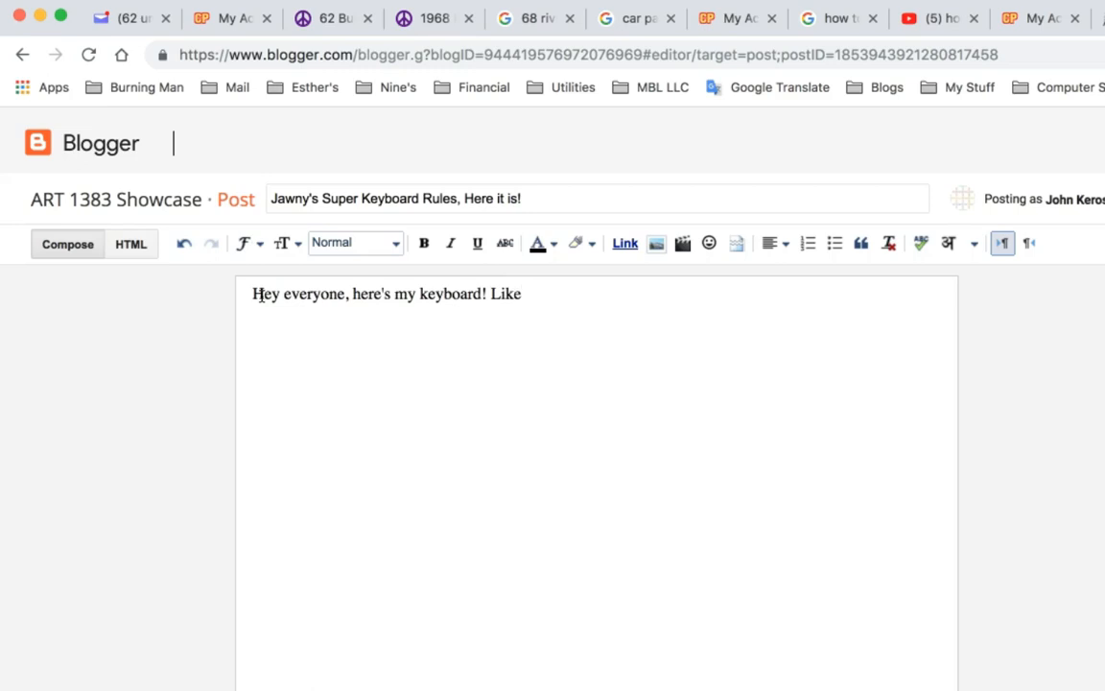
{"action": "type", "text": "?"}
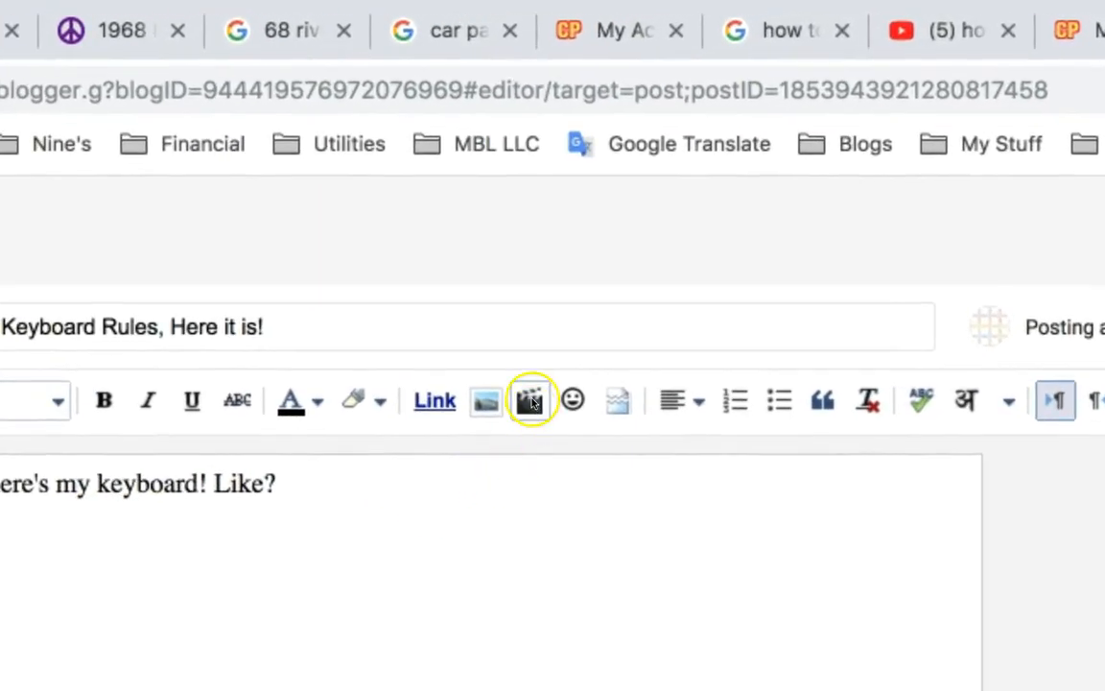
{"action": "mouse_move", "coordinate": [530, 400]}
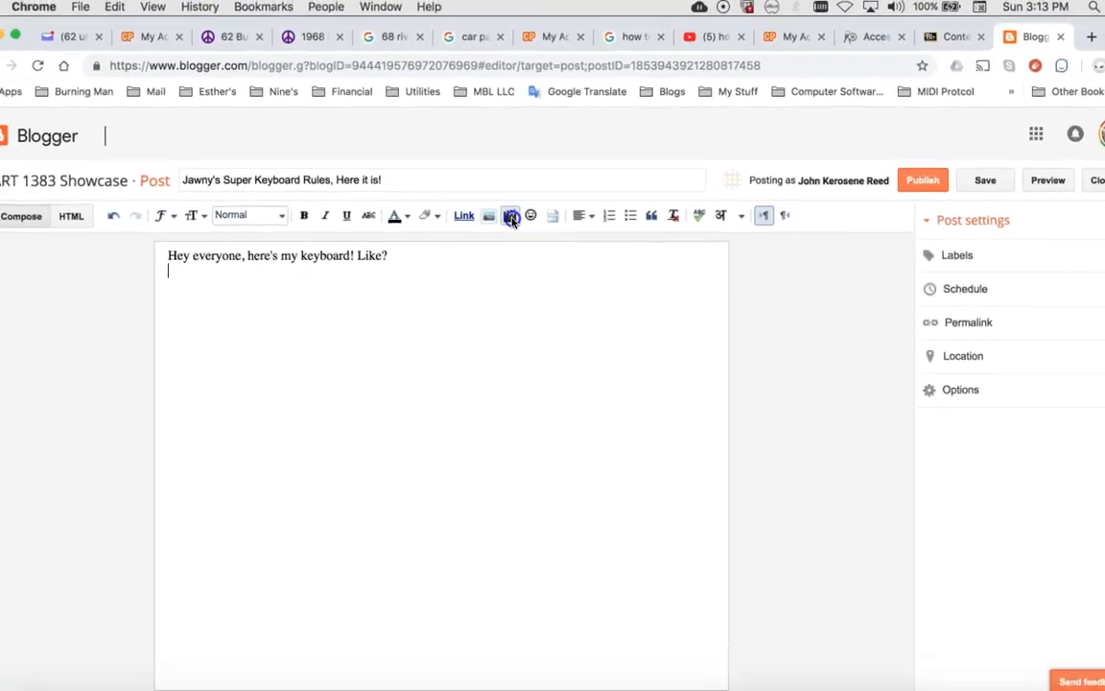
Step: Pick the 001JawnyKeyboard movie in the Add a Video window and begin uploading it
{"action": "left_click", "coordinate": [510, 215]}
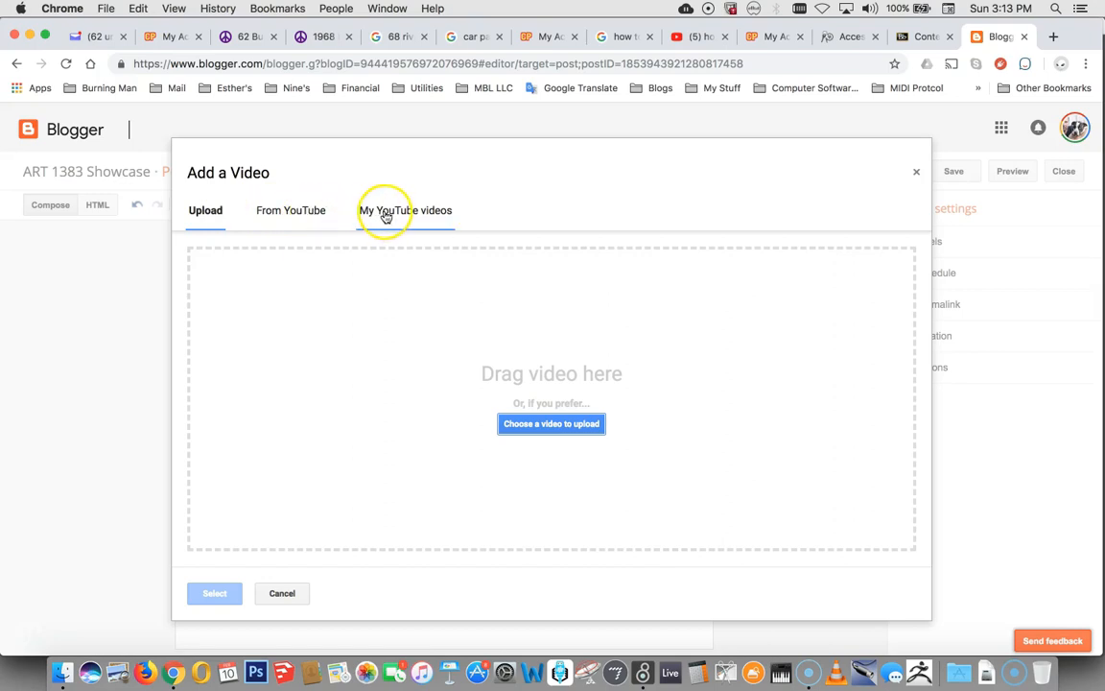
{"action": "mouse_move", "coordinate": [382, 214]}
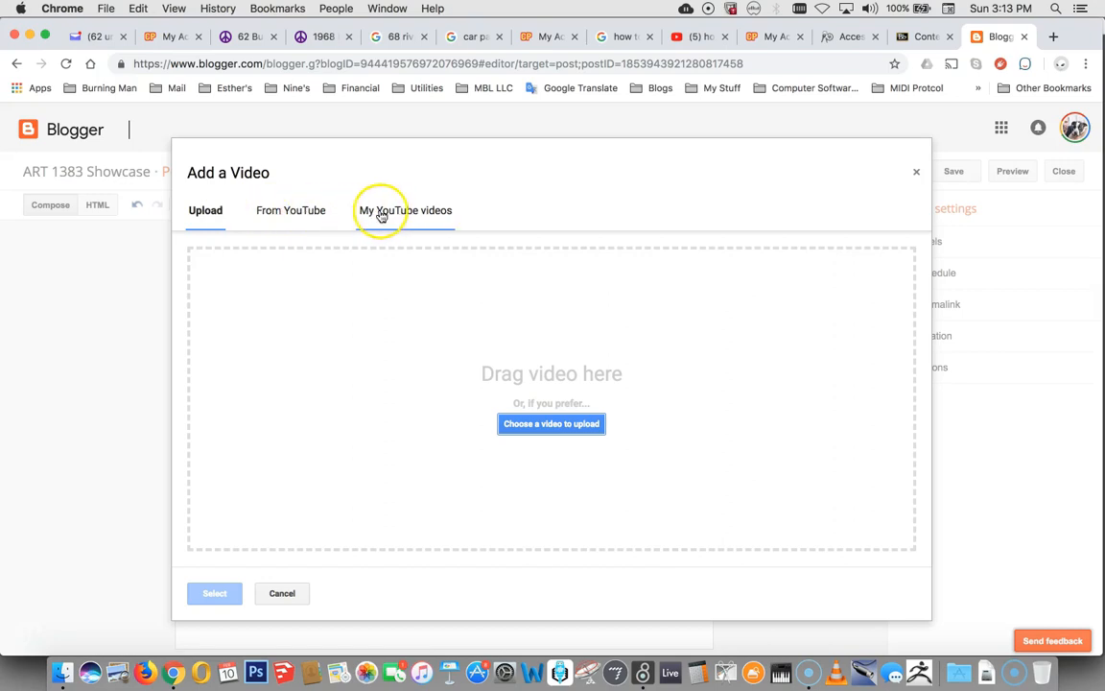
{"action": "left_click", "coordinate": [205, 210]}
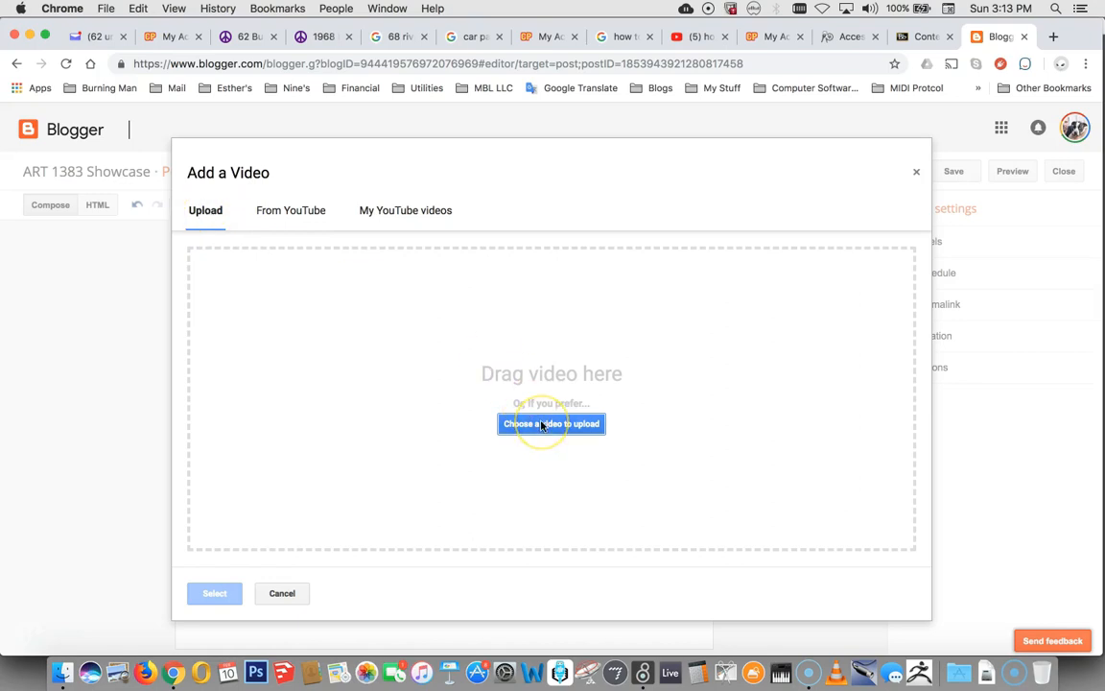
{"action": "left_click", "coordinate": [551, 423]}
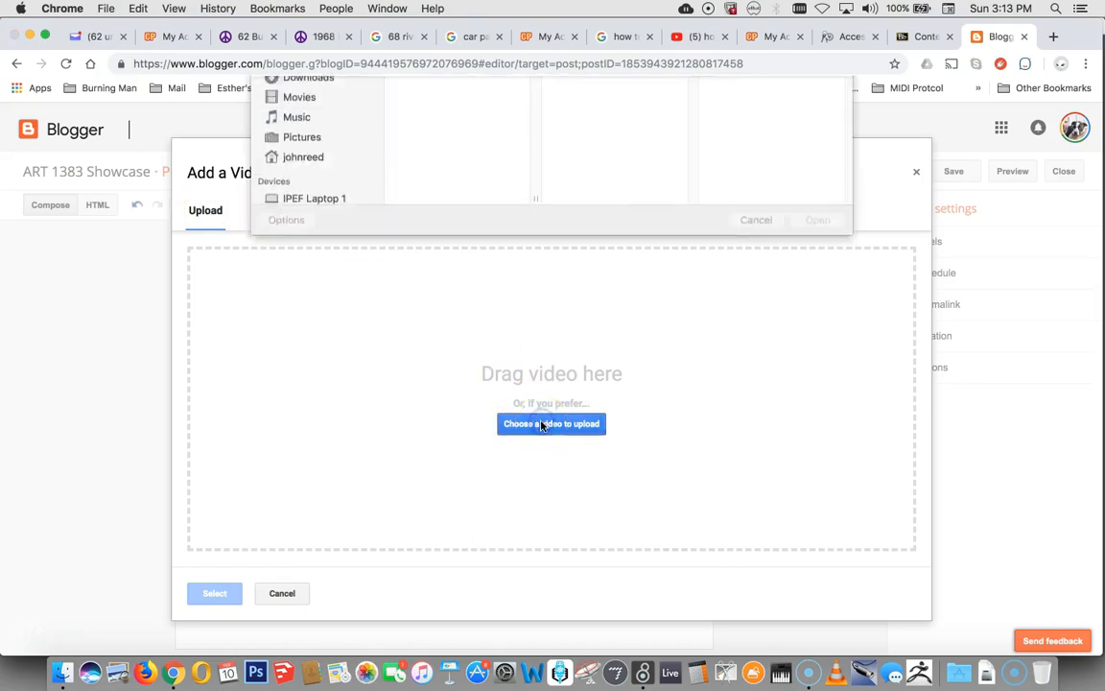
{"action": "left_click", "coordinate": [552, 424]}
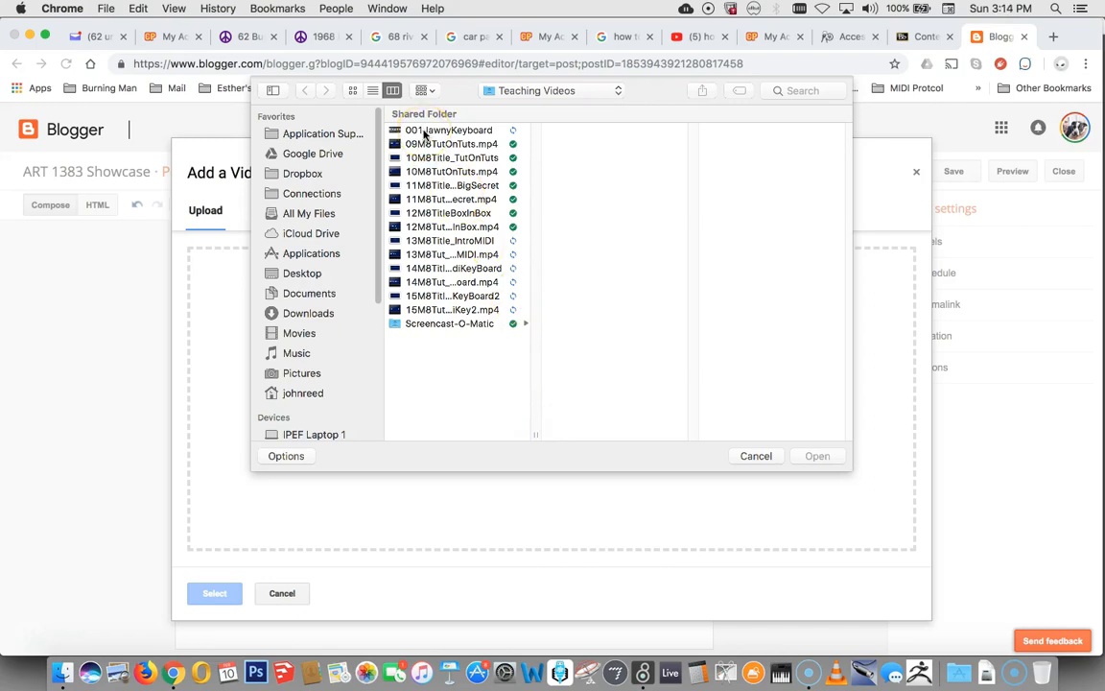
{"action": "left_click", "coordinate": [448, 129]}
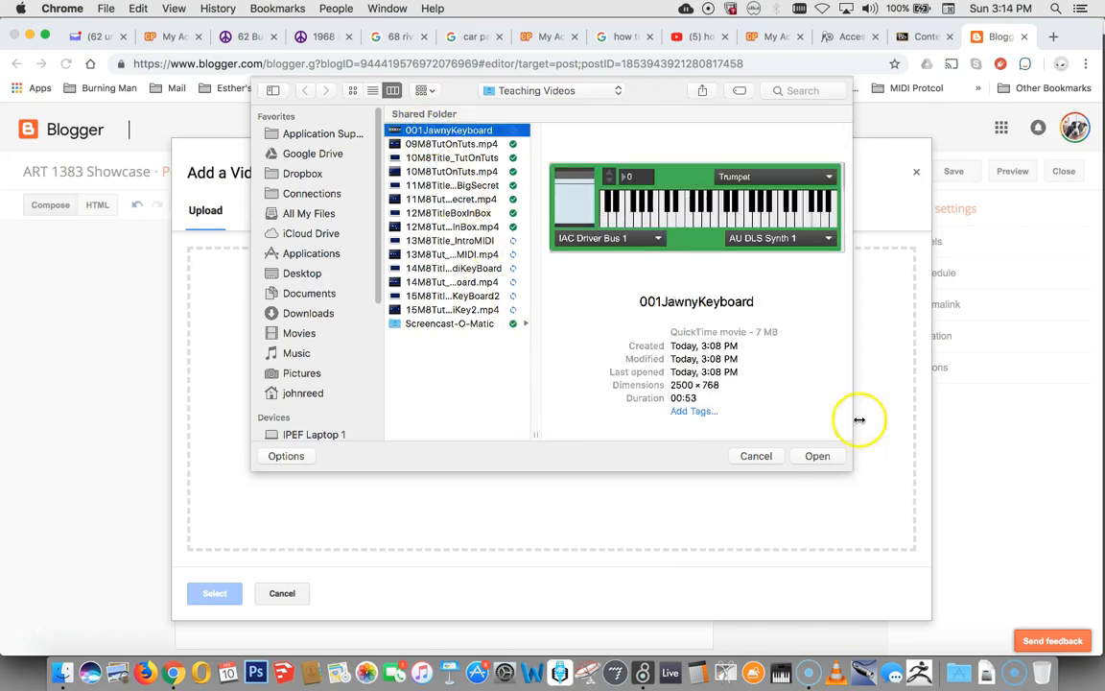
{"action": "left_click", "coordinate": [817, 456]}
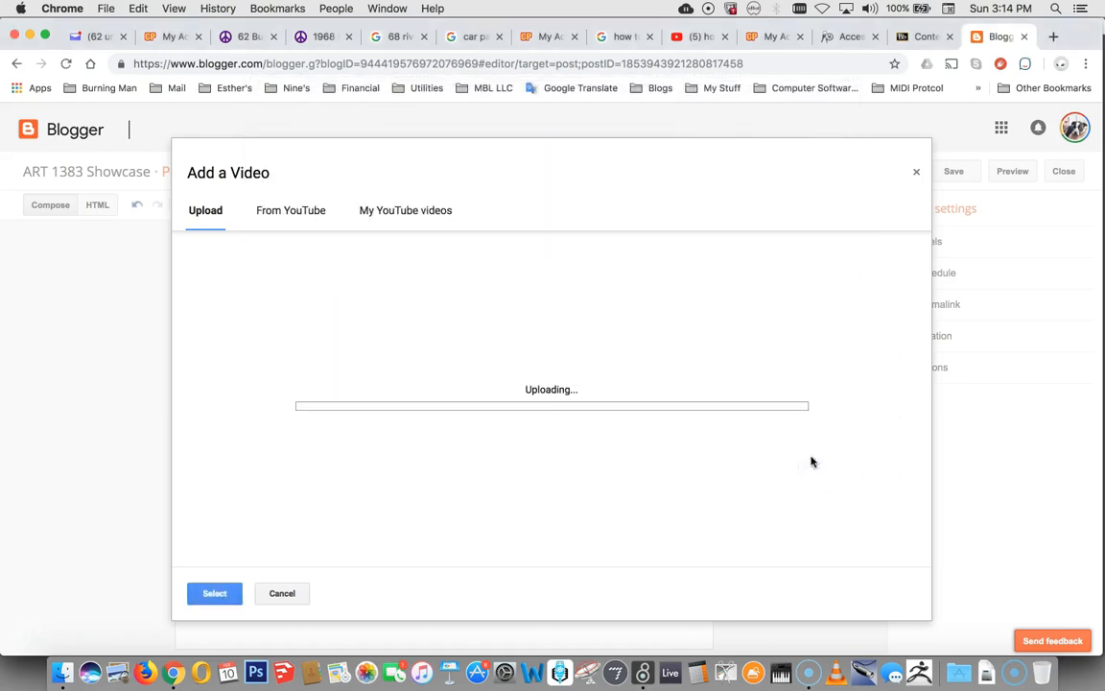
Step: Insert the uploading keyboard video into the post body beneath the opening line
{"action": "left_click", "coordinate": [214, 593]}
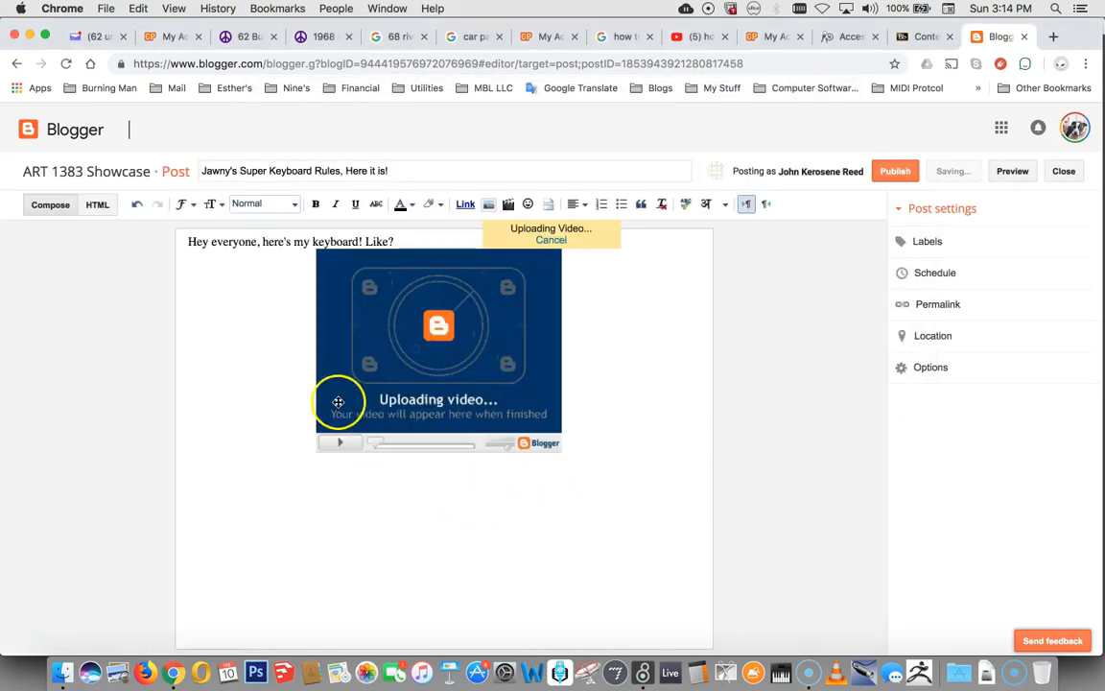
{"action": "mouse_move", "coordinate": [431, 453]}
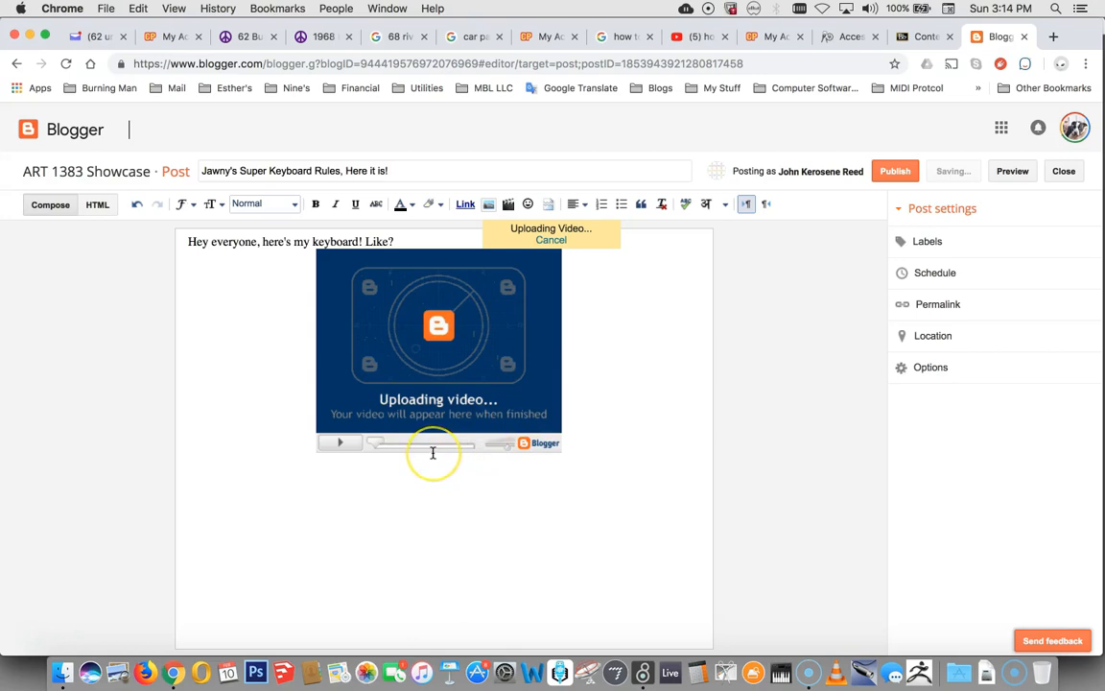
{"action": "mouse_move", "coordinate": [428, 489]}
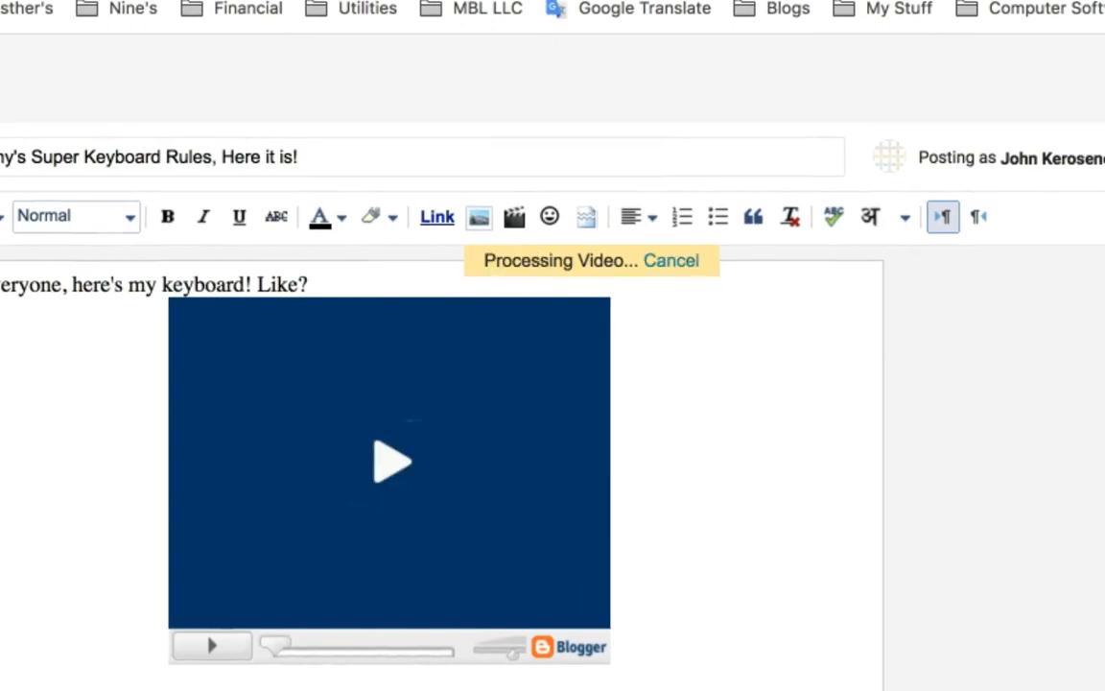
{"action": "mouse_move", "coordinate": [715, 551]}
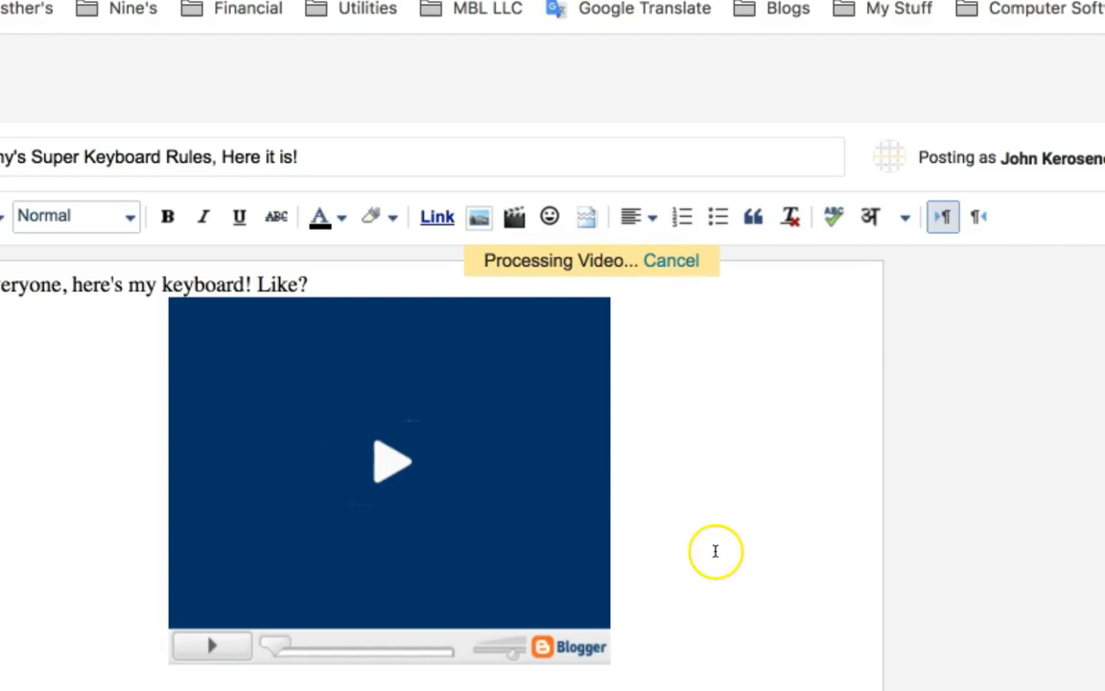
{"action": "scroll", "scroll_direction": "down", "scroll_amount": 3}
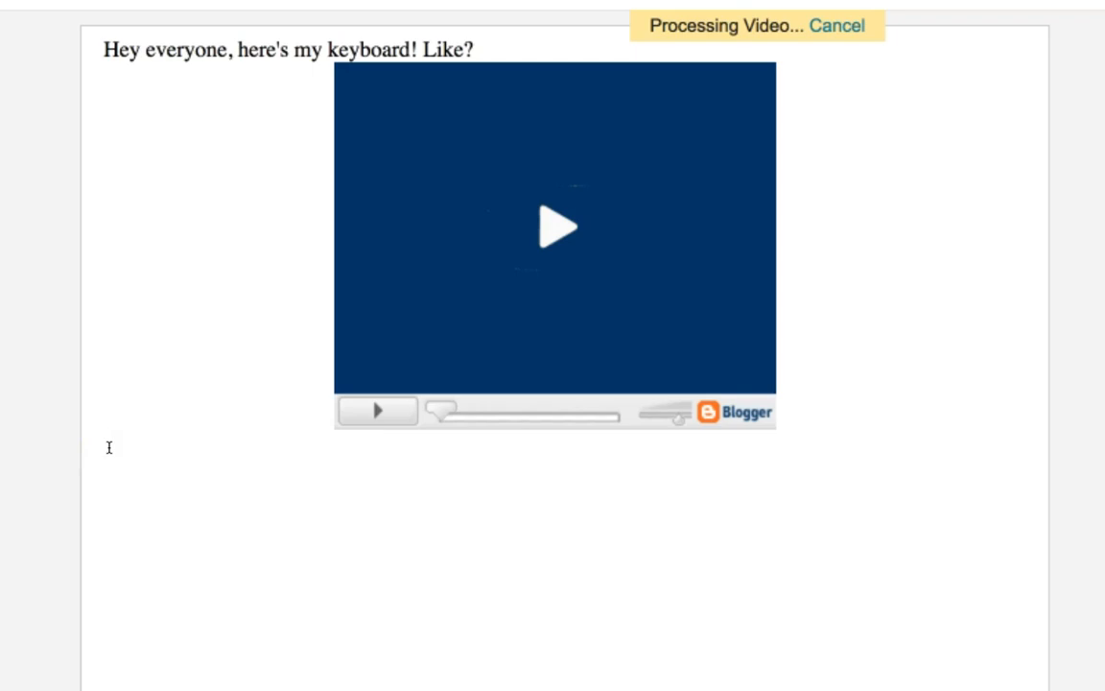
Step: Type 'Gee, I worked so hard, but I can't play the computer keyboard as well as I play the violin...'
{"action": "type", "text": "Gee,"}
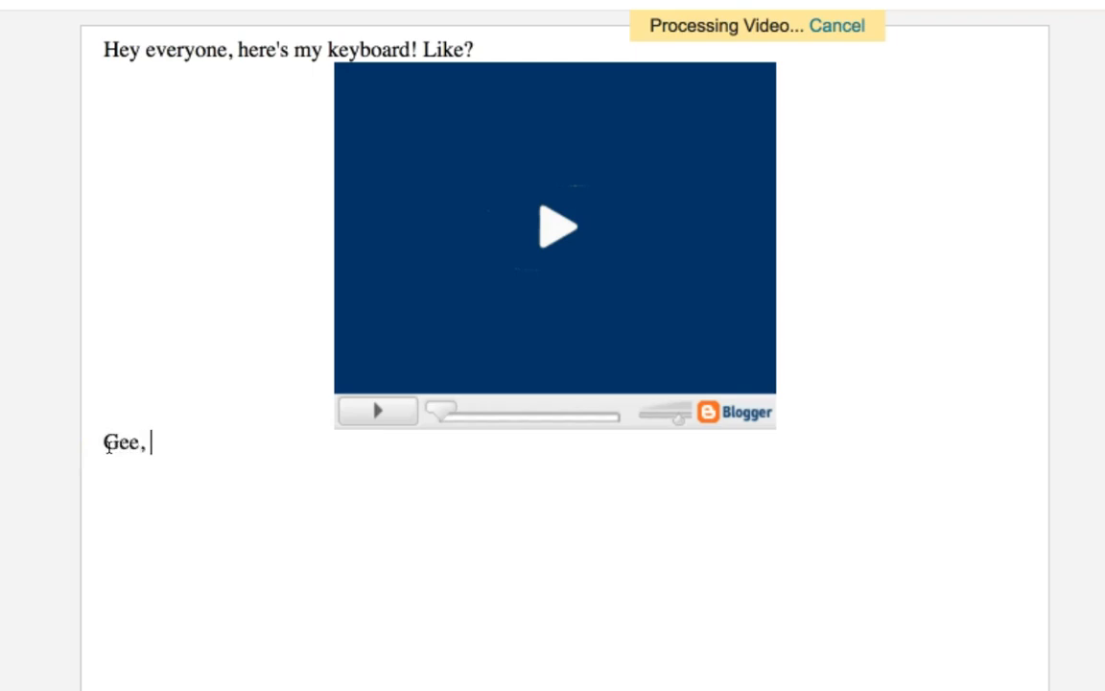
{"action": "type", "text": "I worked"}
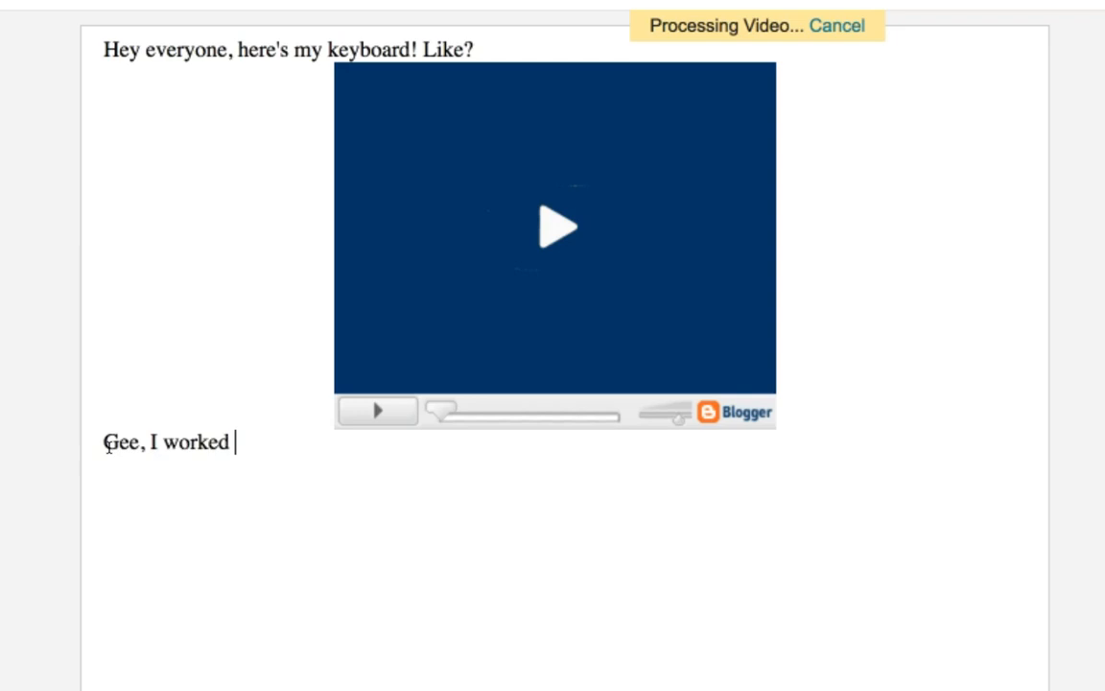
{"action": "type", "text": "so hard"}
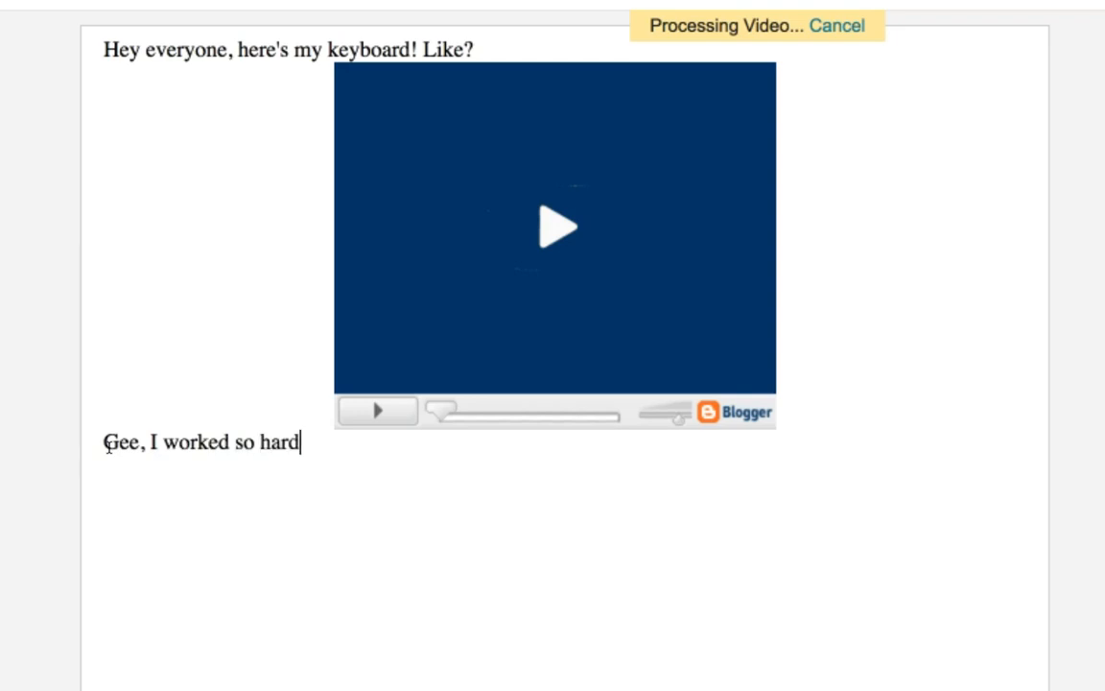
{"action": "type", "text": ", but"}
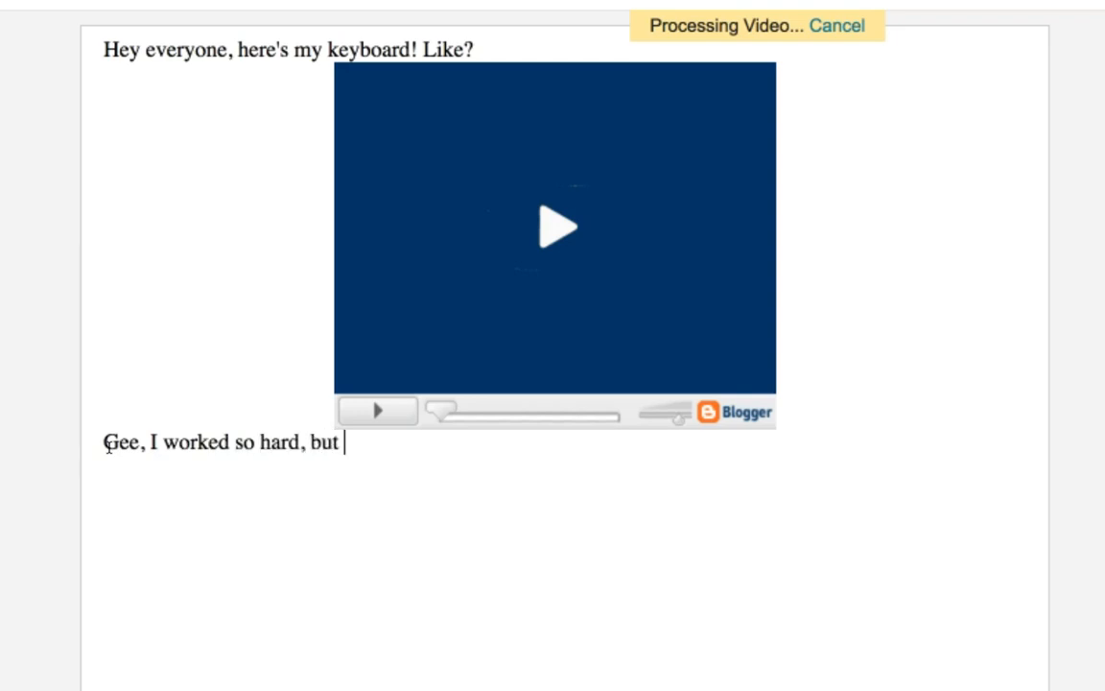
{"action": "type", "text": "I can't"}
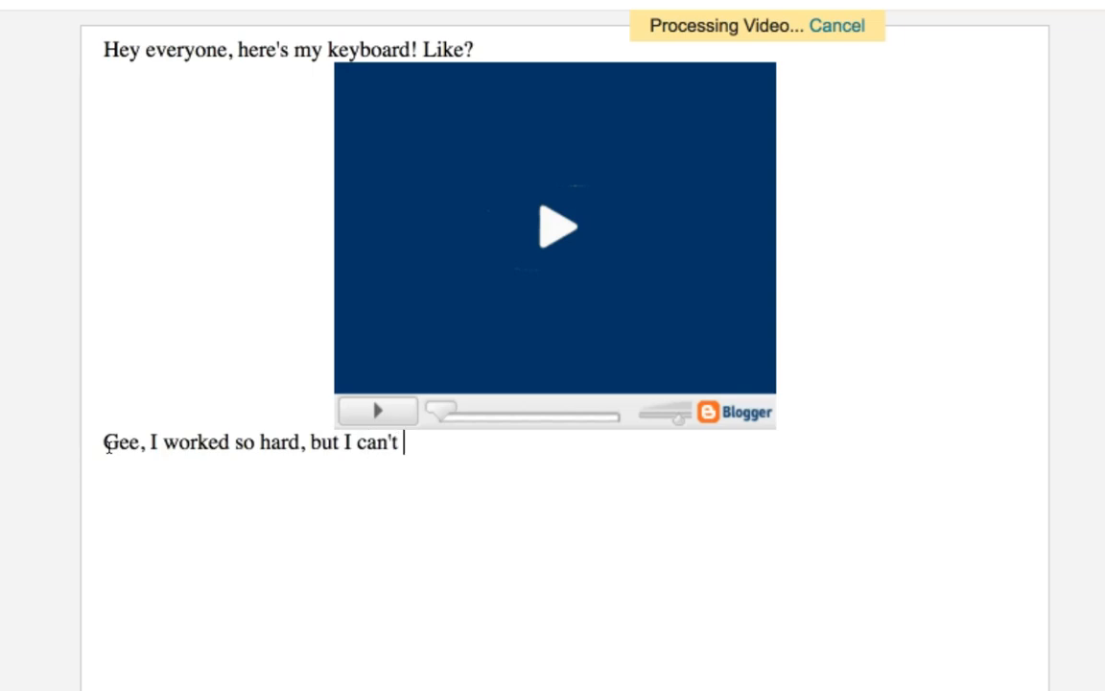
{"action": "type", "text": "play the"}
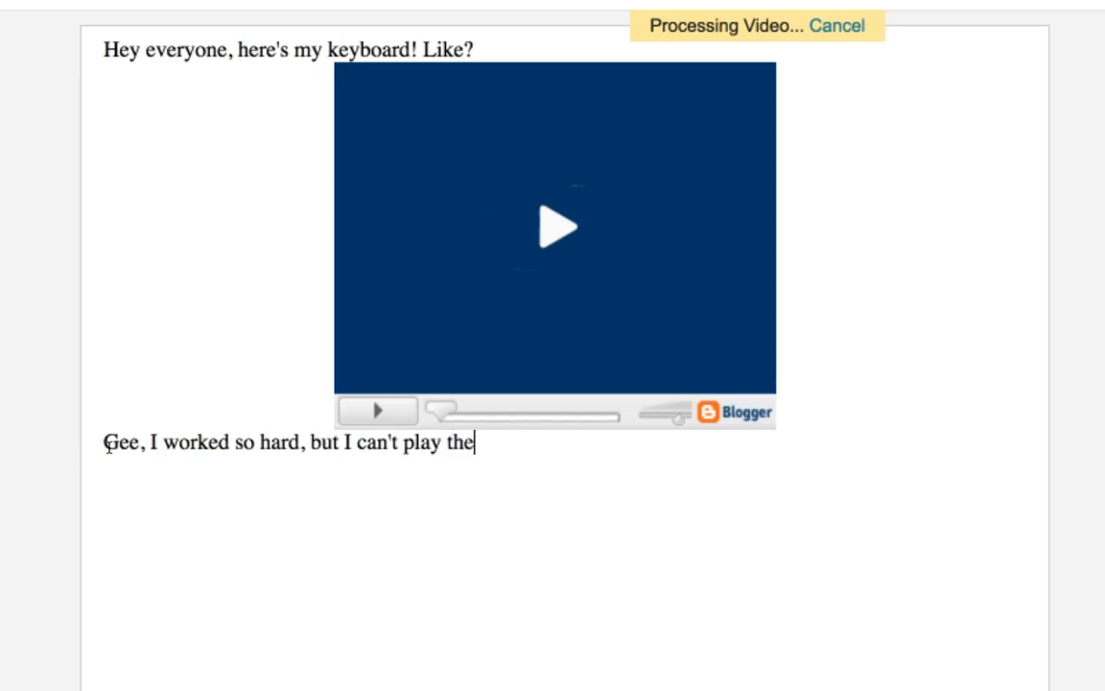
{"action": "type", "text": "computer"}
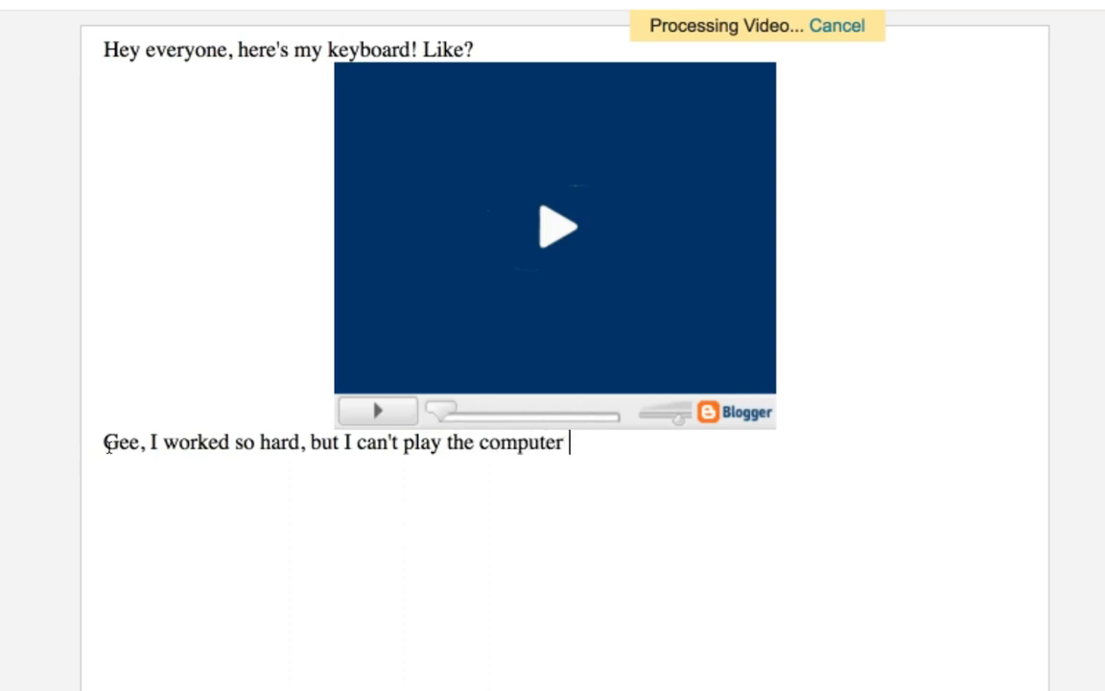
{"action": "type", "text": "keyb"}
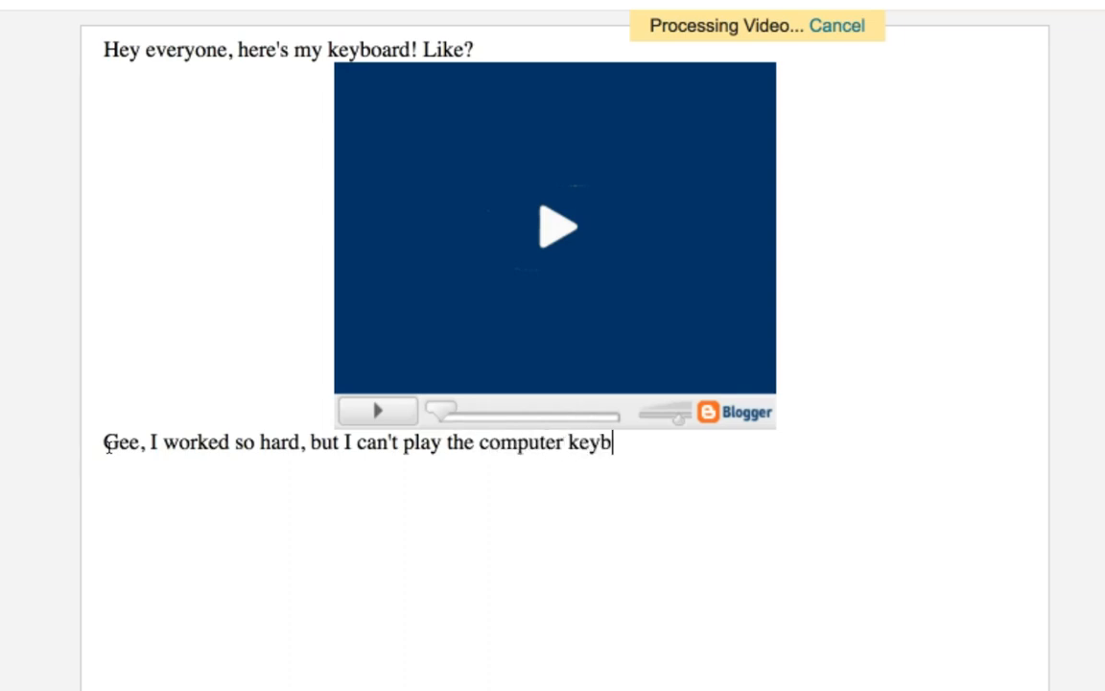
{"action": "type", "text": "oard"}
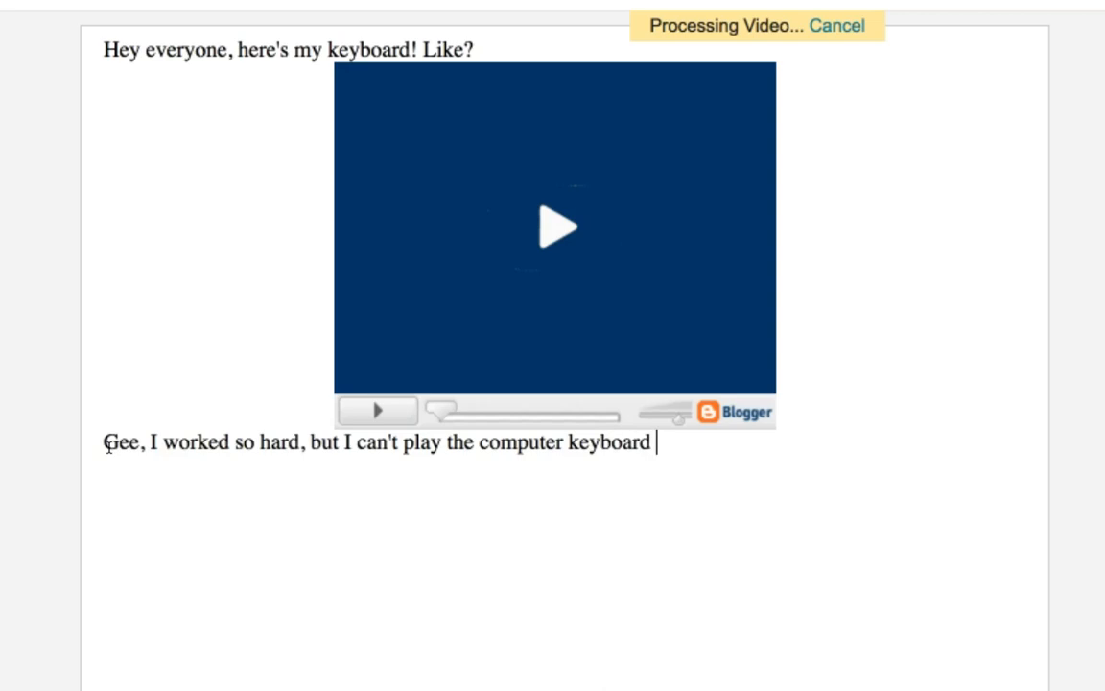
{"action": "type", "text": "as well a"}
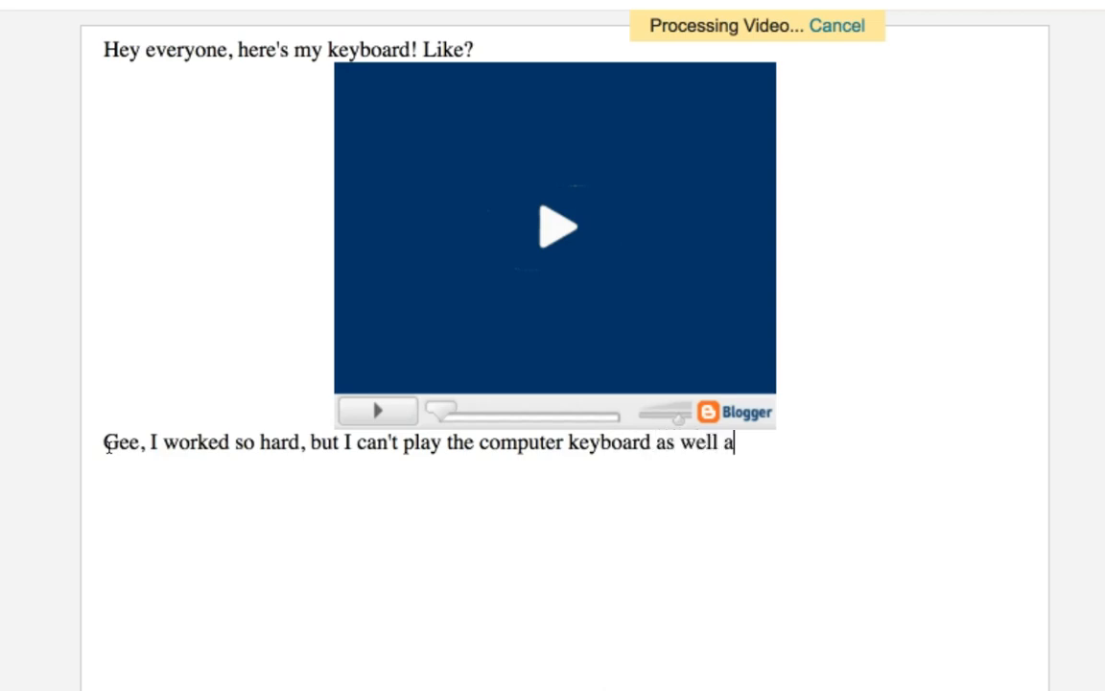
{"action": "type", "text": "s I p"}
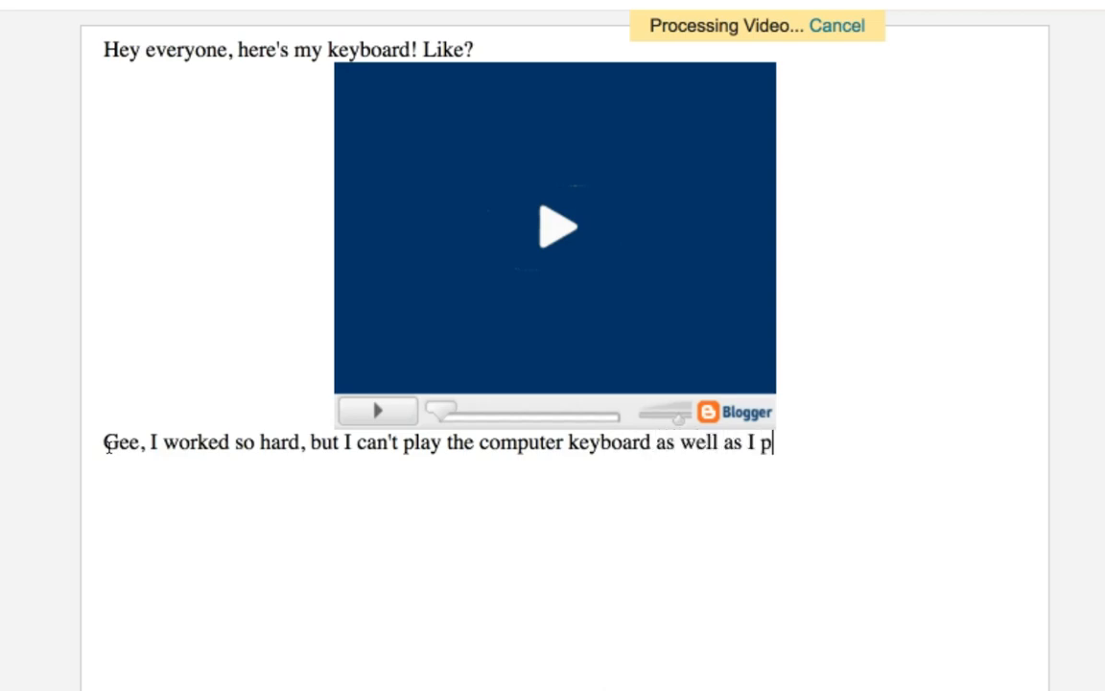
{"action": "type", "text": "lay the"}
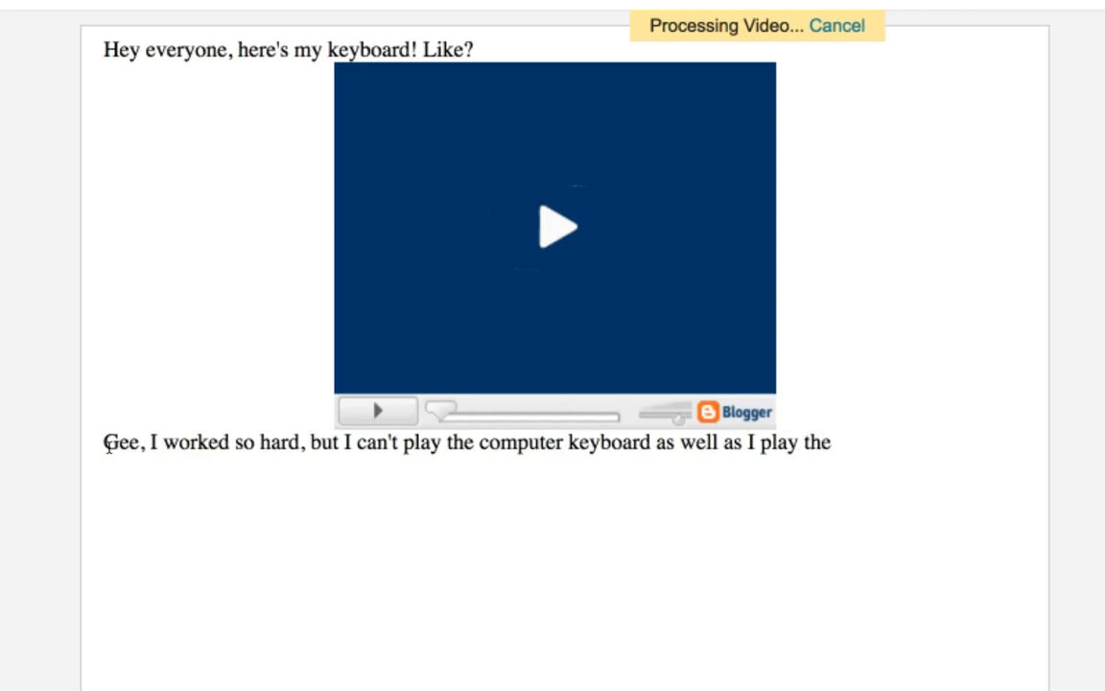
{"action": "type", "text": "violin"}
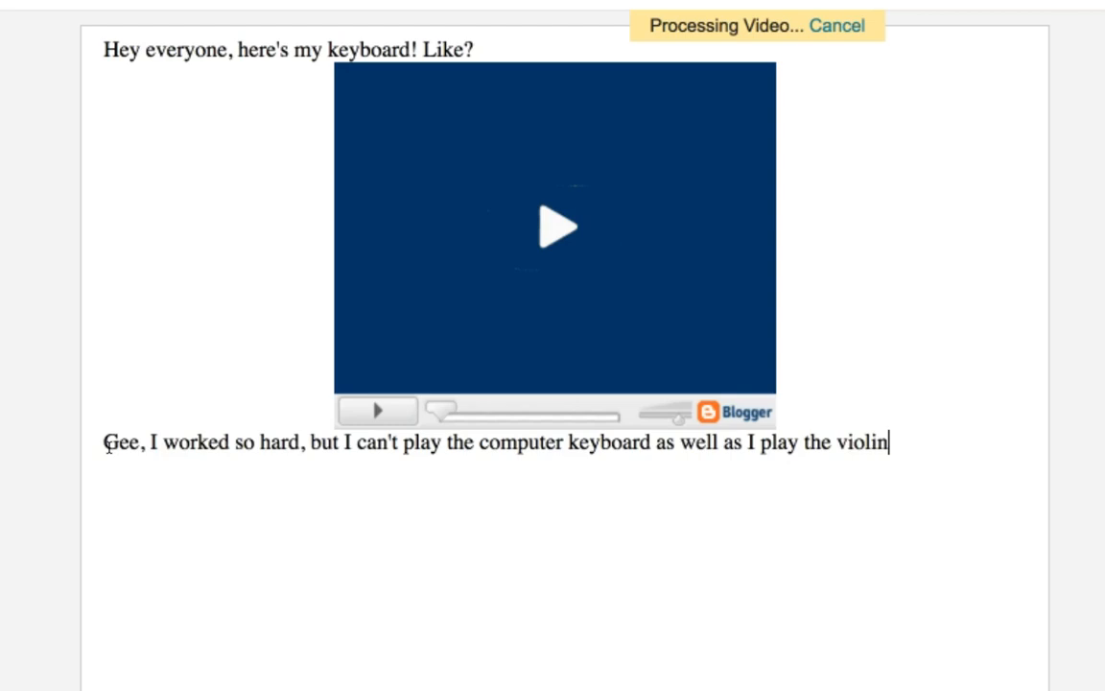
{"action": "type", "text": "..."}
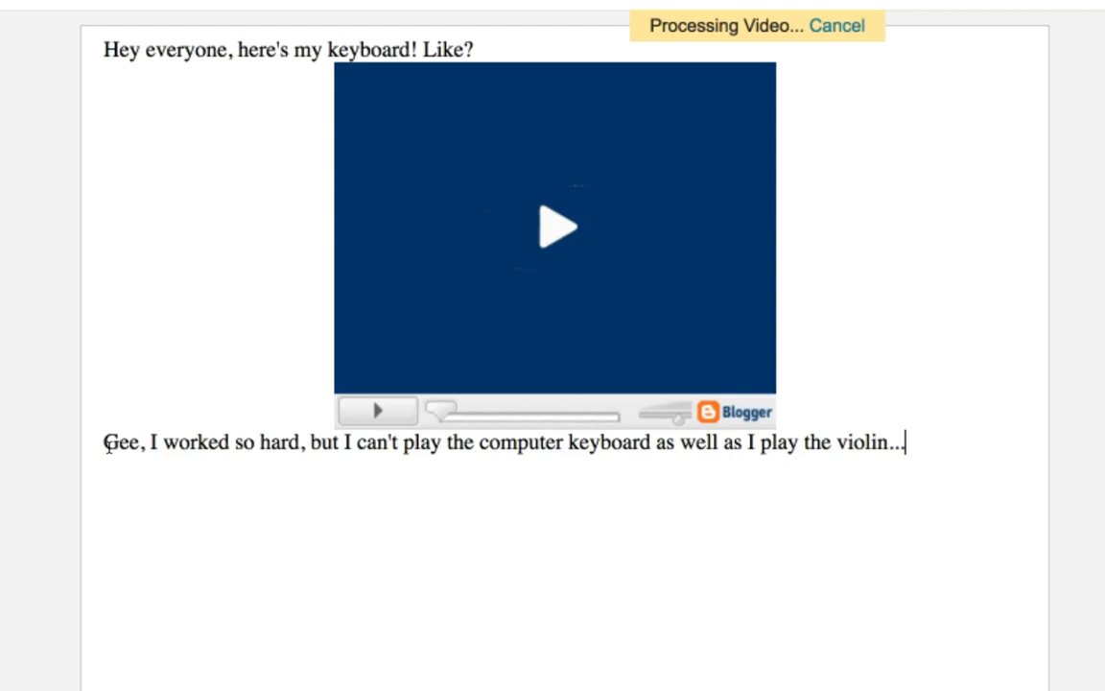
Step: Add a closing line 'Thanks for watching!' on a new paragraph
{"action": "key", "text": "enter"}
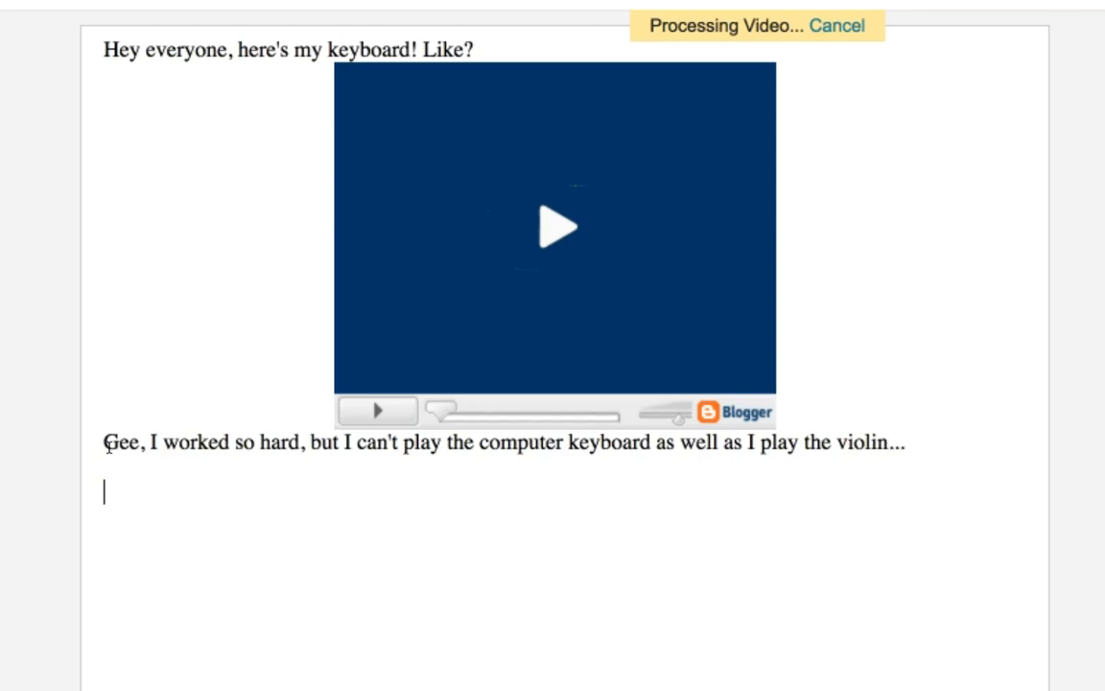
{"action": "type", "text": "Thanks for"}
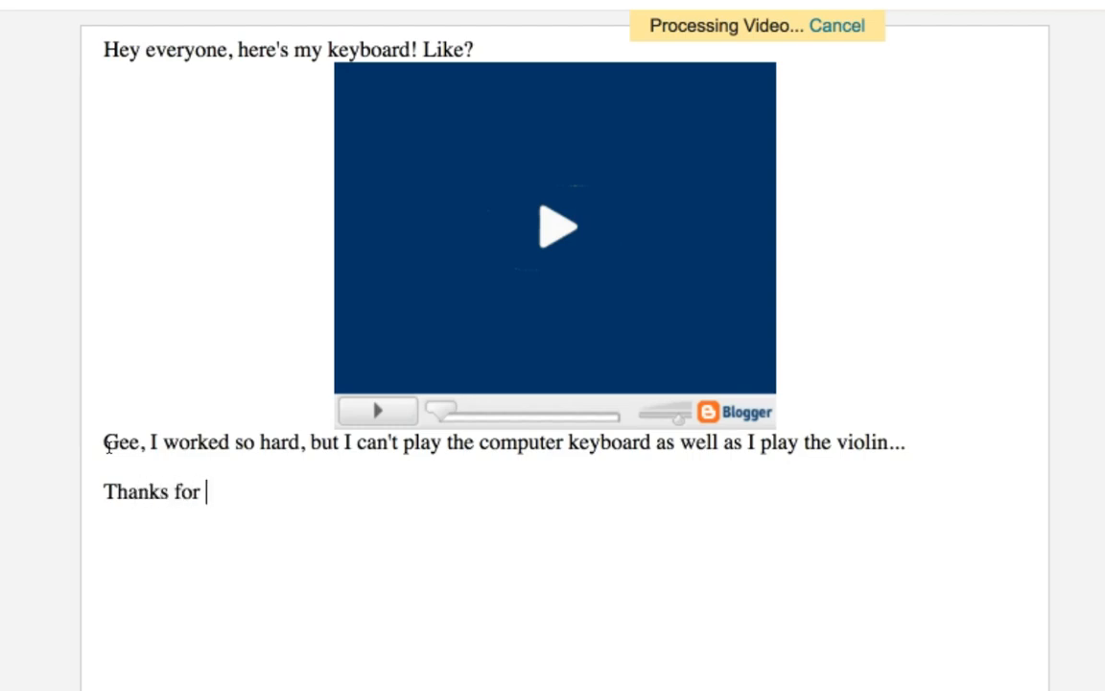
{"action": "type", "text": "watching!"}
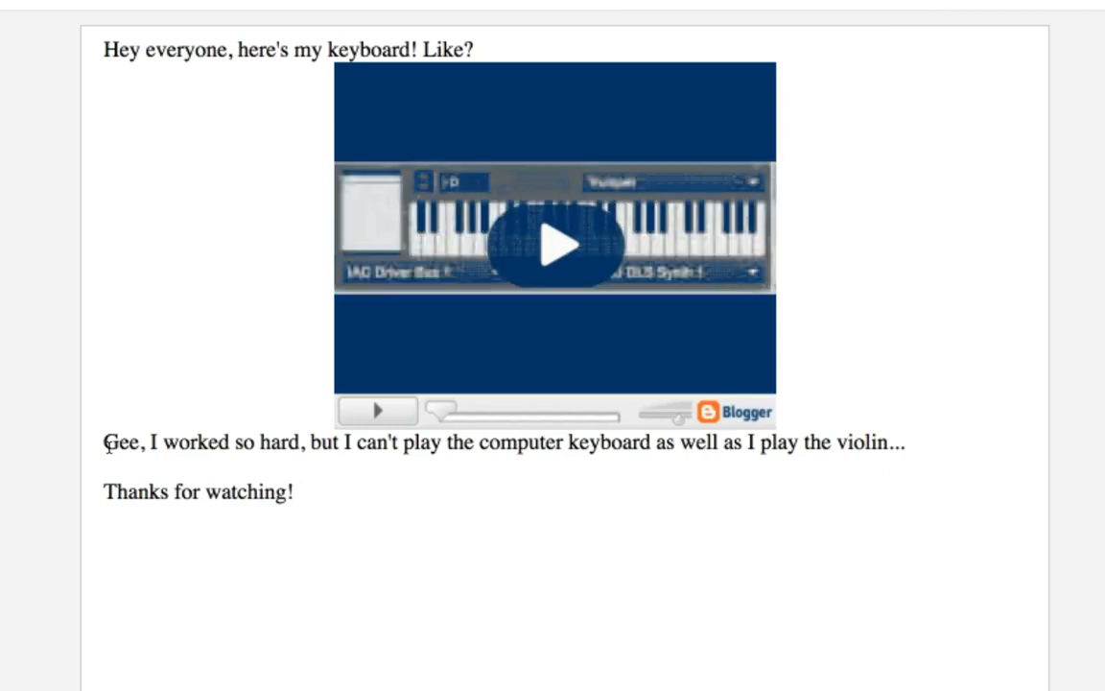
{"action": "mouse_move", "coordinate": [311, 519]}
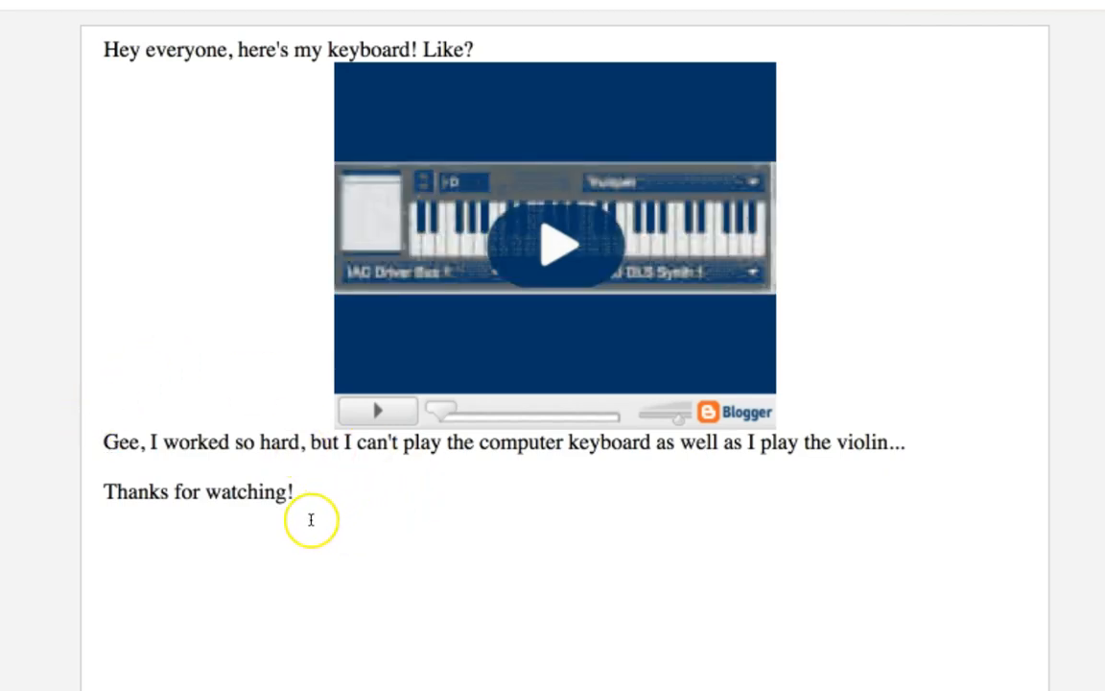
{"action": "mouse_move", "coordinate": [473, 235]}
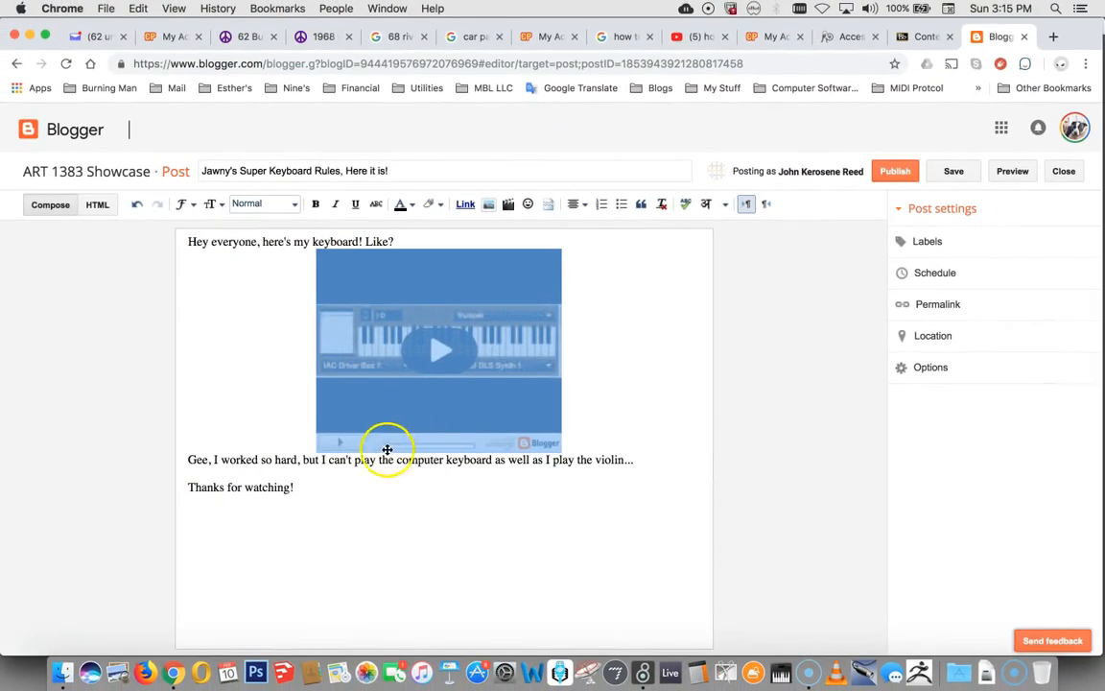
{"action": "mouse_move", "coordinate": [560, 445]}
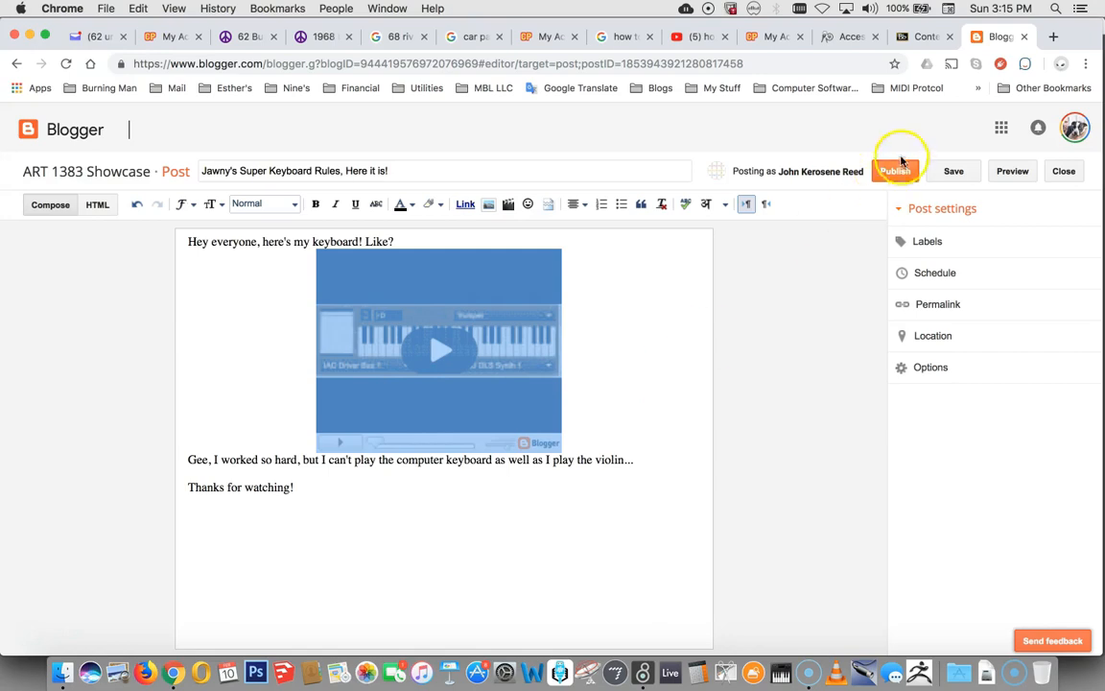
Step: Publish the keyboard post and view it on the live ART 1383 Showcase blog
{"action": "left_click", "coordinate": [894, 171]}
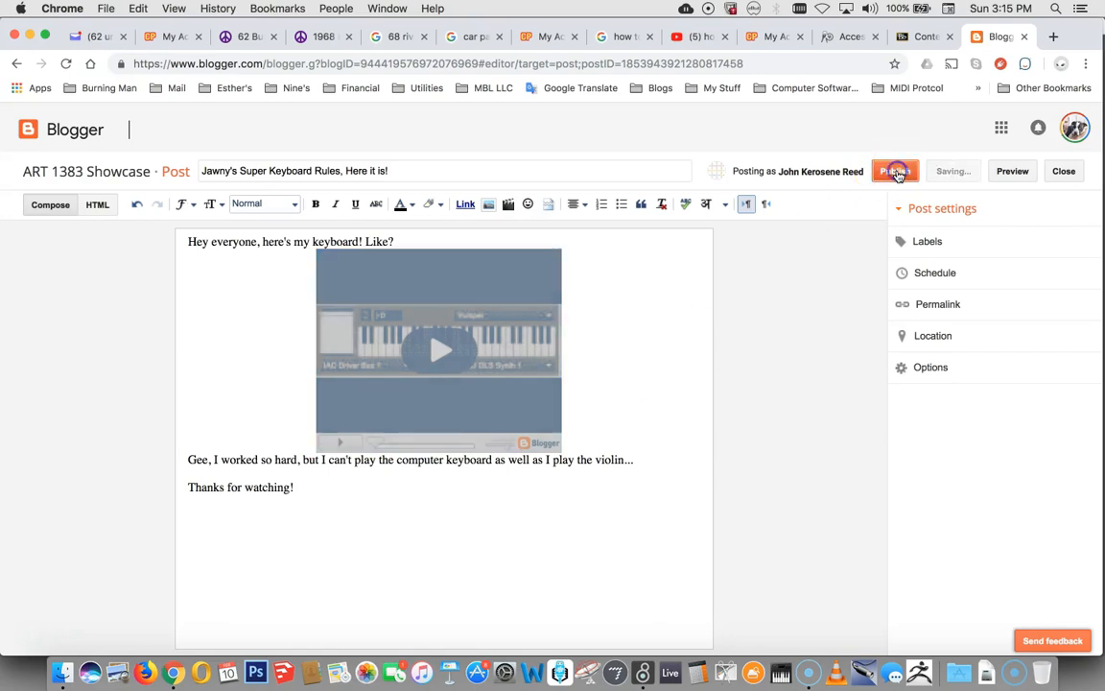
{"action": "left_click", "coordinate": [895, 171]}
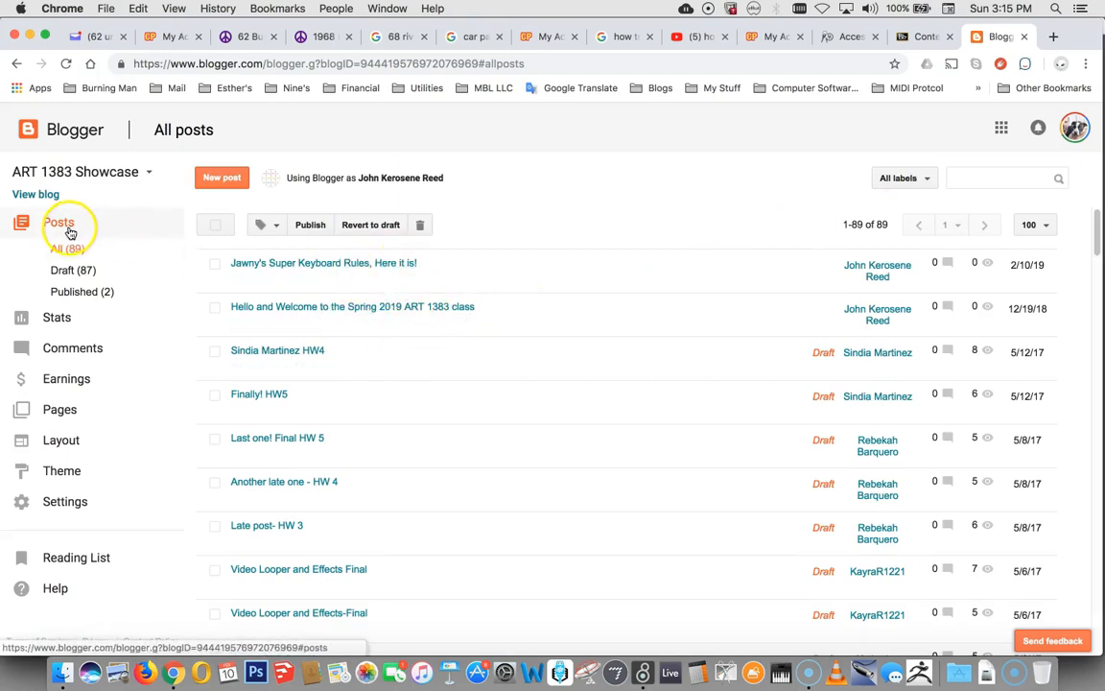
{"action": "left_click", "coordinate": [36, 194]}
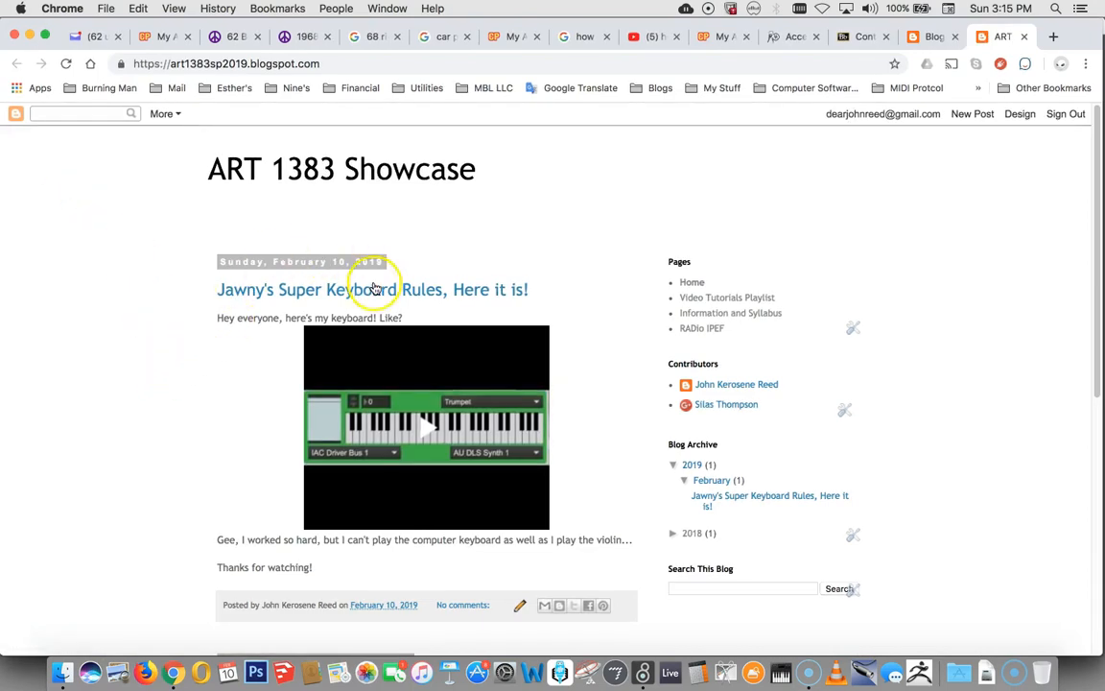
Step: Start the embedded keyboard movie, mute its sound, and switch it to full screen
{"action": "left_click", "coordinate": [426, 427]}
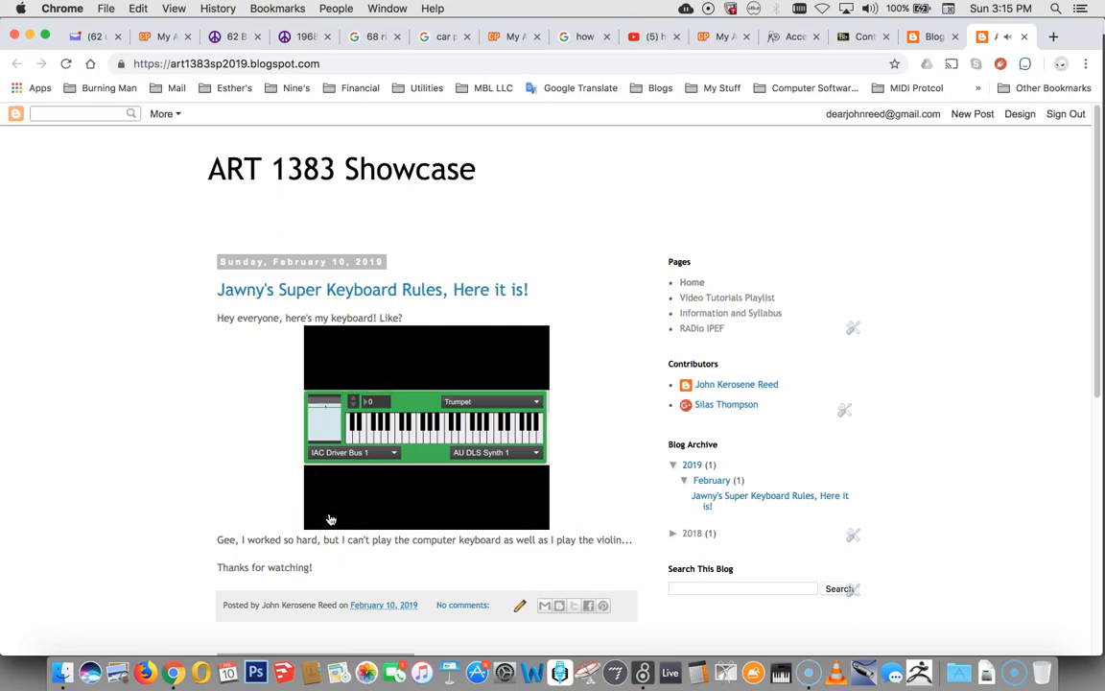
{"action": "left_click", "coordinate": [330, 517]}
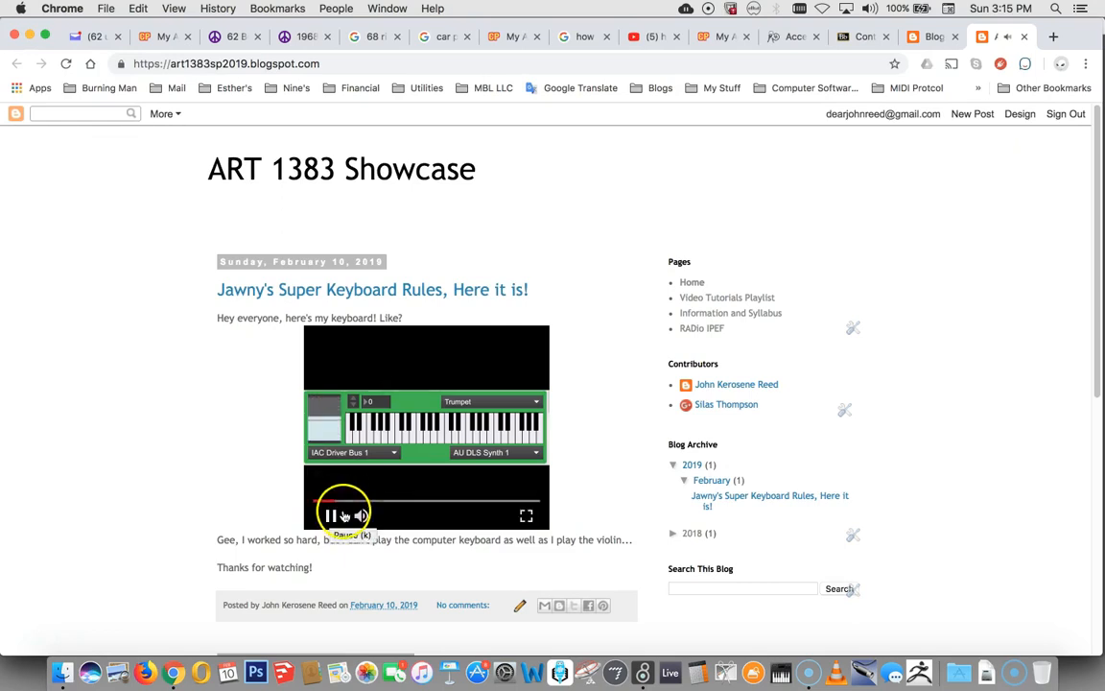
{"action": "left_click", "coordinate": [329, 515]}
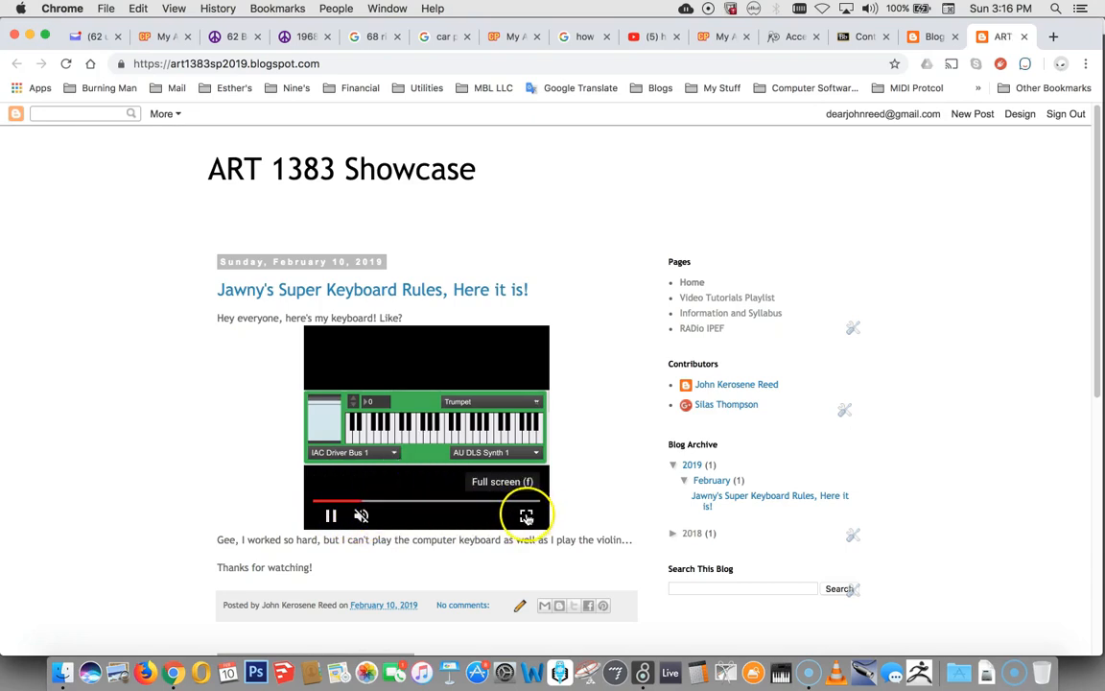
{"action": "left_click", "coordinate": [526, 516]}
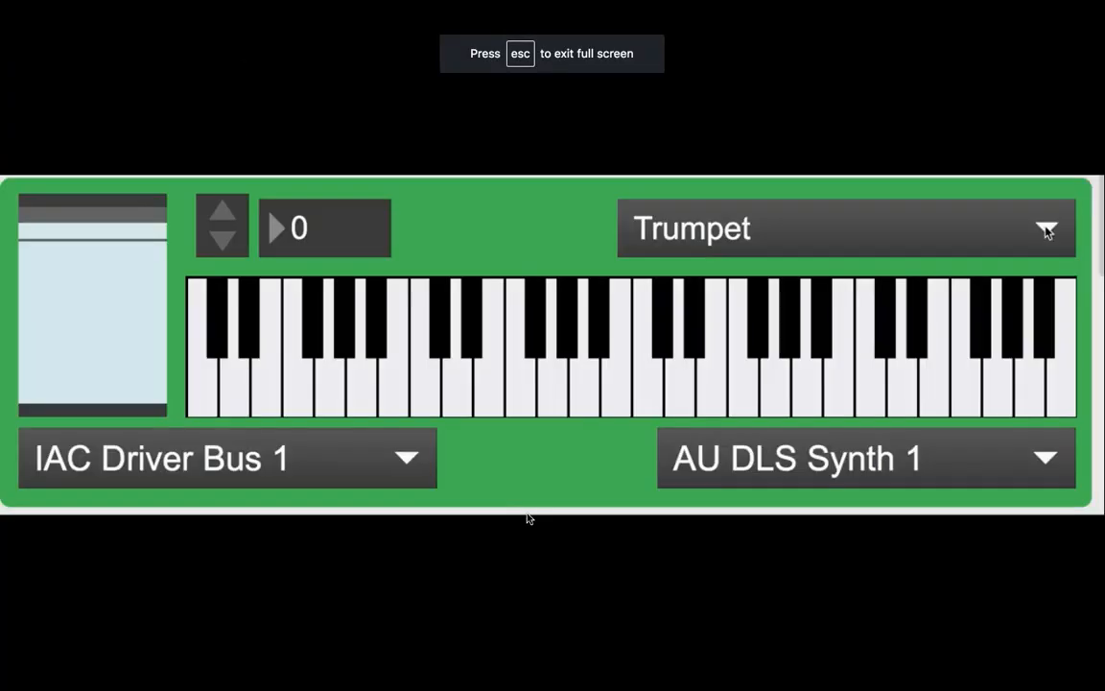
Step: Unmute the full-screen keyboard movie, adjust playback, then mute it again and exit full screen
{"action": "left_click", "coordinate": [221, 247]}
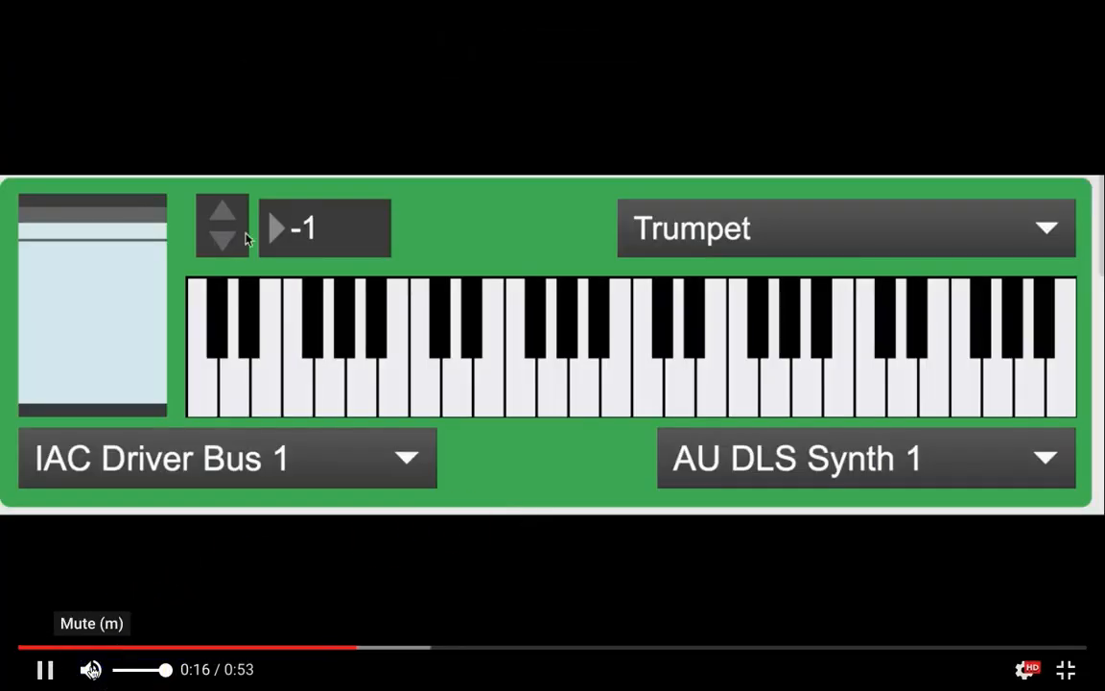
{"action": "left_click", "coordinate": [222, 208]}
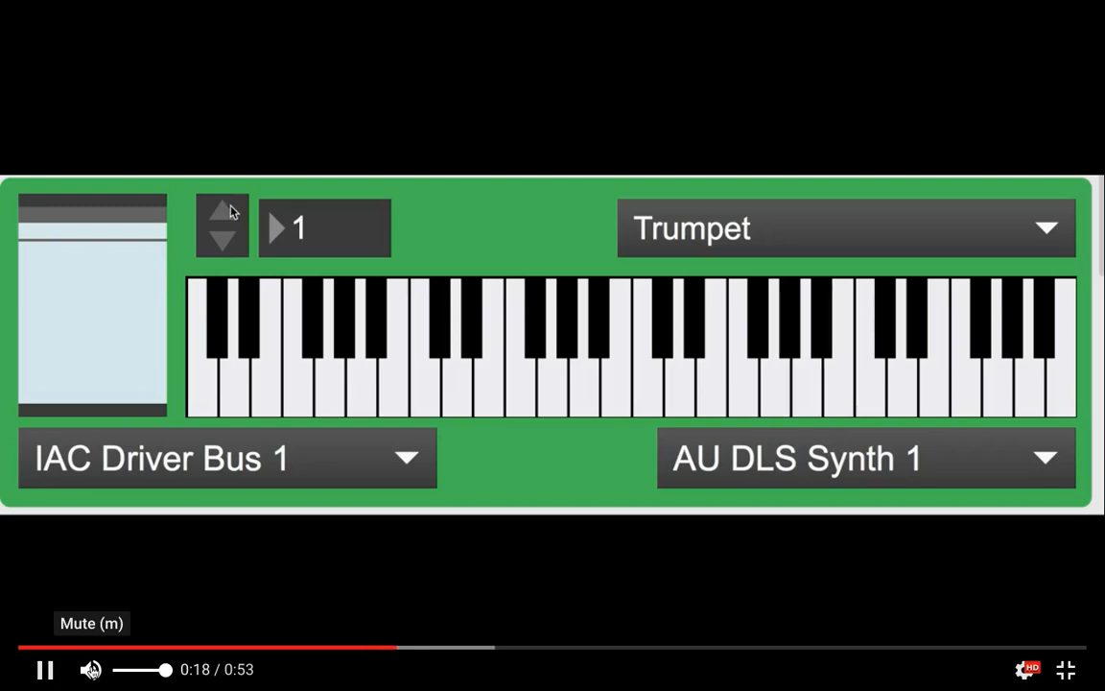
{"action": "left_click", "coordinate": [223, 248]}
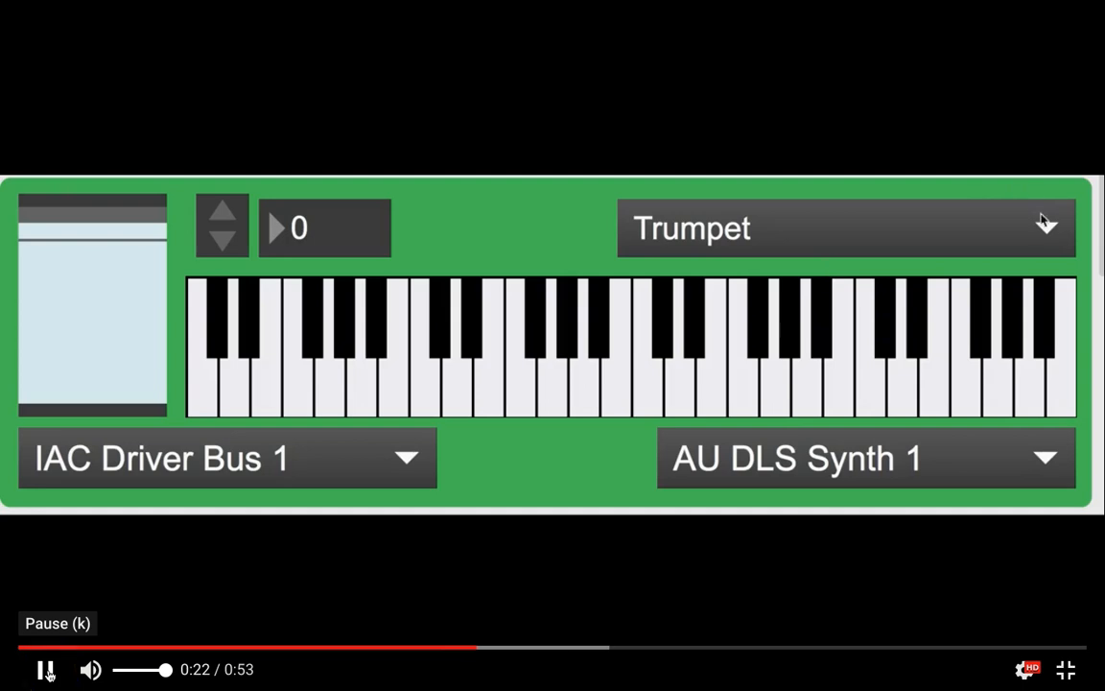
{"action": "left_click", "coordinate": [845, 228]}
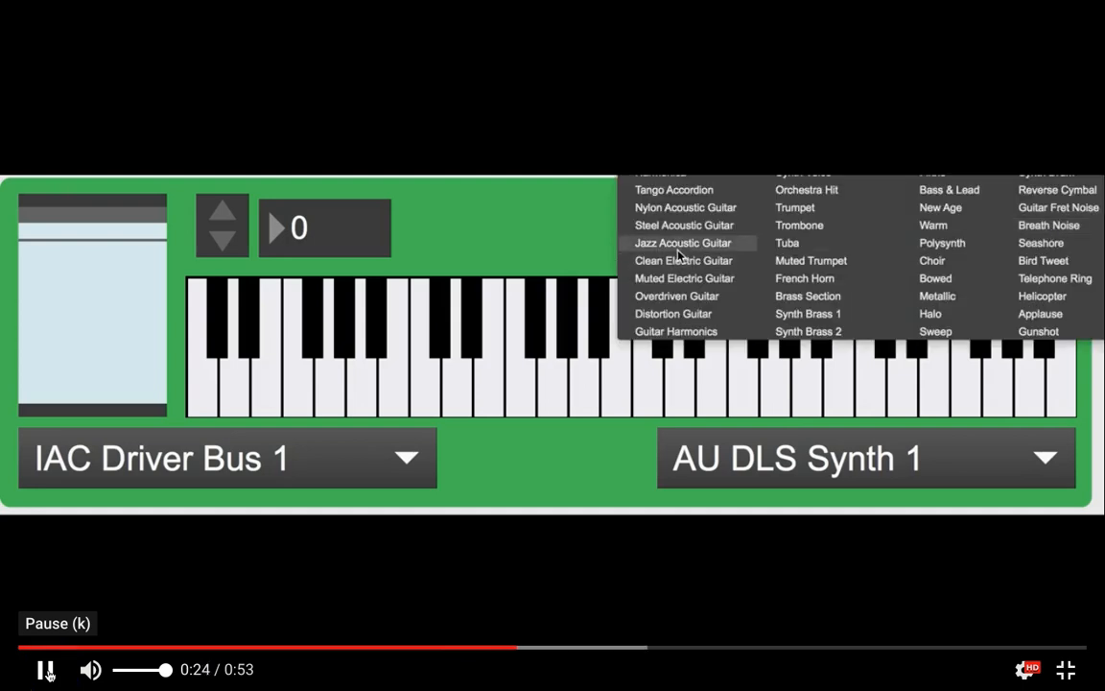
{"action": "left_click", "coordinate": [683, 242]}
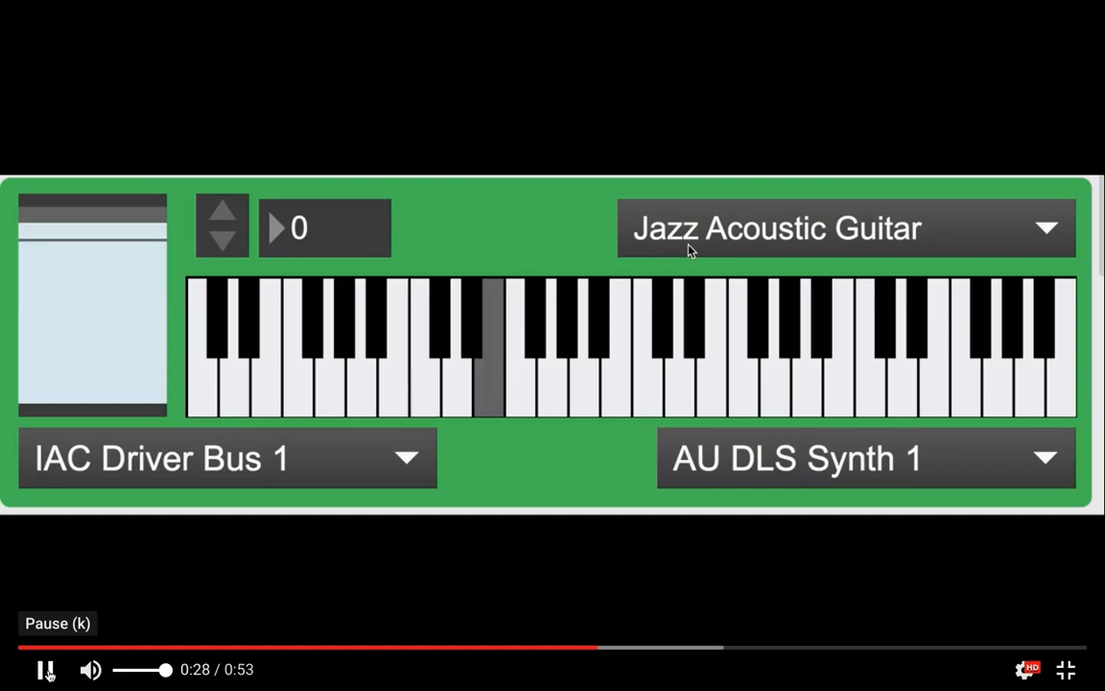
{"action": "left_click", "coordinate": [90, 670]}
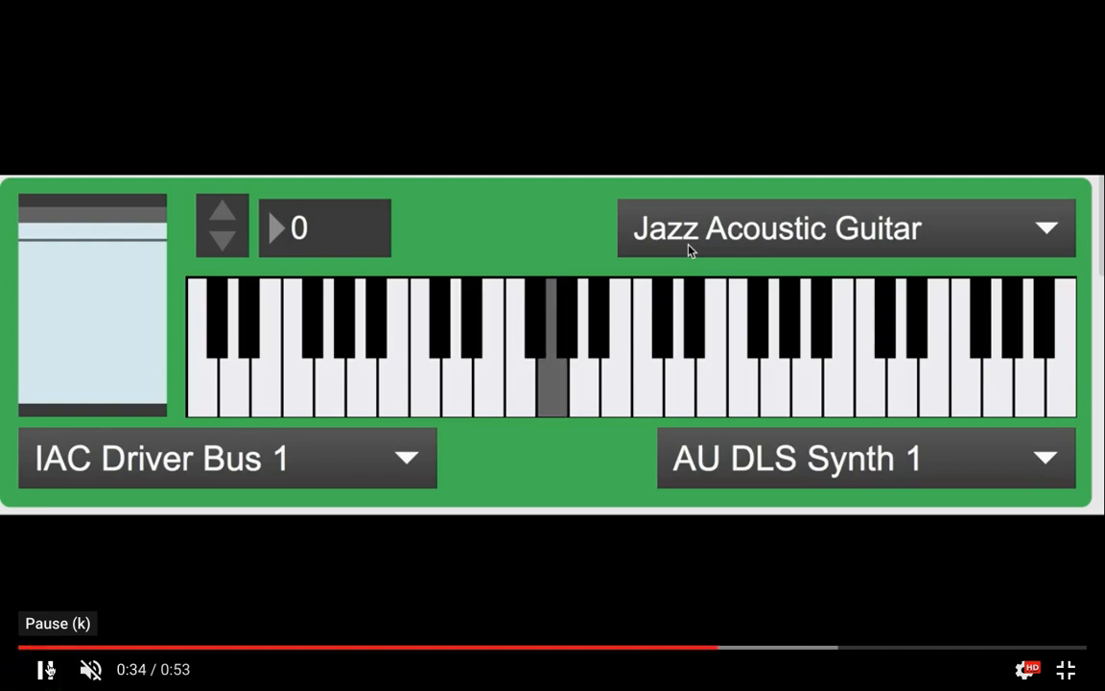
{"action": "left_click", "coordinate": [1065, 668]}
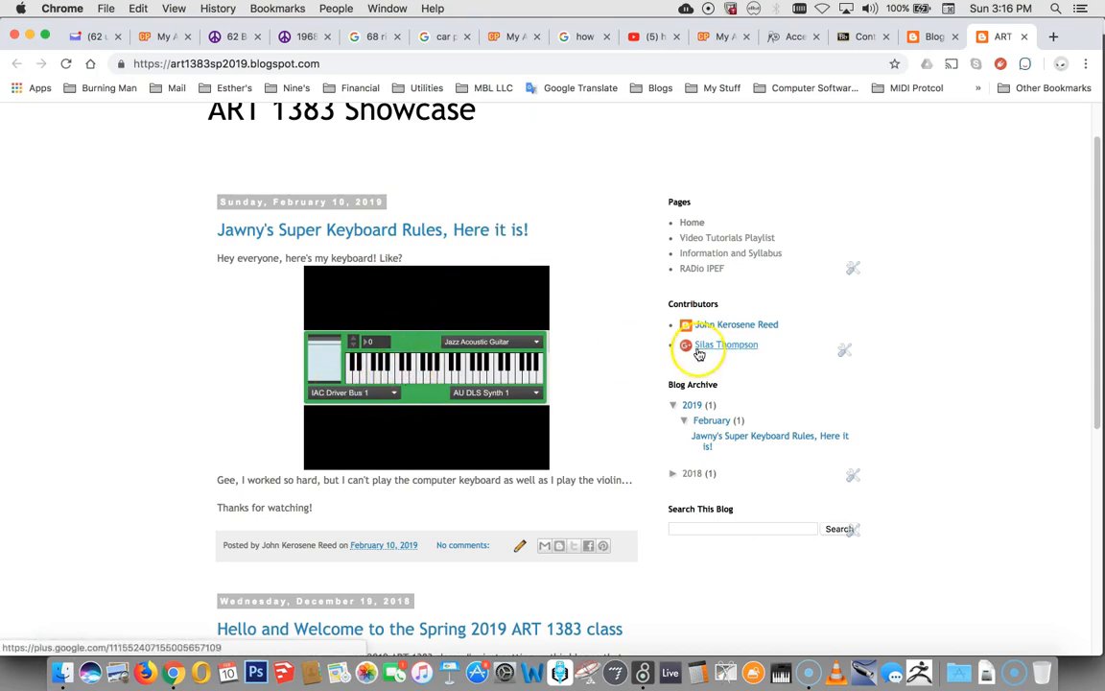
{"action": "mouse_move", "coordinate": [628, 362]}
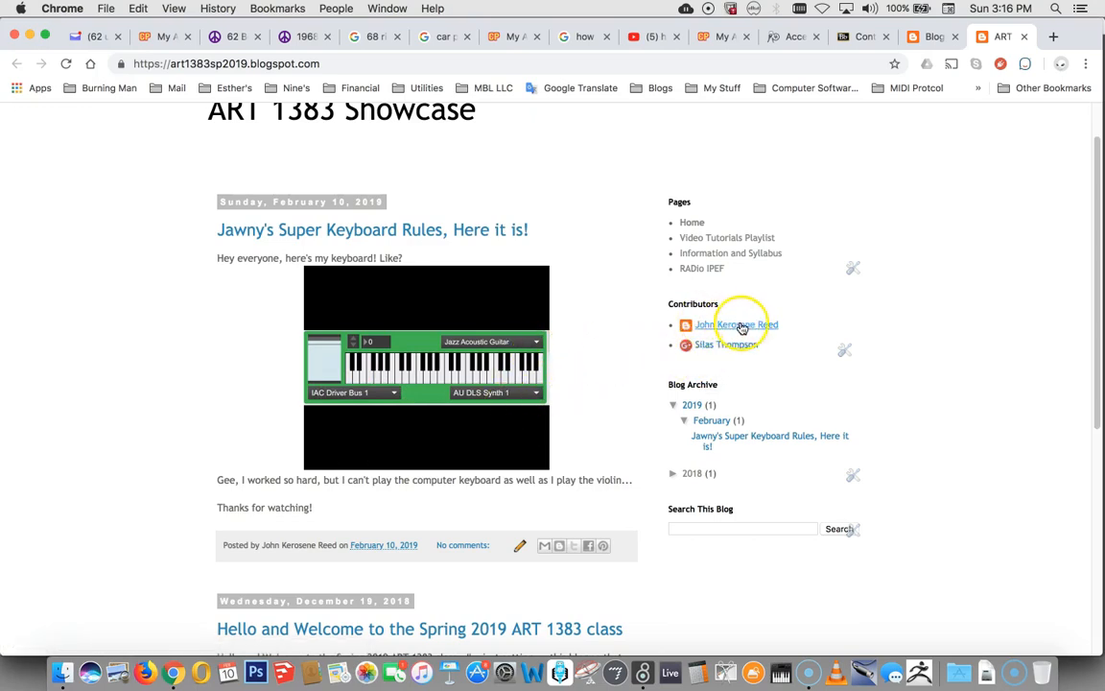
{"action": "left_click", "coordinate": [426, 367]}
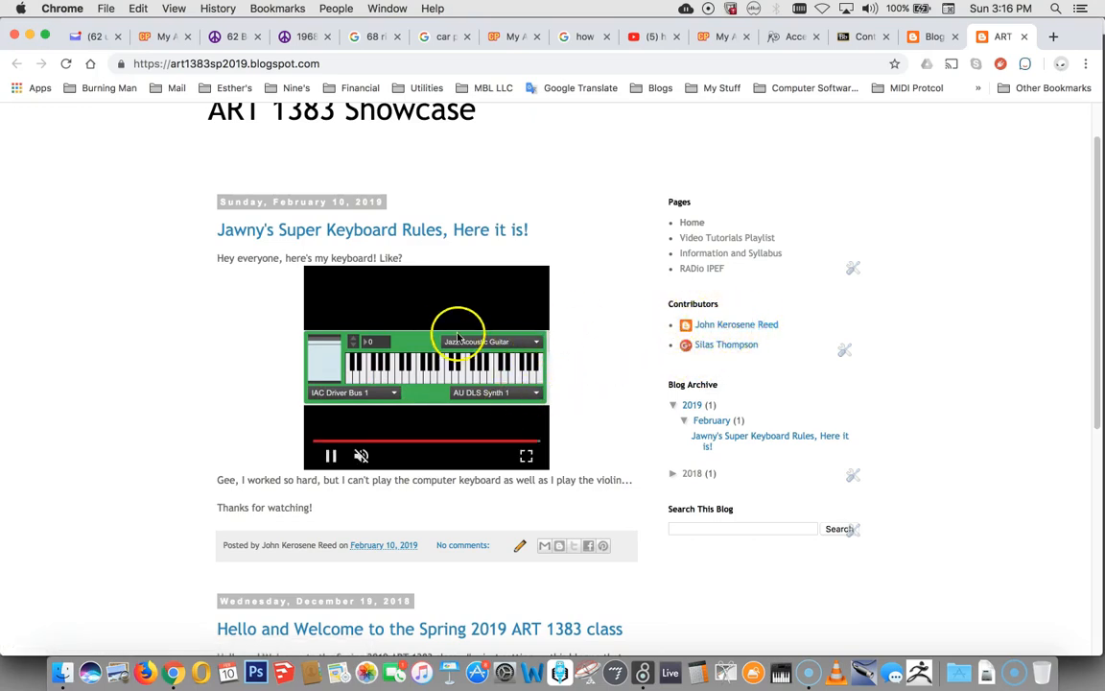
{"action": "left_click", "coordinate": [331, 454]}
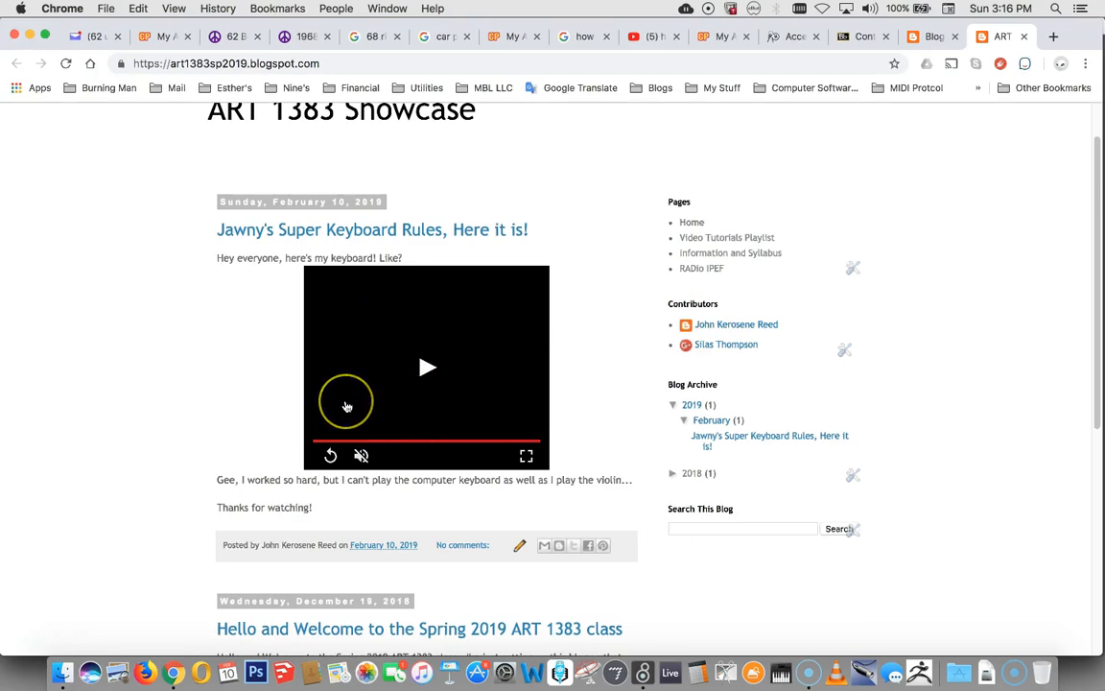